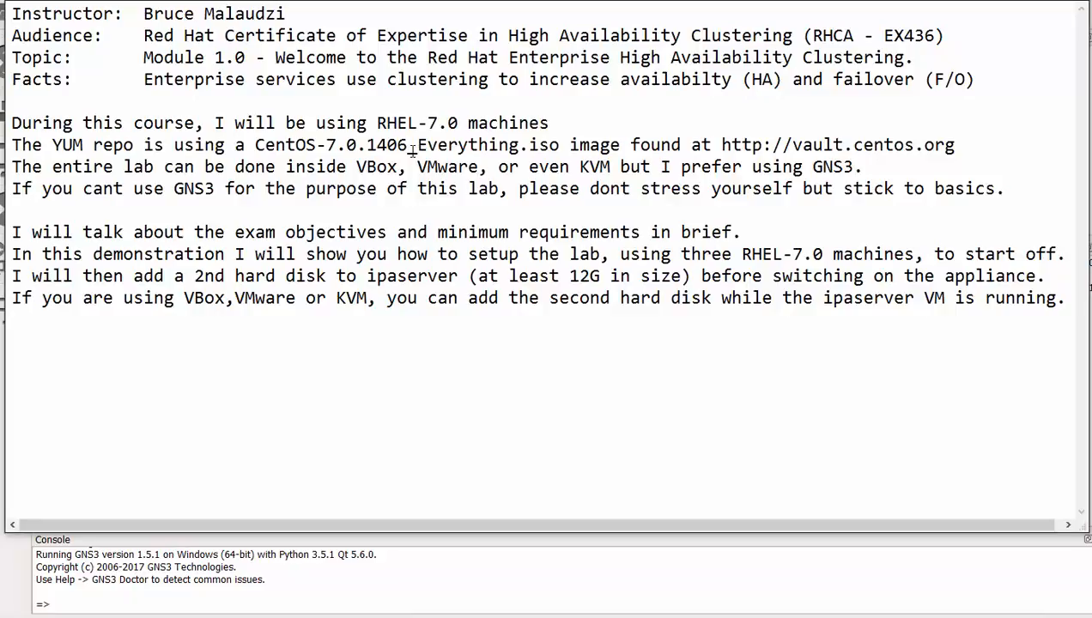
# Step: Highlight EX436, the ISO name, the vault.centos.org address, VBox, KVM and objectives in the notes
pyautogui.doubleClick(910, 34)
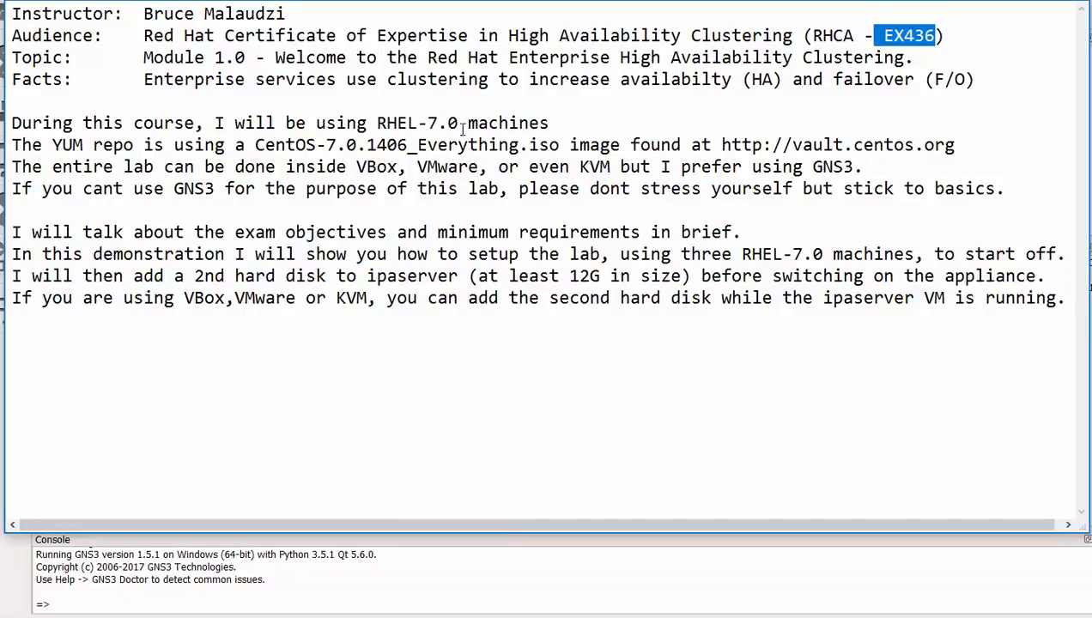
pyautogui.moveTo(228, 109)
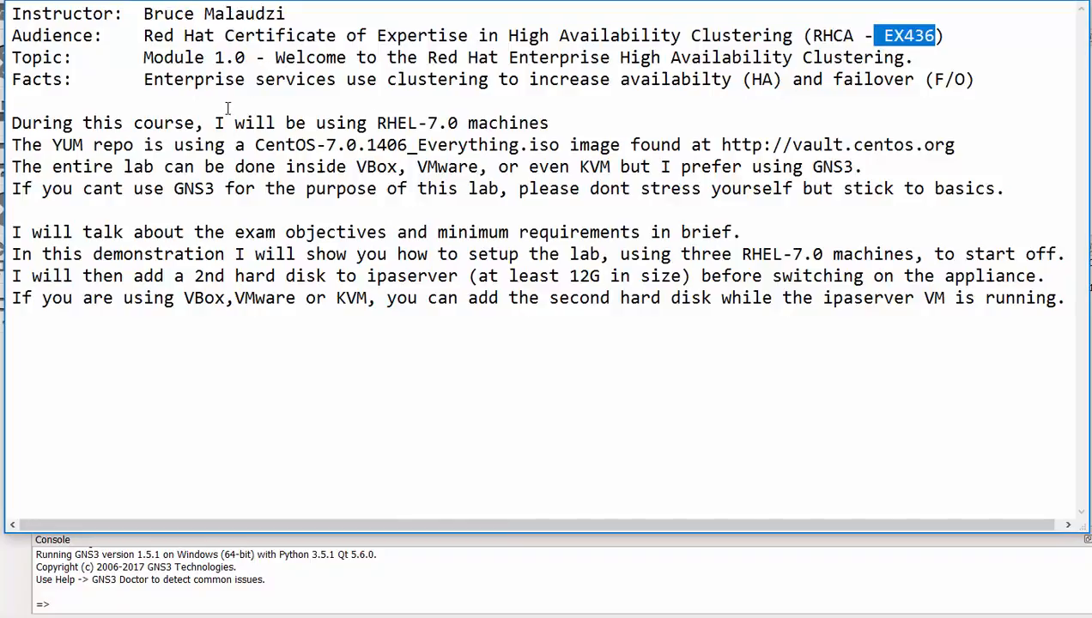
pyautogui.moveTo(502, 122)
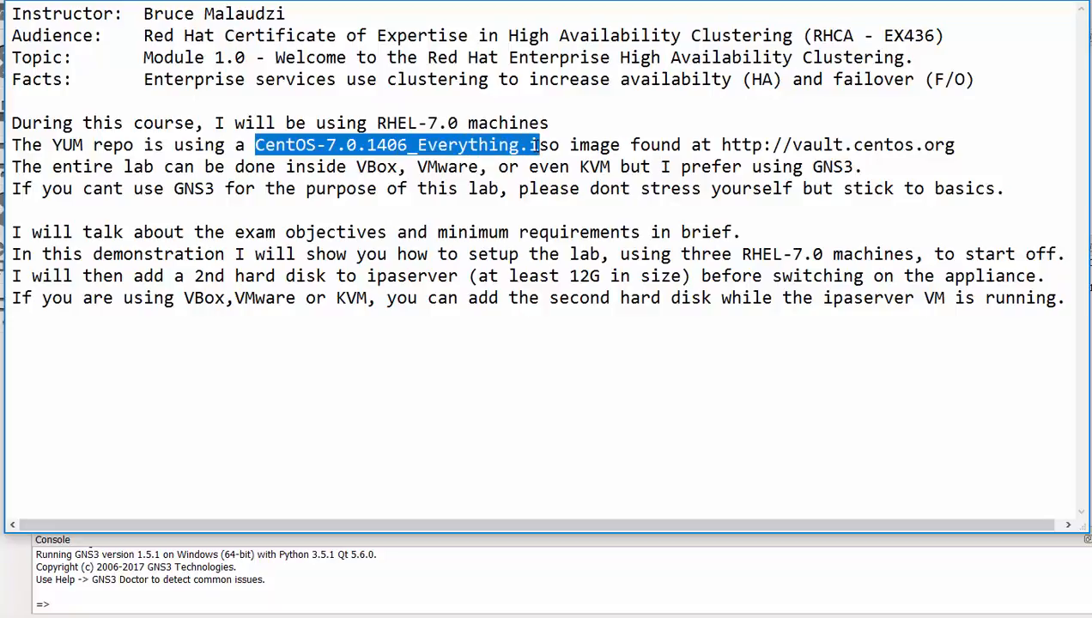
pyautogui.click(378, 144)
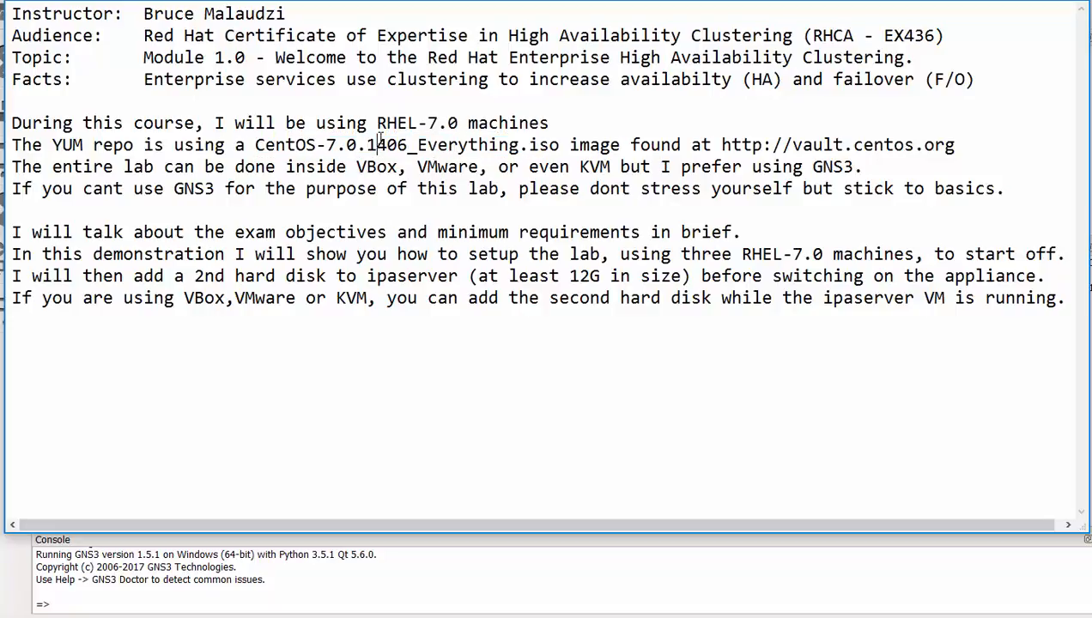
pyautogui.doubleClick(384, 144)
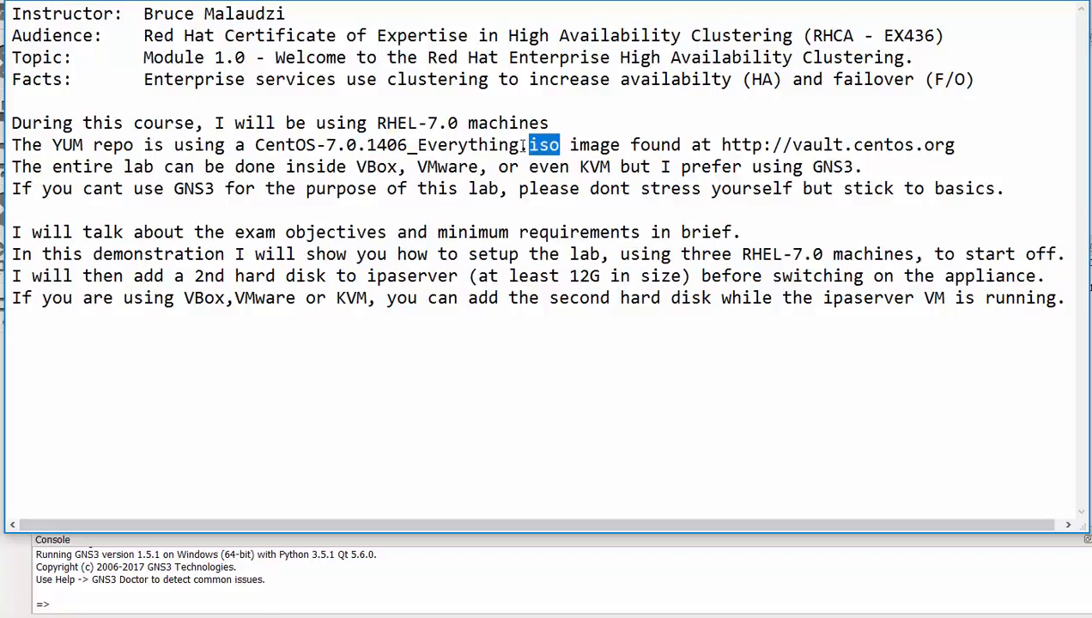
pyautogui.moveTo(556, 144); pyautogui.dragTo(257, 144)
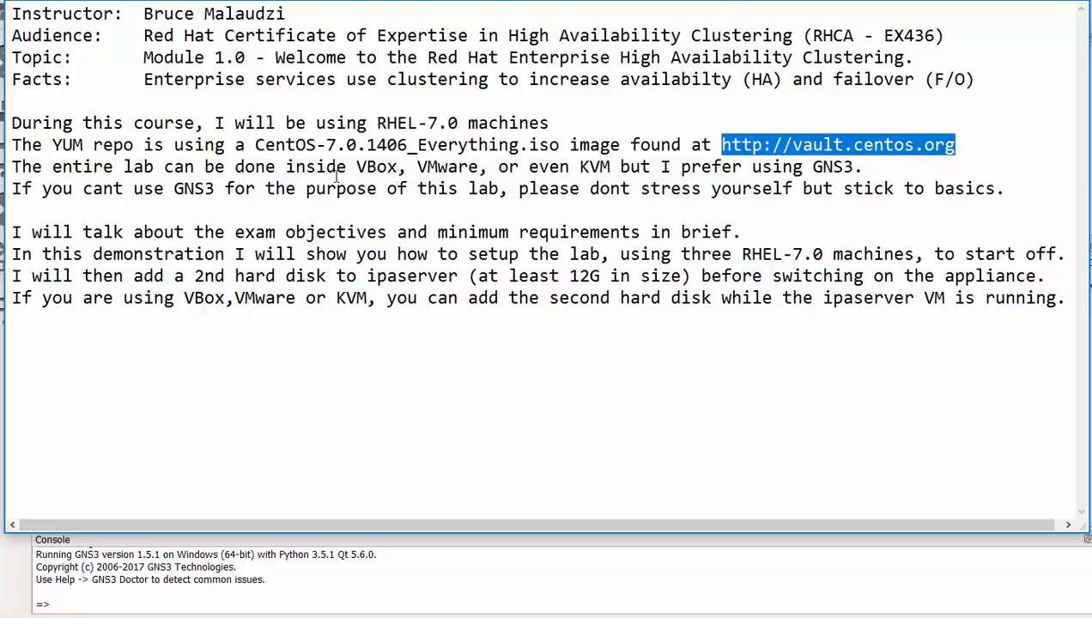
pyautogui.moveTo(198, 183)
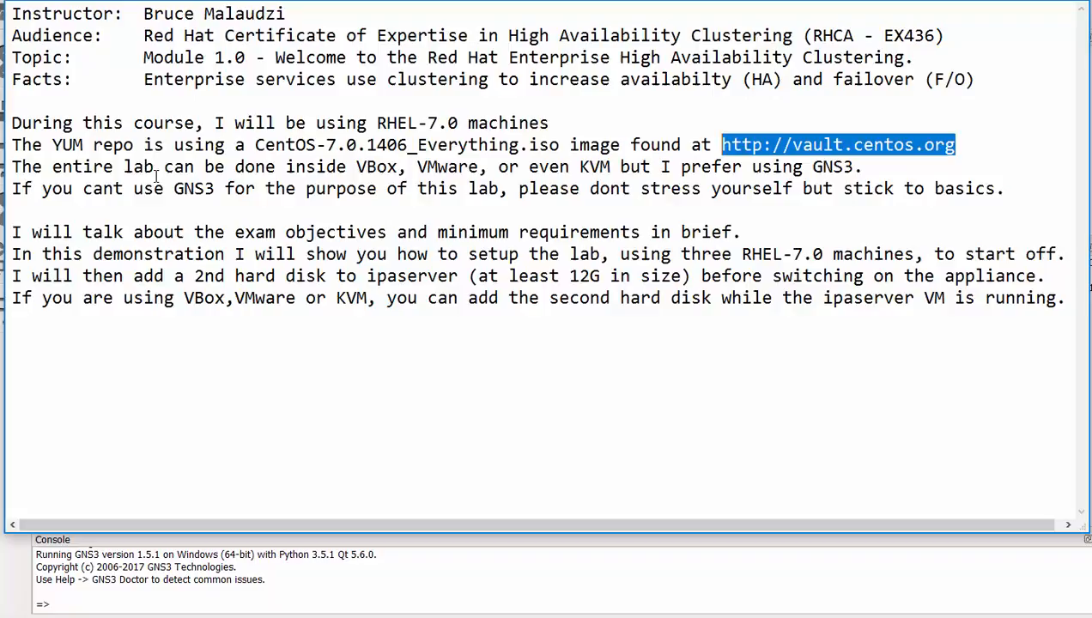
pyautogui.moveTo(345, 166)
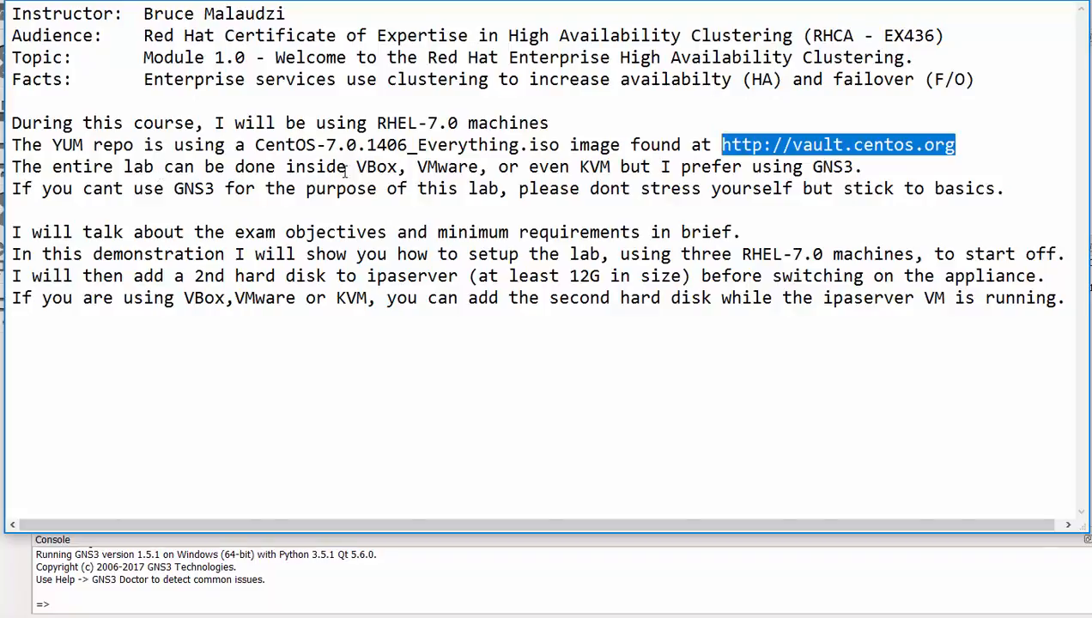
pyautogui.doubleClick(376, 167)
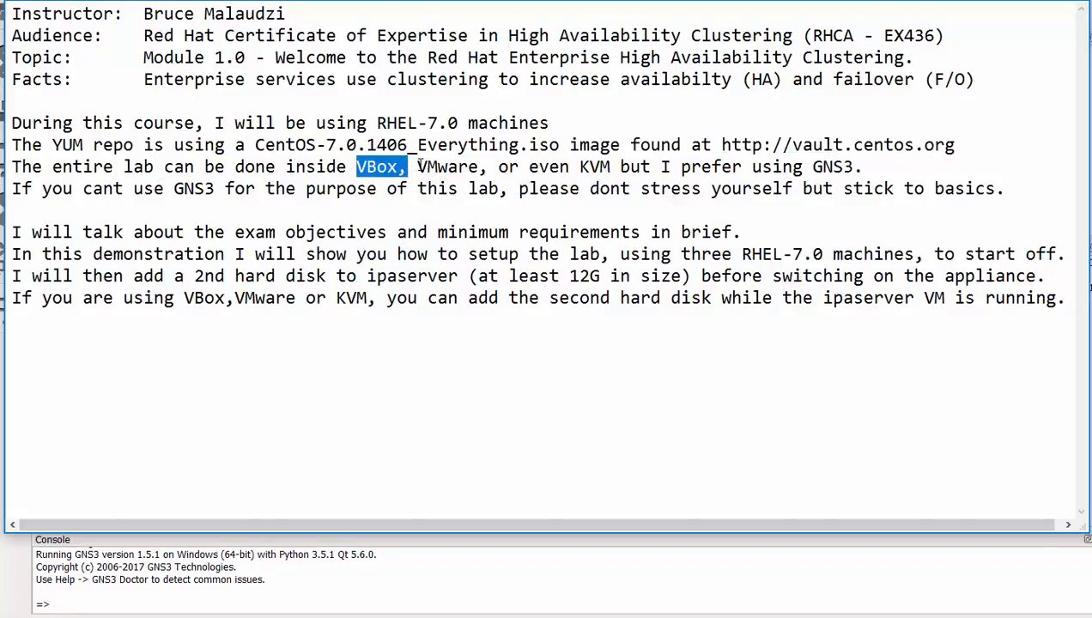
pyautogui.doubleClick(446, 167)
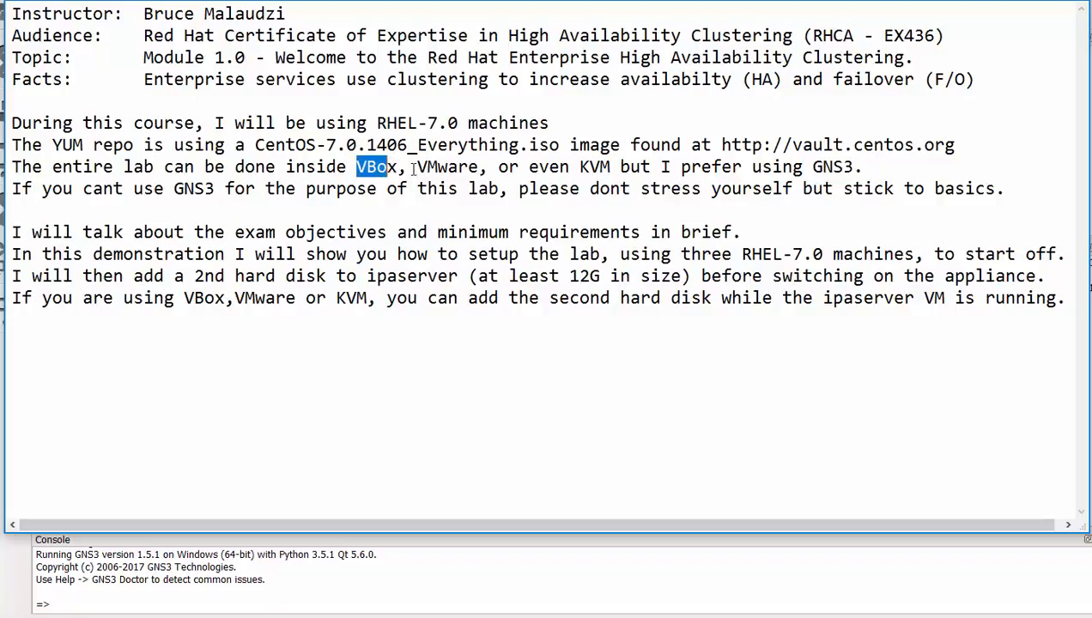
pyautogui.doubleClick(597, 166)
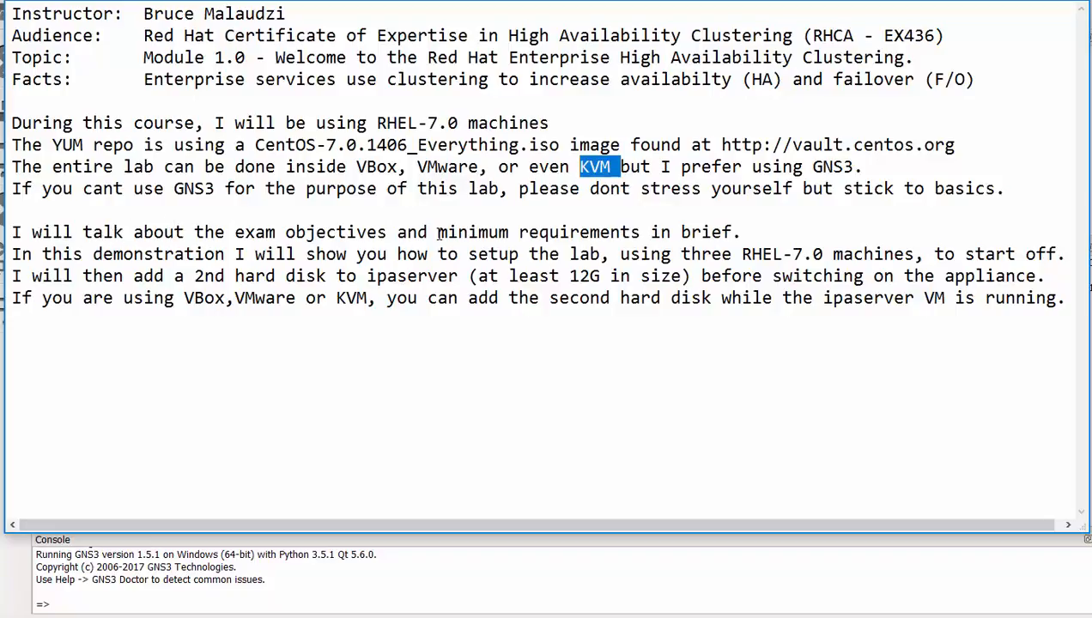
pyautogui.doubleClick(355, 232)
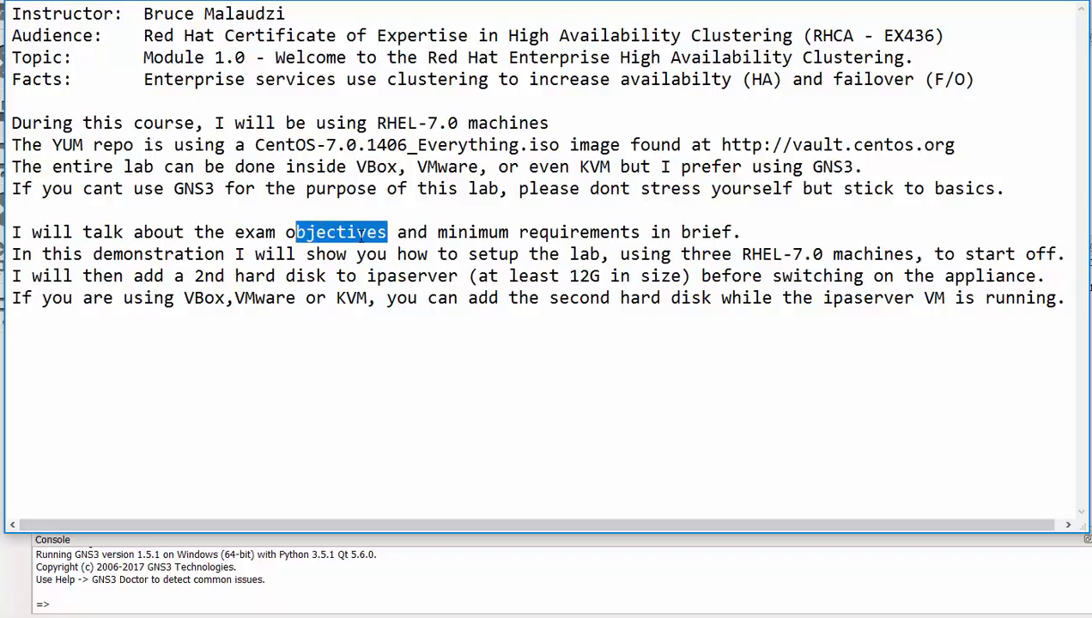
pyautogui.moveTo(361, 236)
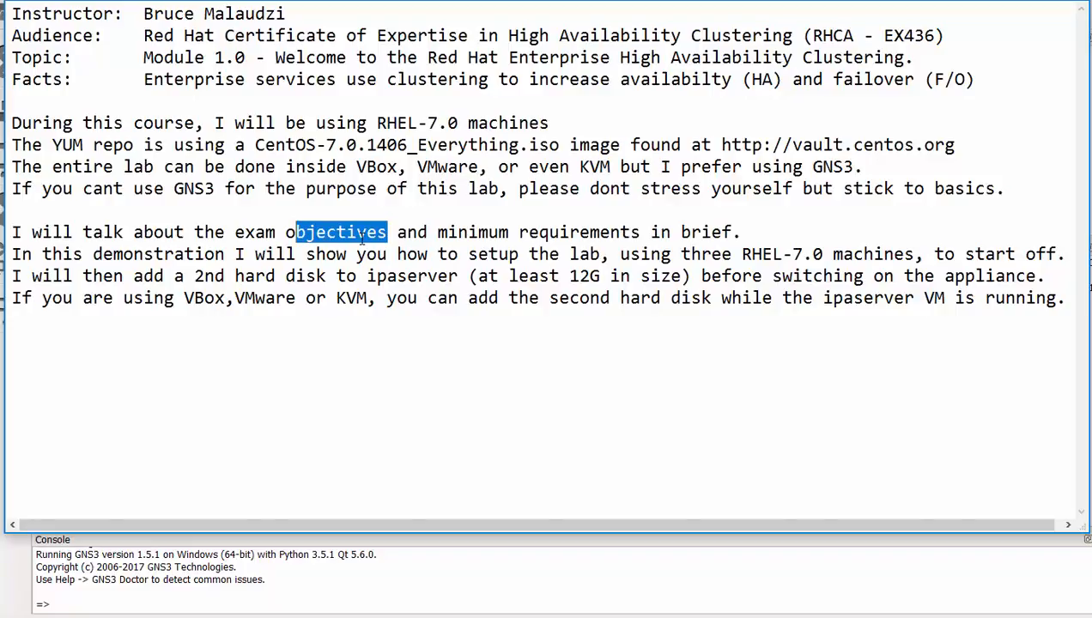
pyautogui.moveTo(893, 254)
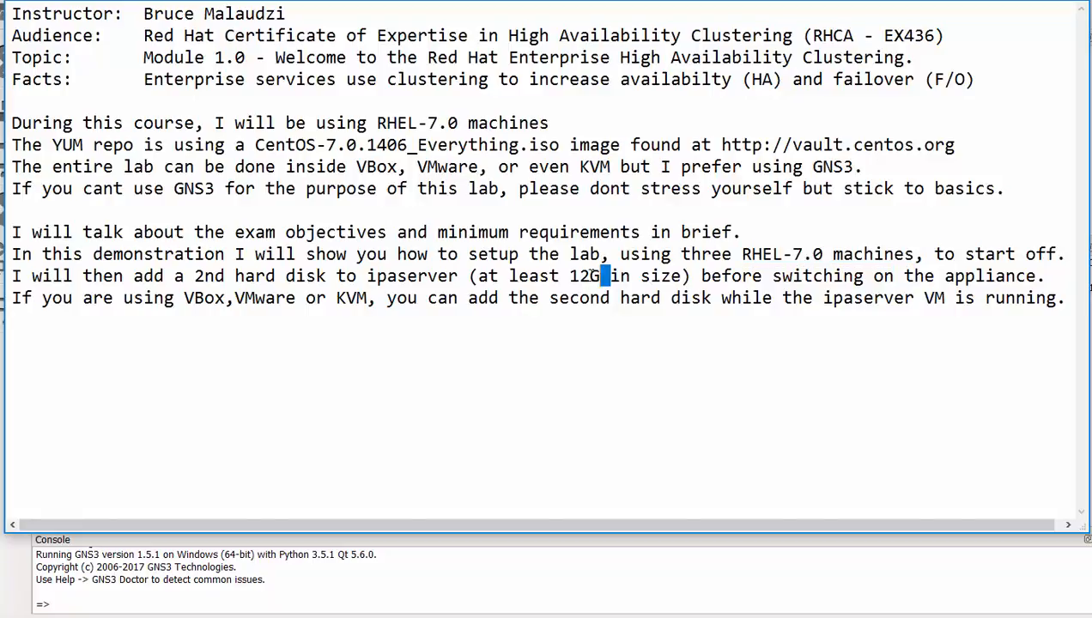
# Step: Highlight the 12G disk size, ipaserver and KVM lines, then launch the Firefox browser
pyautogui.doubleClick(589, 276)
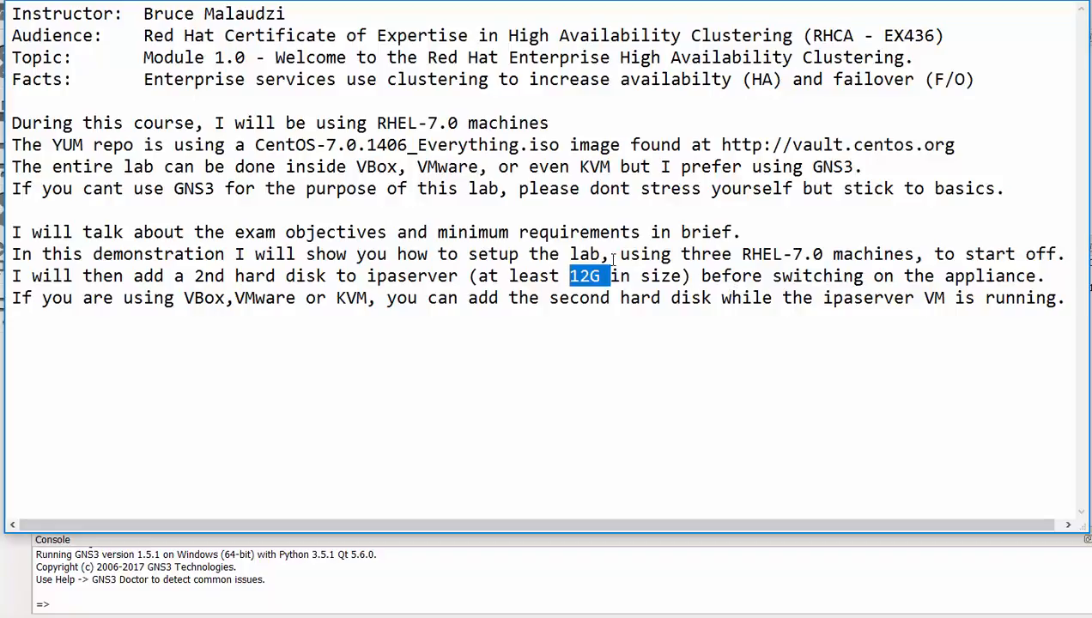
pyautogui.doubleClick(415, 276)
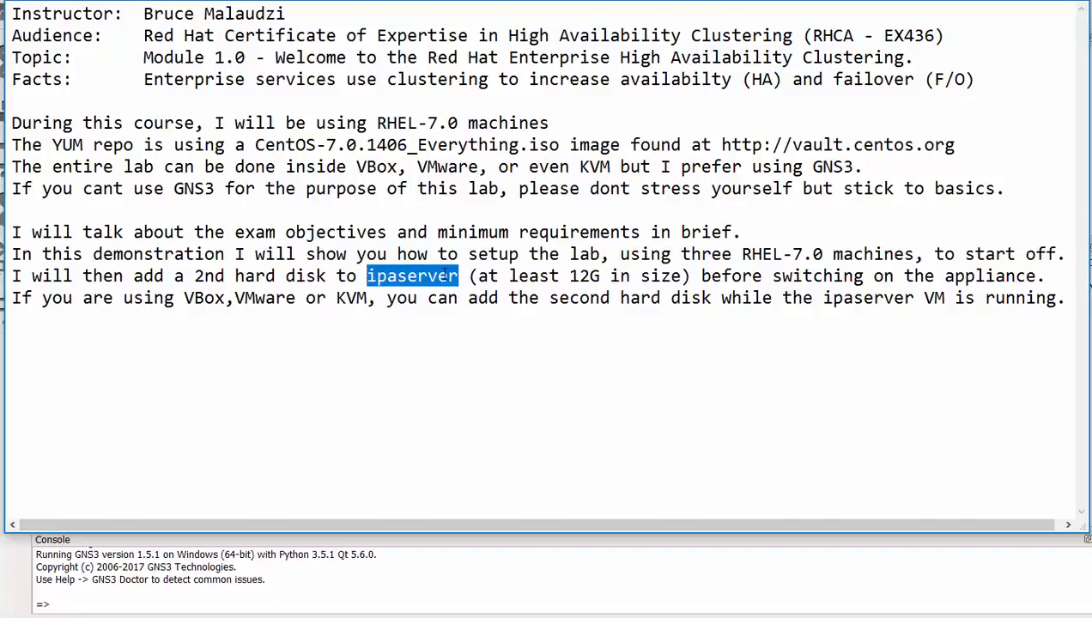
pyautogui.doubleClick(204, 298)
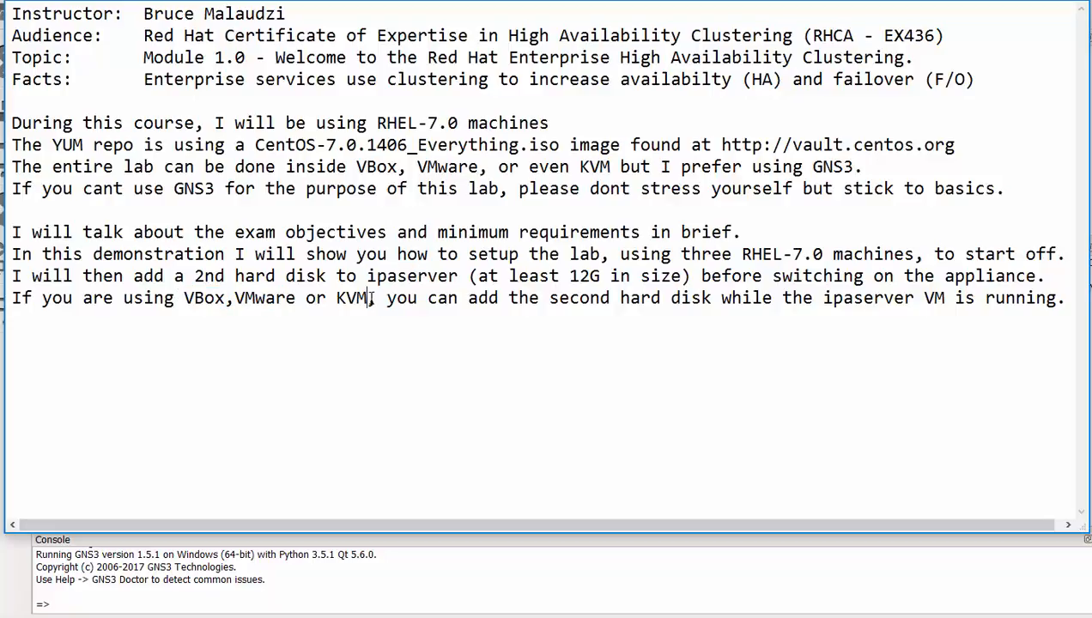
pyautogui.doubleClick(350, 298)
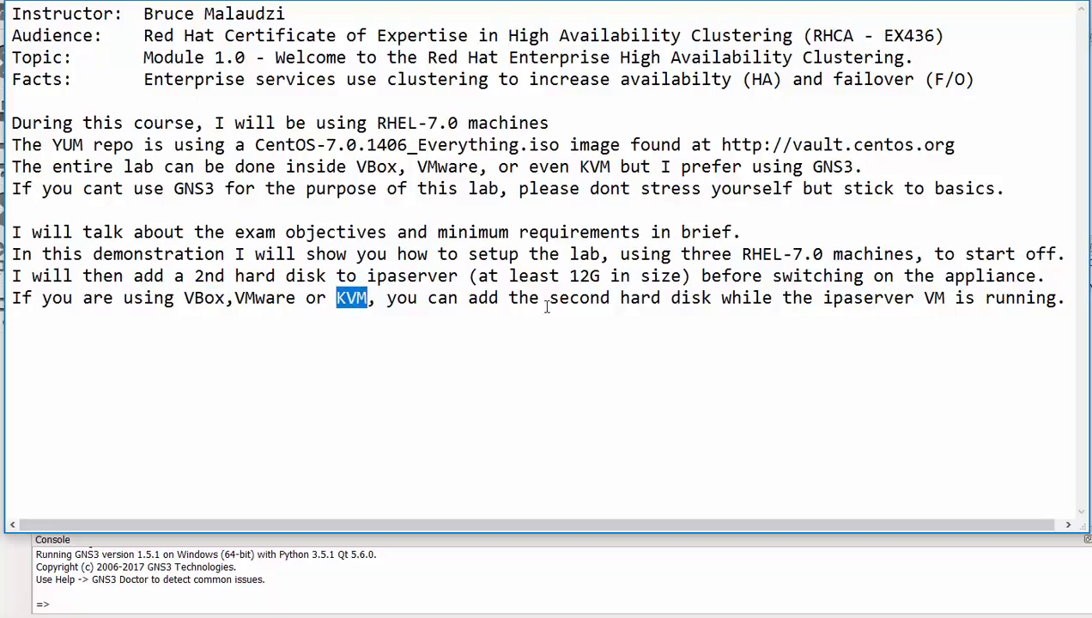
pyautogui.moveTo(586, 298)
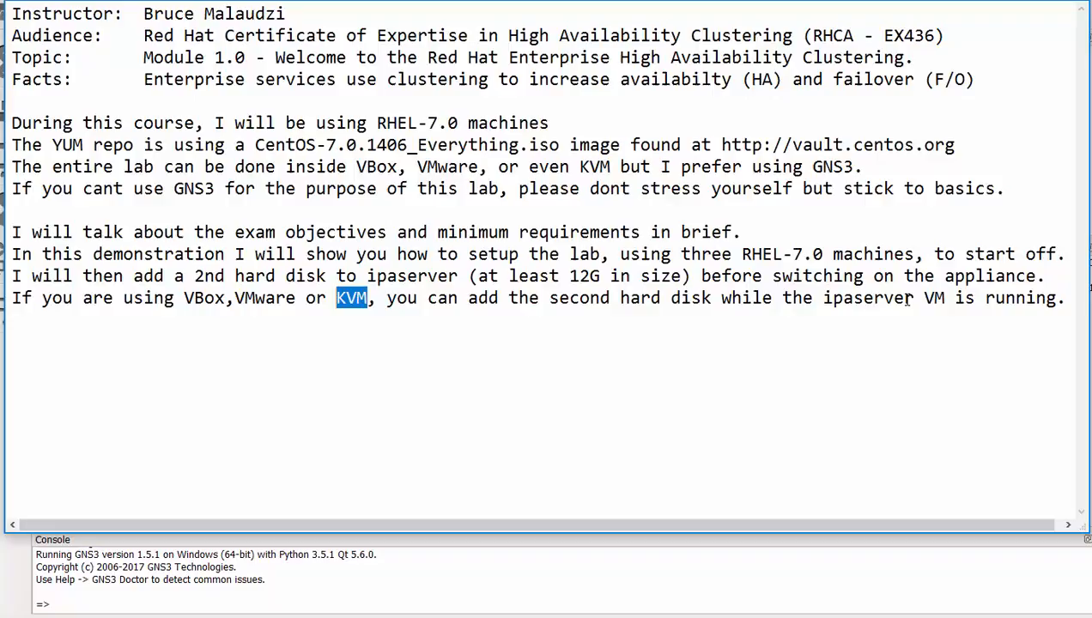
pyautogui.doubleClick(884, 298)
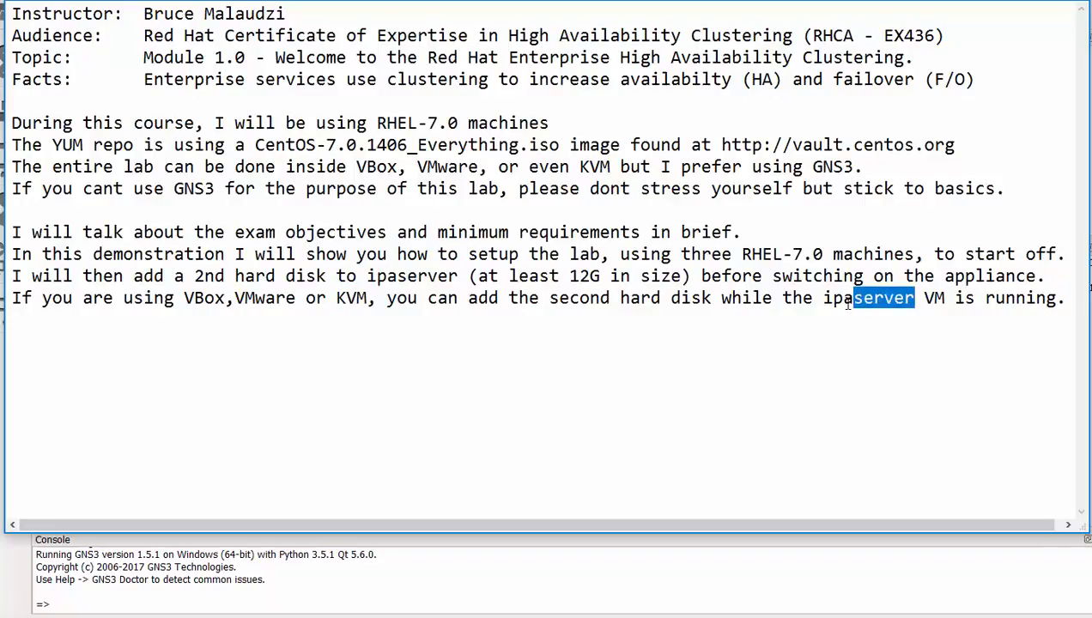
pyautogui.doubleClick(868, 298)
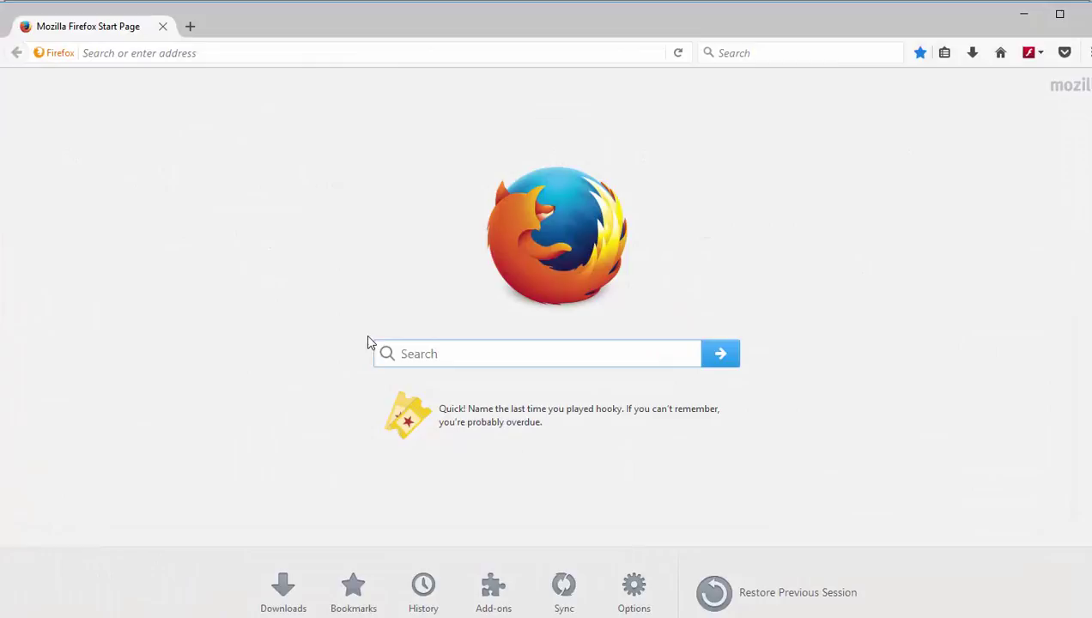
# Step: Search Google for ex436 and open the 'EX436 - Red Hat' result
pyautogui.click(537, 354)
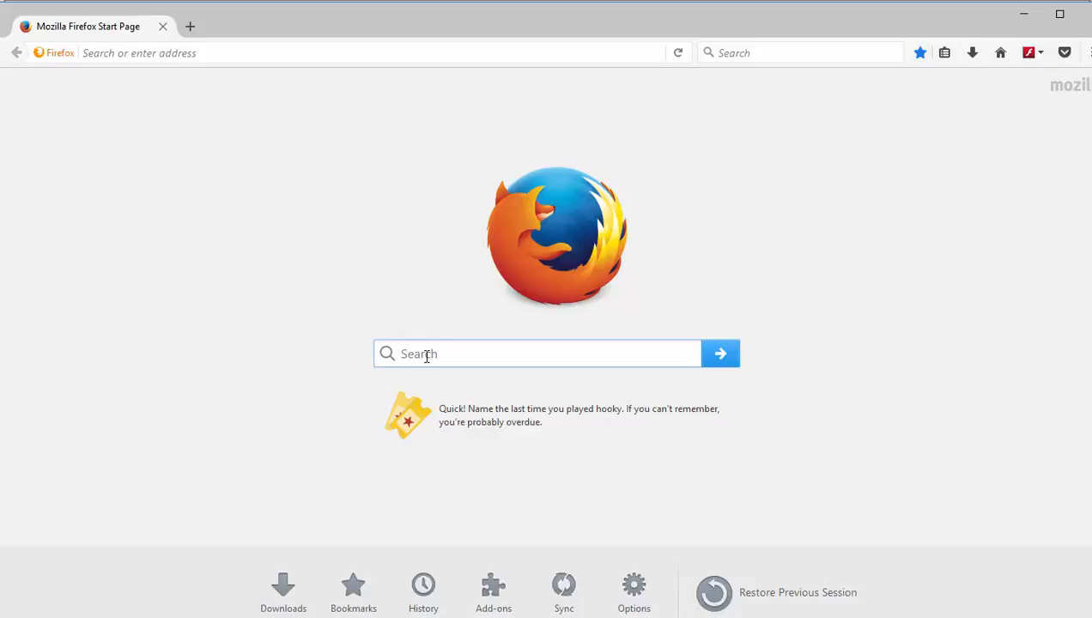
pyautogui.write('e')
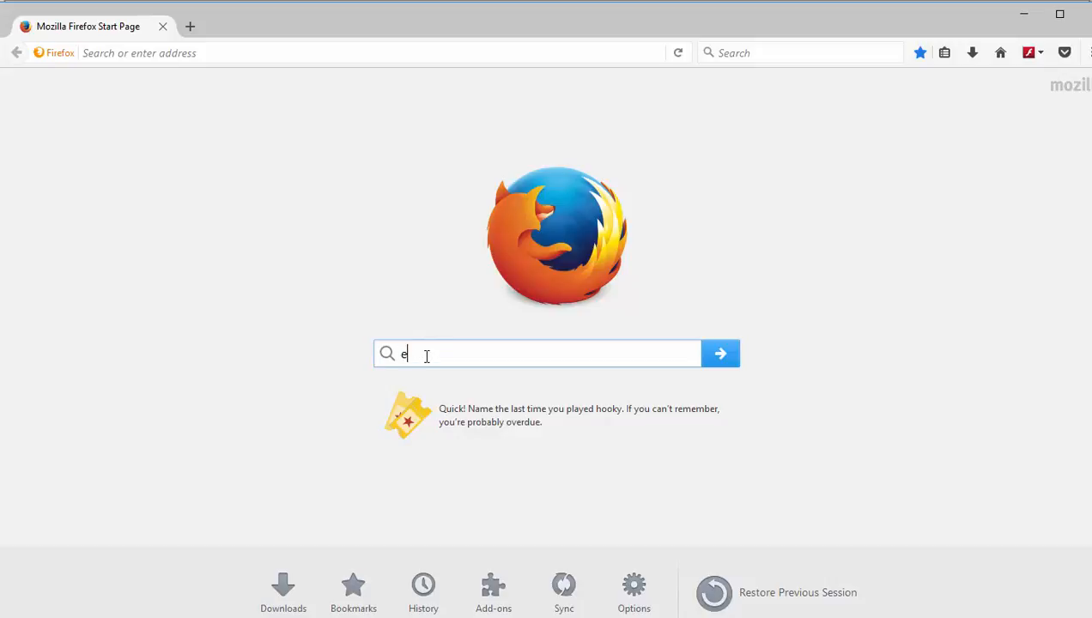
pyautogui.write('x436')
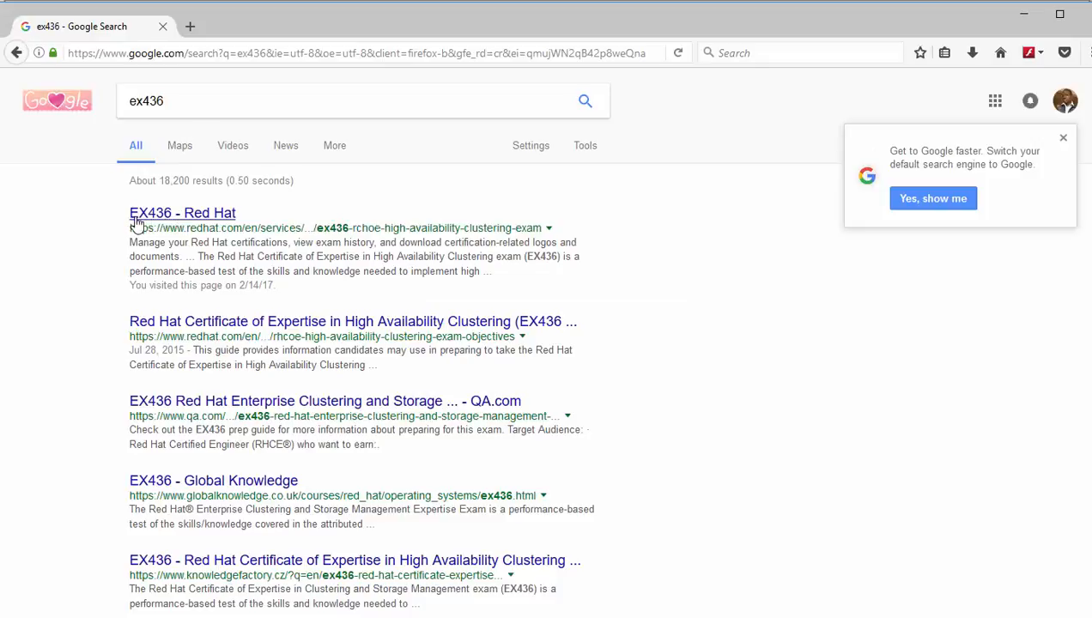
pyautogui.moveTo(216, 225)
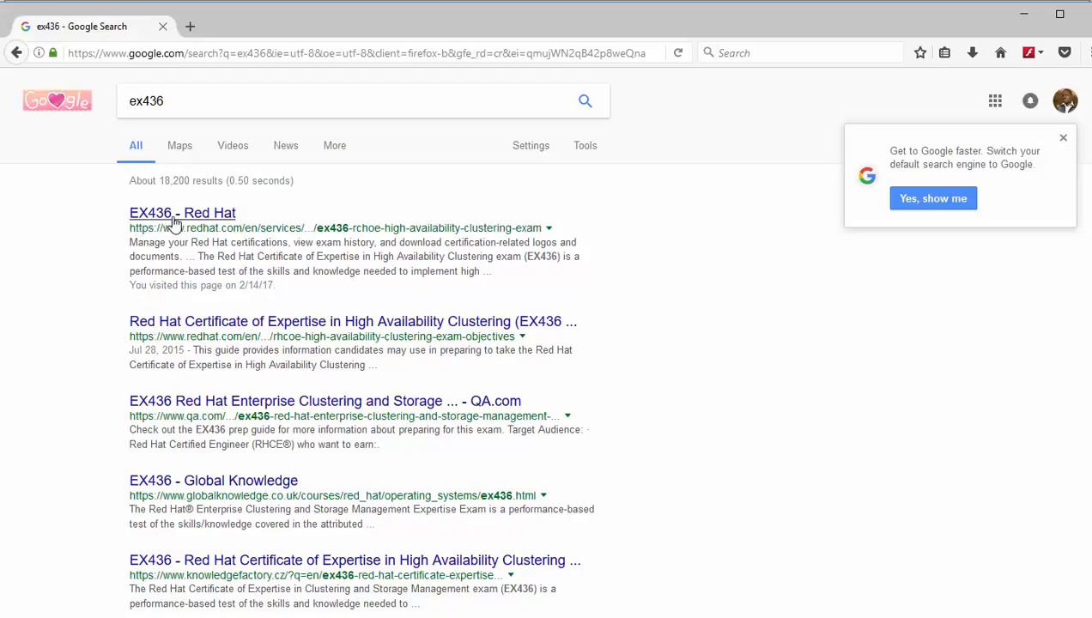
pyautogui.click(182, 213)
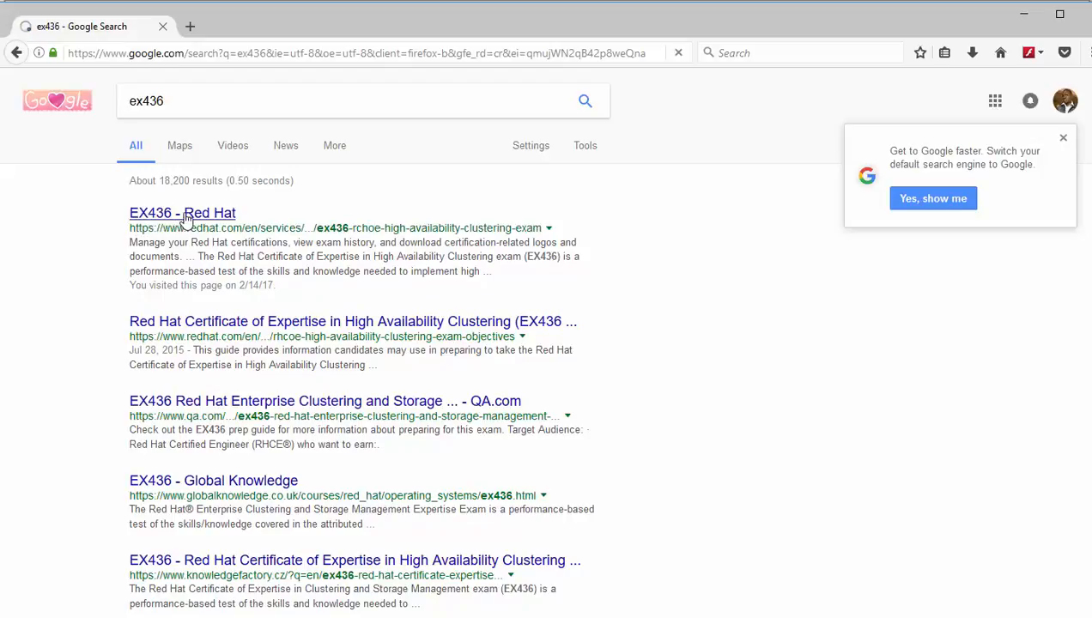
pyautogui.click(182, 212)
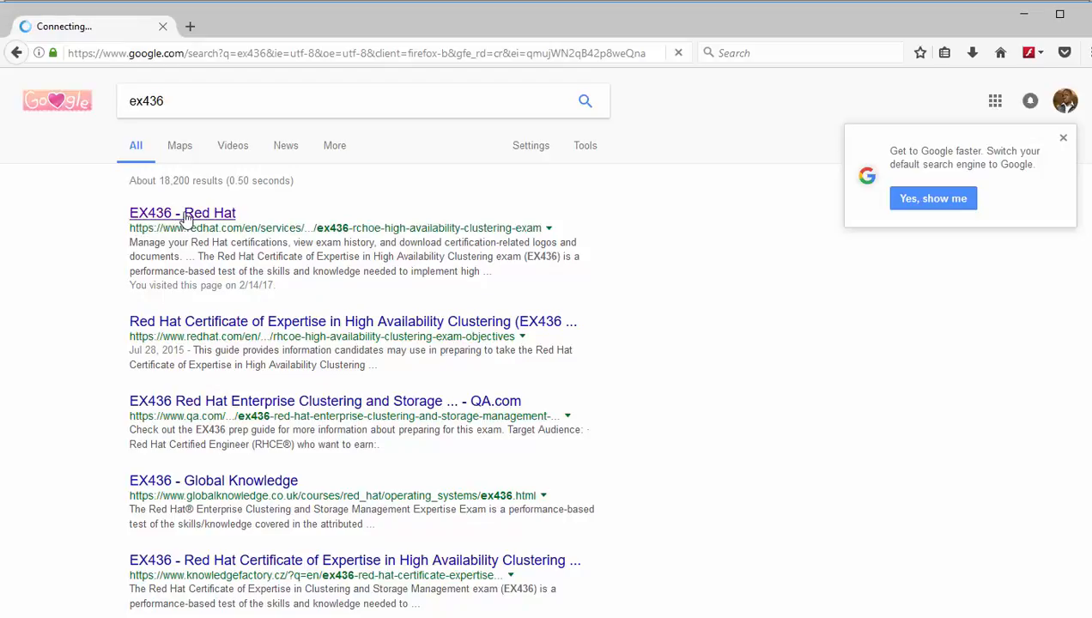
pyautogui.click(182, 213)
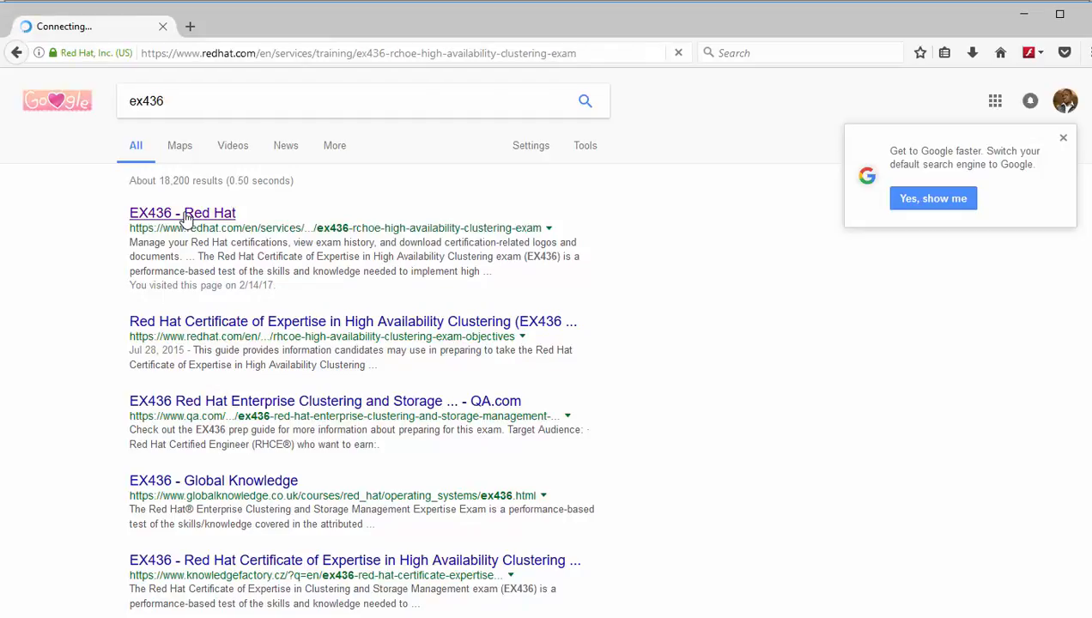
# Step: Choose South Africa as the country and highlight the 3-hour exam duration
pyautogui.click(182, 212)
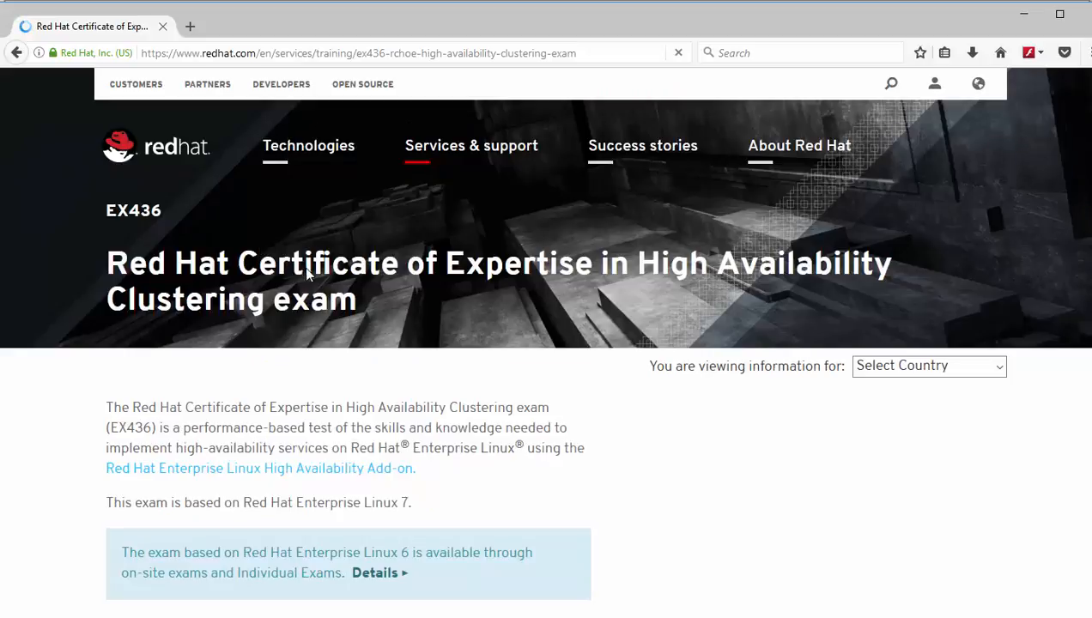
pyautogui.click(978, 84)
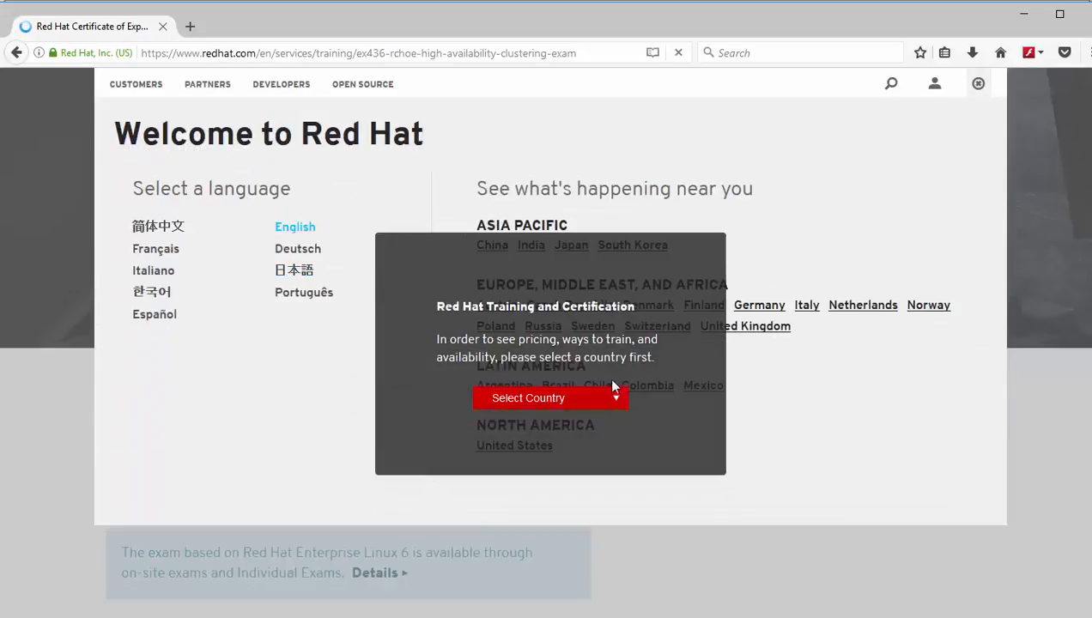
pyautogui.moveTo(619, 398)
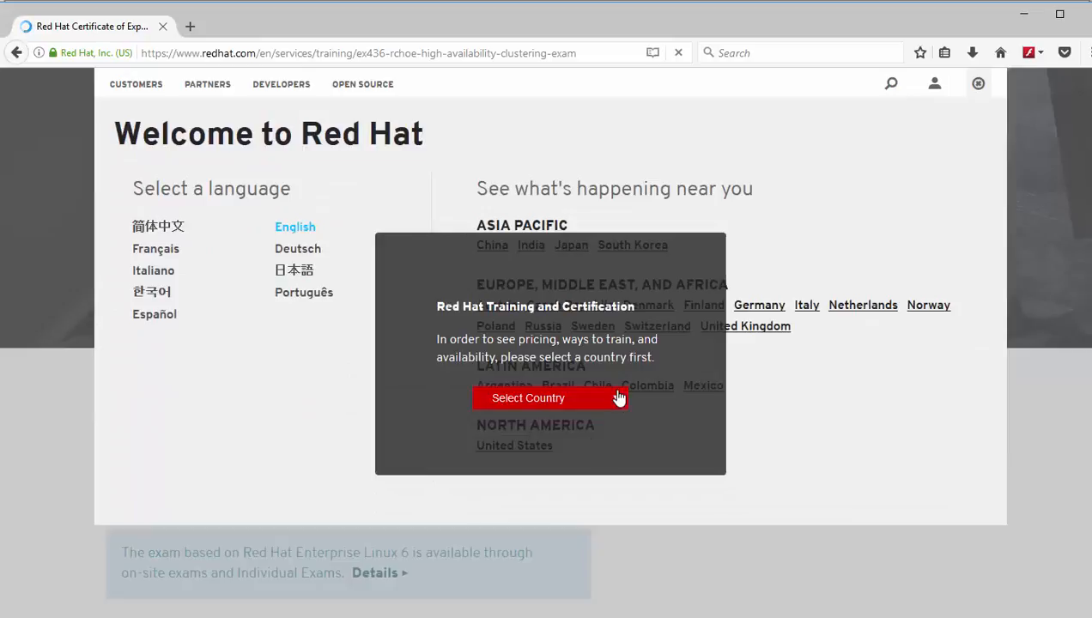
pyautogui.click(549, 398)
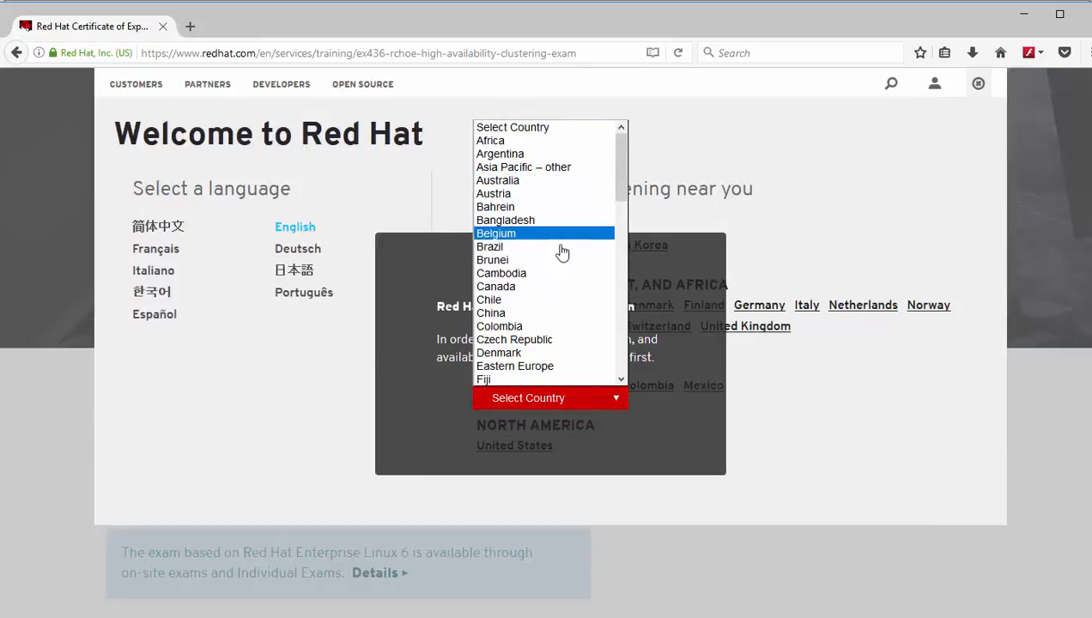
pyautogui.scroll(-3)
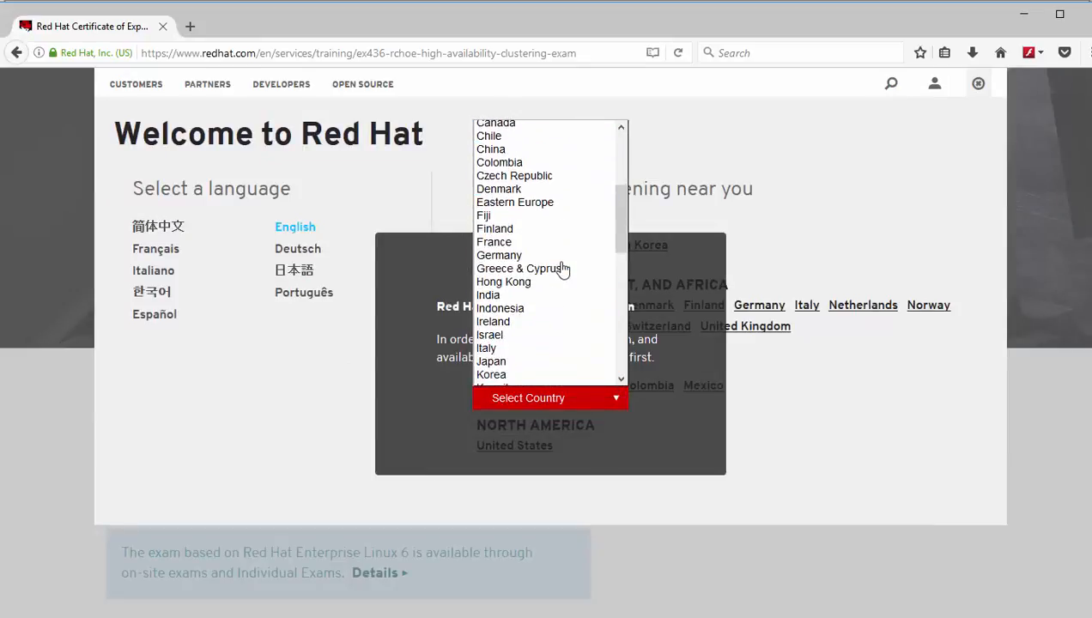
pyautogui.scroll(-3)
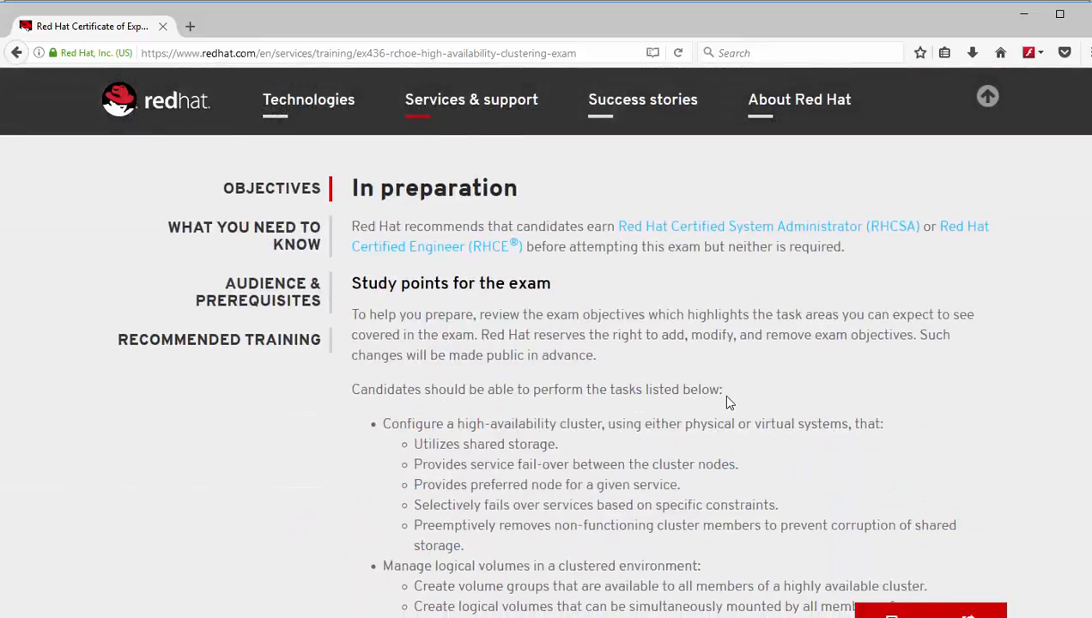
pyautogui.scroll(3)
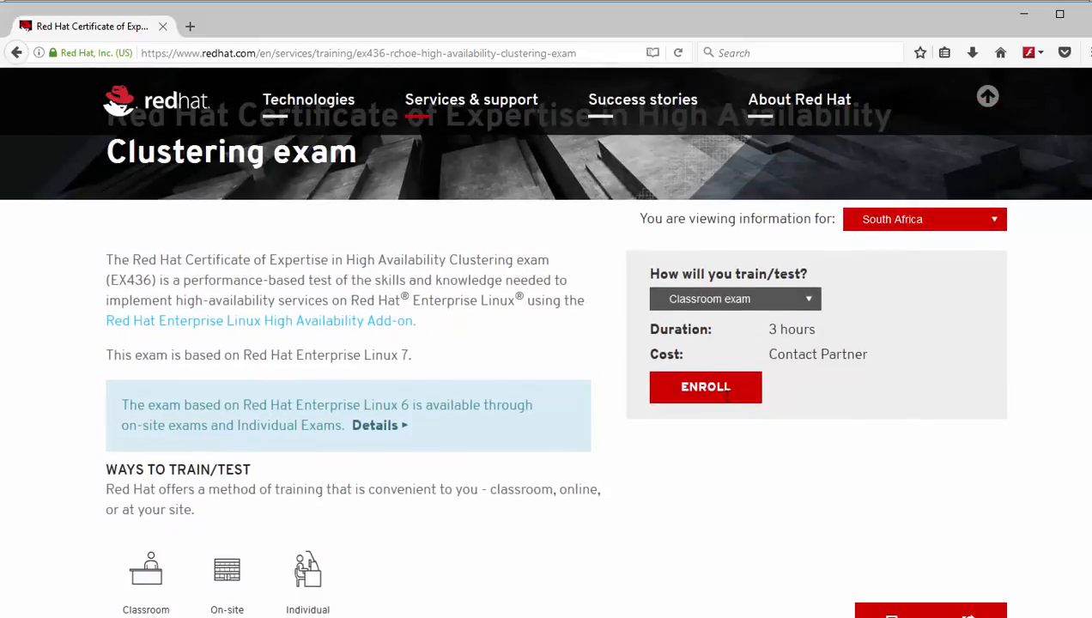
pyautogui.moveTo(798, 403)
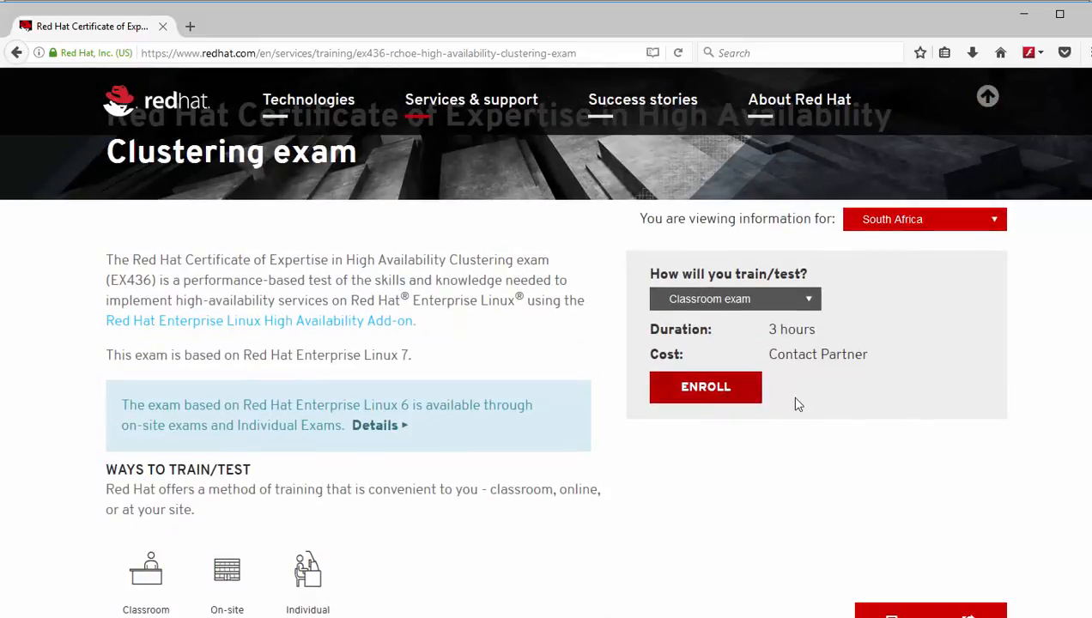
pyautogui.moveTo(815, 329)
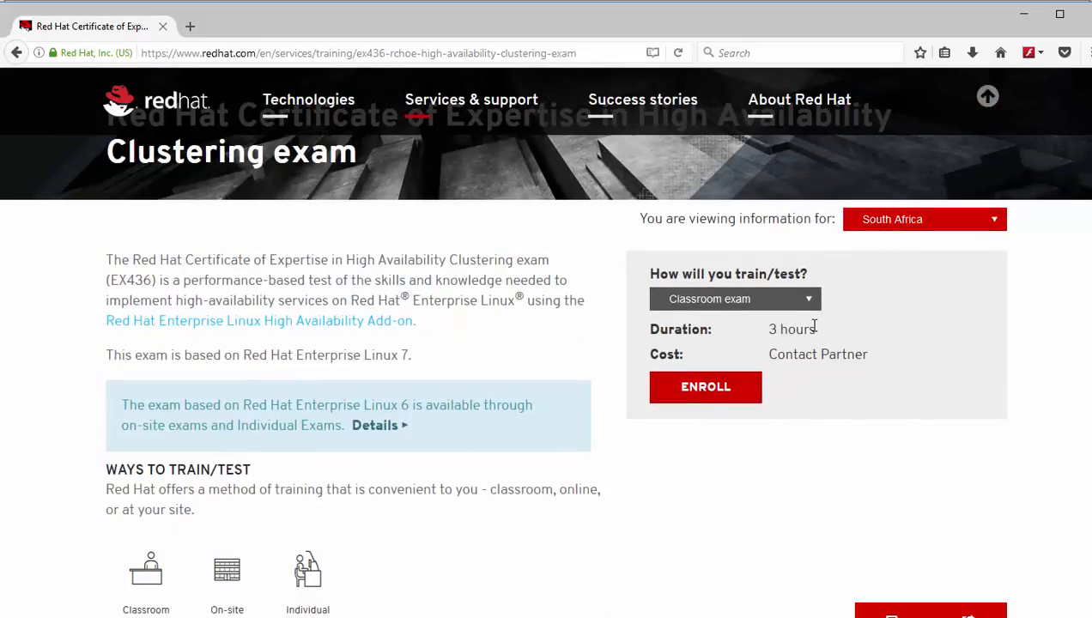
pyautogui.doubleClick(779, 330)
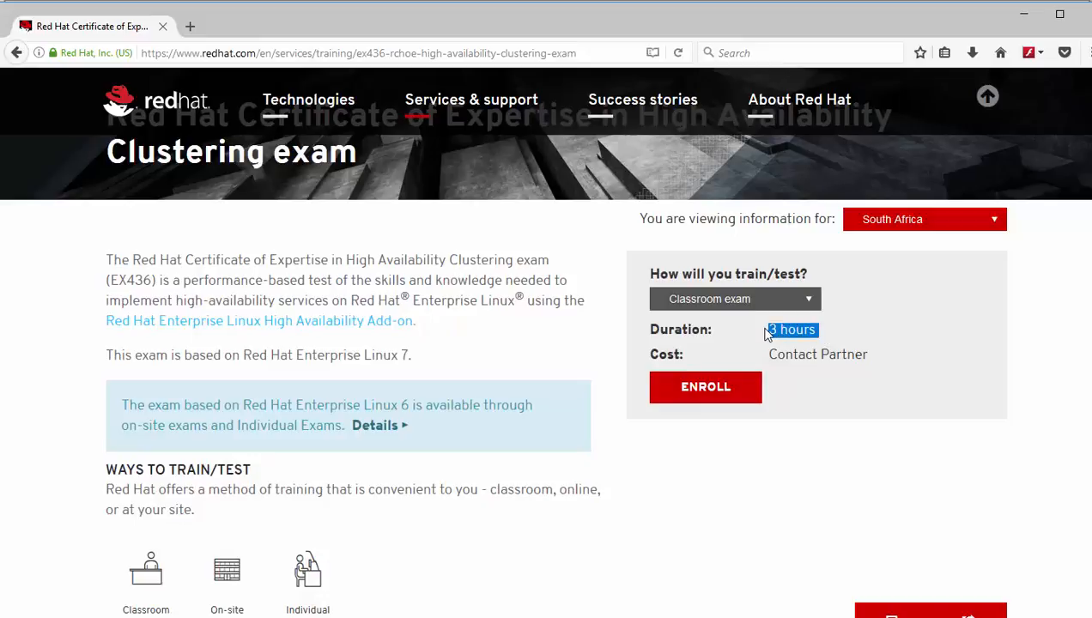
pyautogui.moveTo(825, 394)
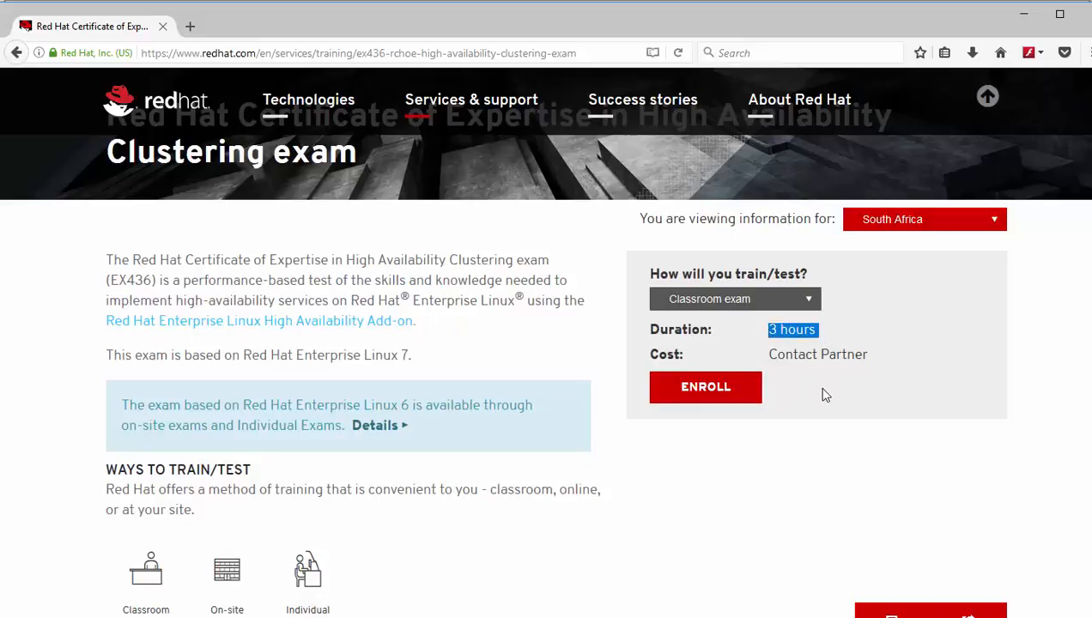
# Step: Review the Objectives section, highlighting the fail-over study points and the EX436 exam code
pyautogui.scroll(-3)
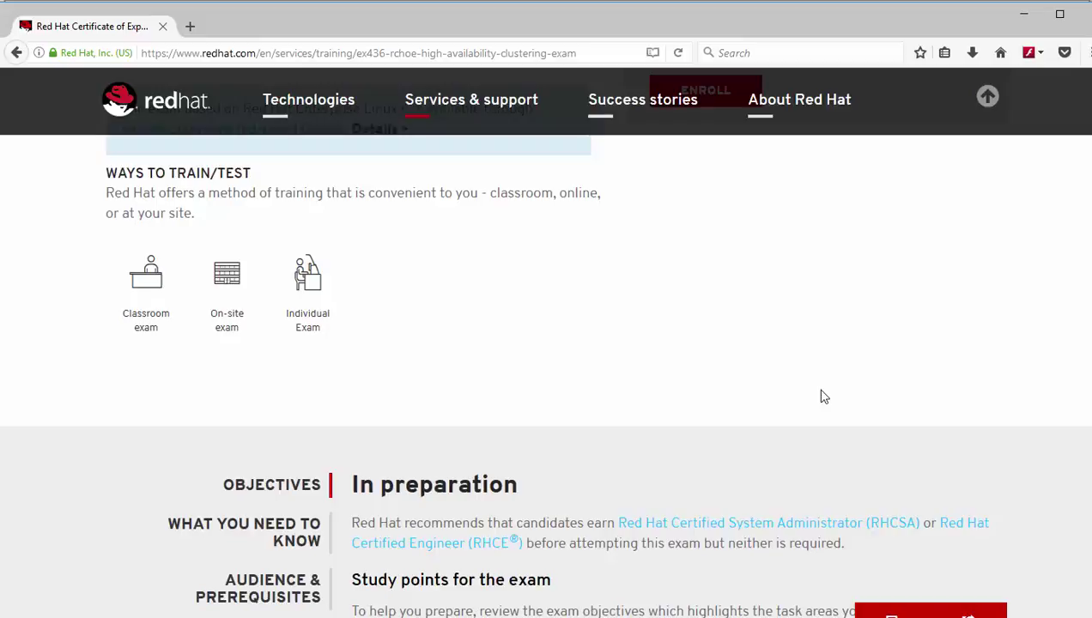
pyautogui.scroll(-3)
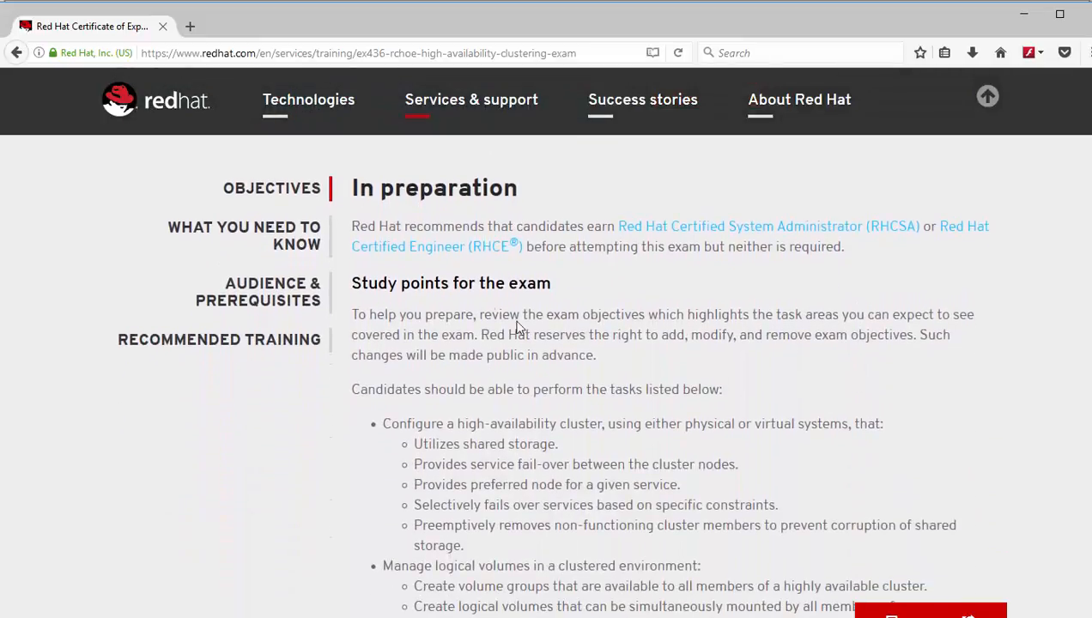
pyautogui.scroll(-3)
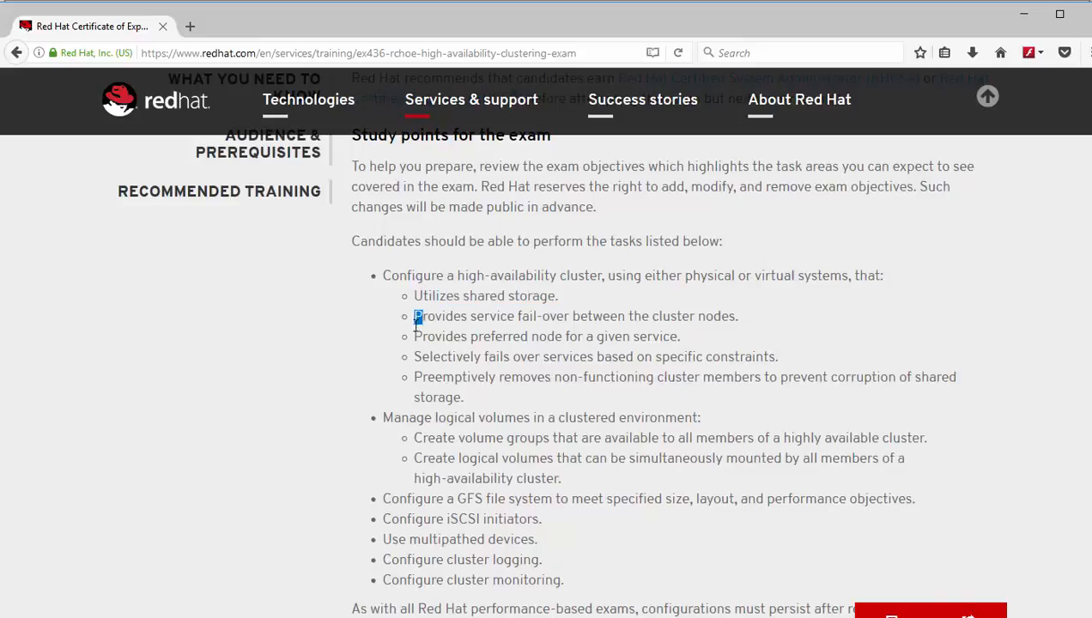
pyautogui.moveTo(414, 316); pyautogui.dragTo(433, 367)
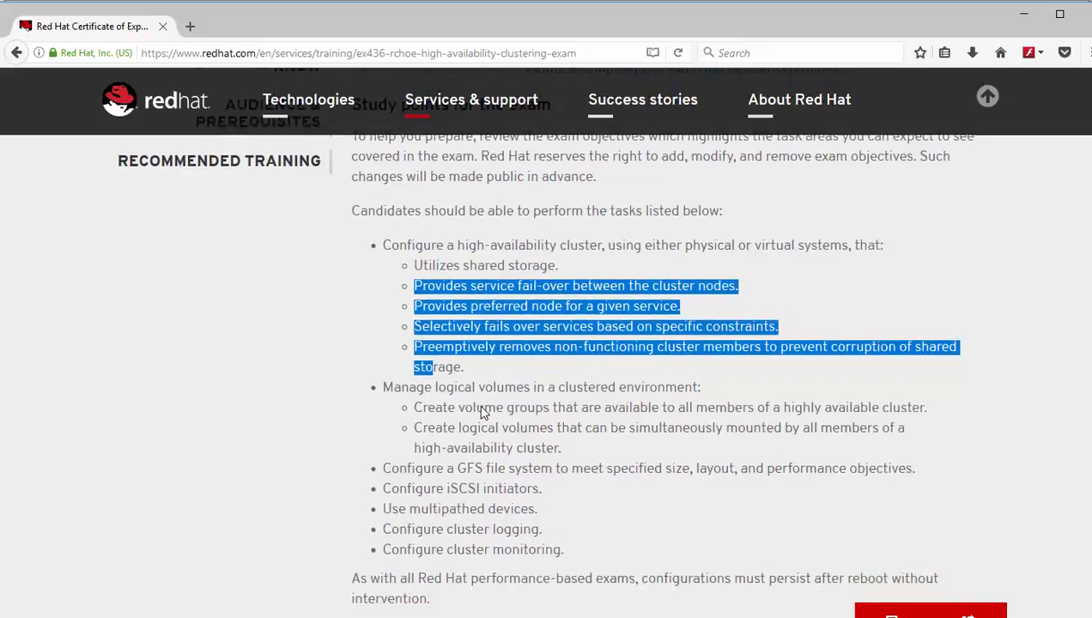
pyautogui.scroll(-3)
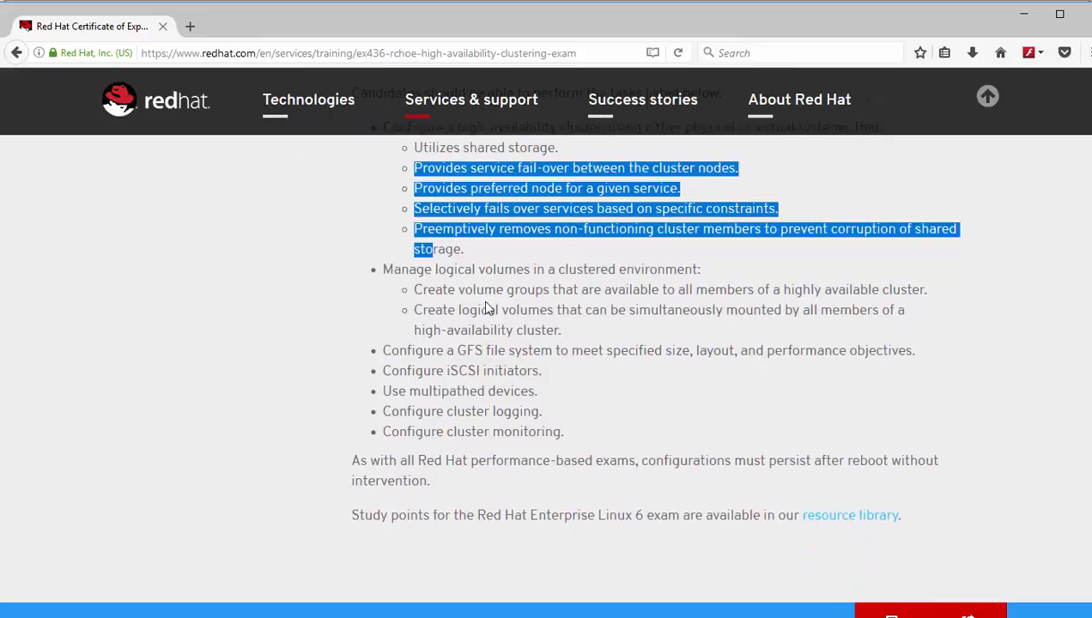
pyautogui.moveTo(519, 277)
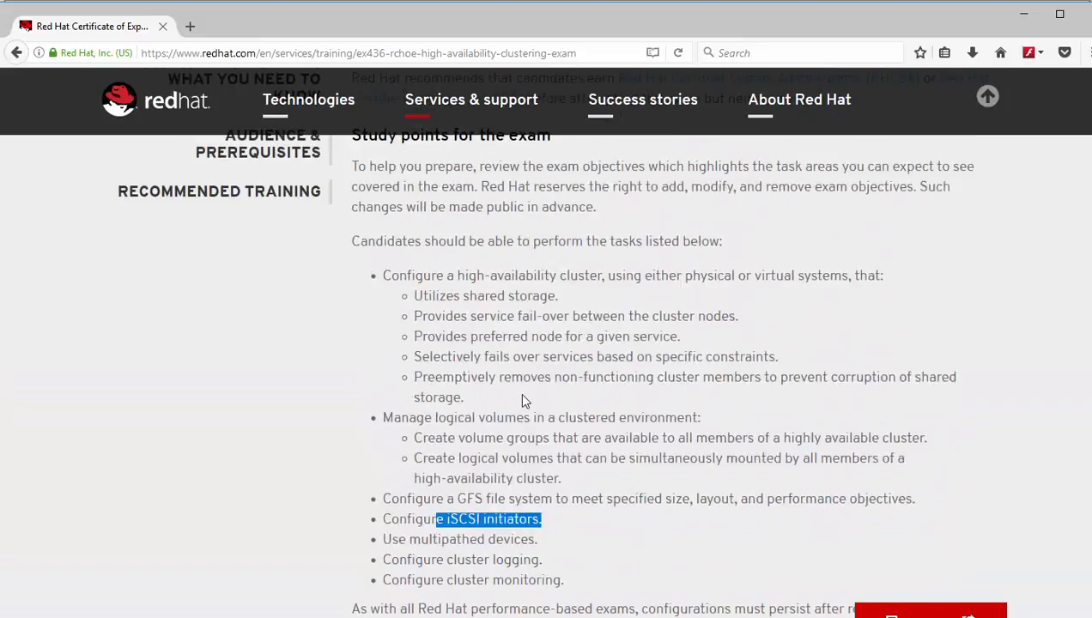
pyautogui.scroll(3)
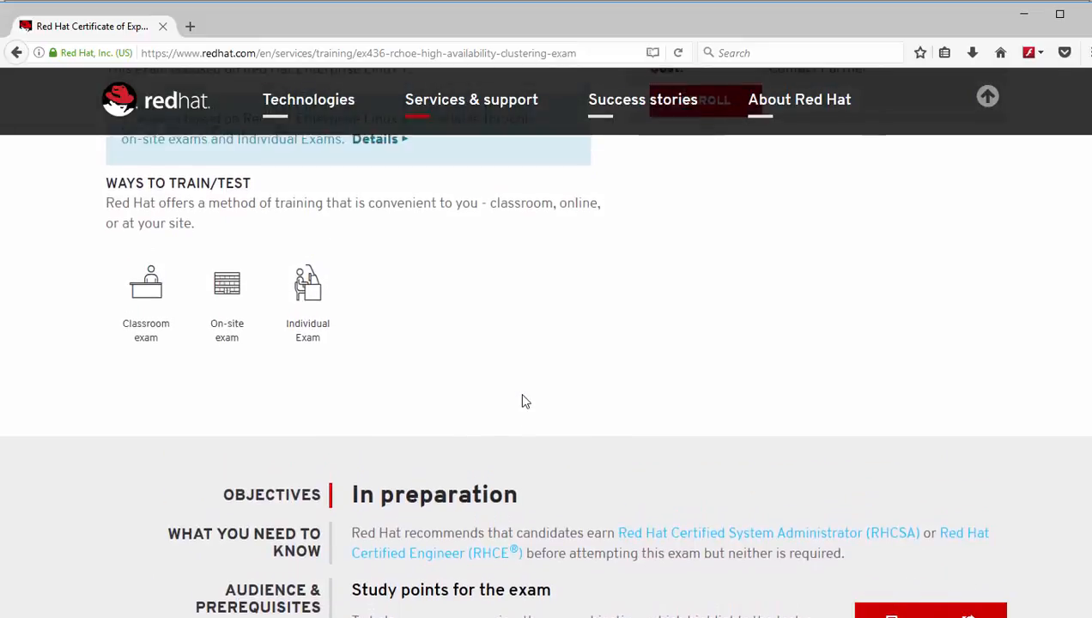
pyautogui.scroll(3)
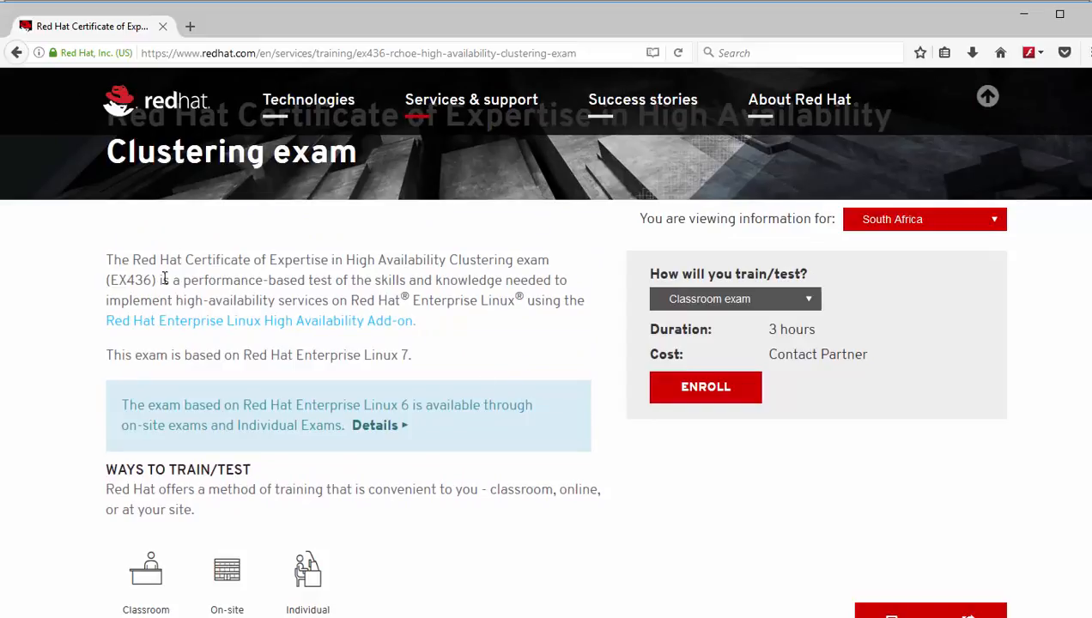
pyautogui.doubleClick(132, 280)
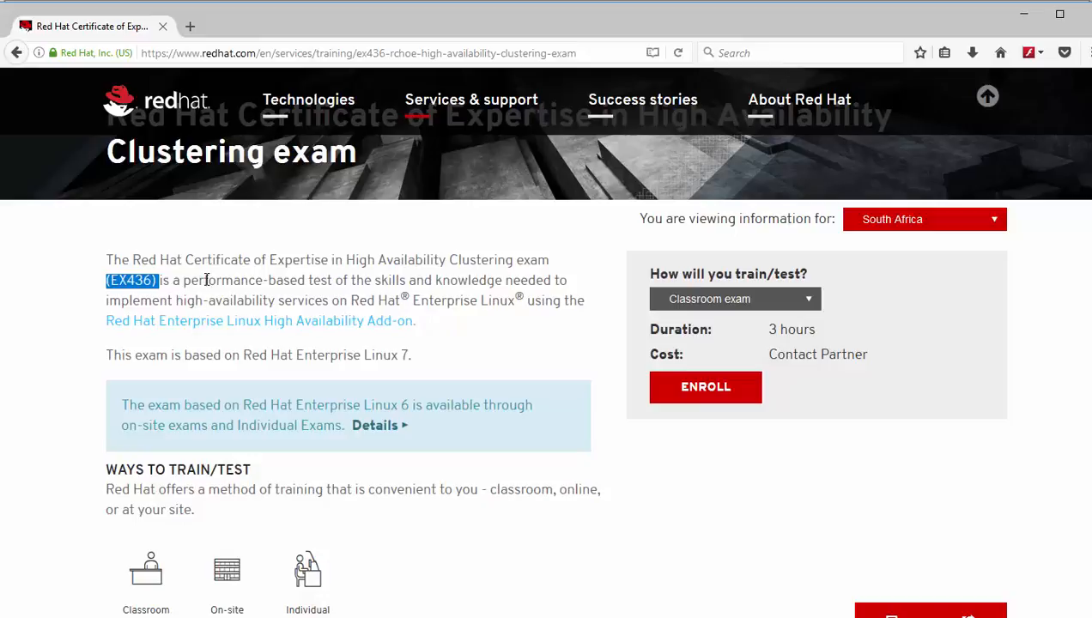
pyautogui.moveTo(192, 29)
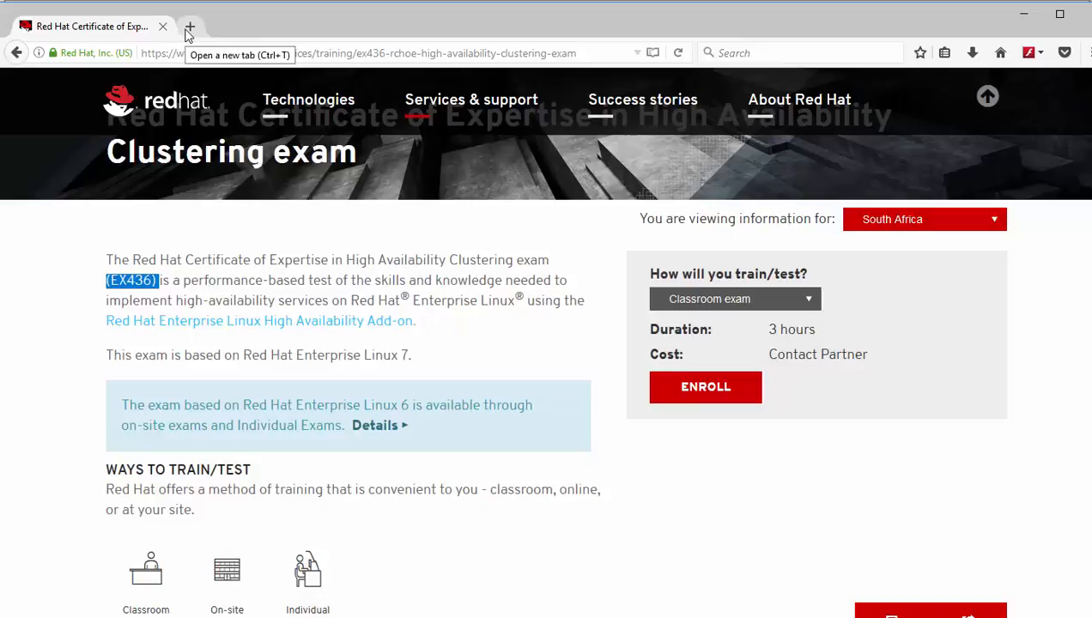
pyautogui.click(190, 25)
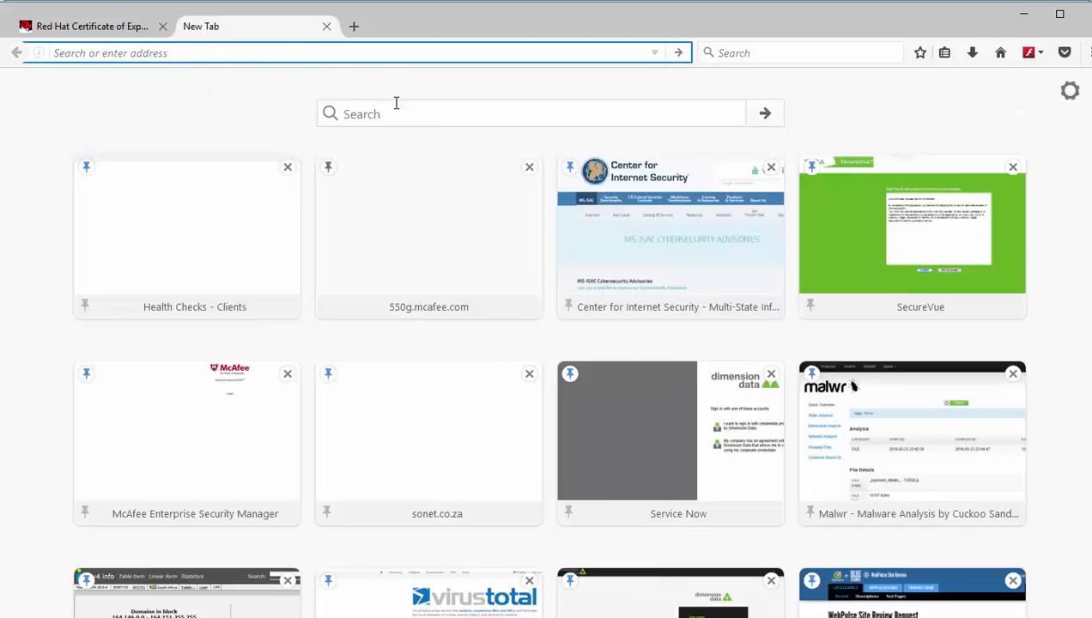
pyautogui.click(206, 53)
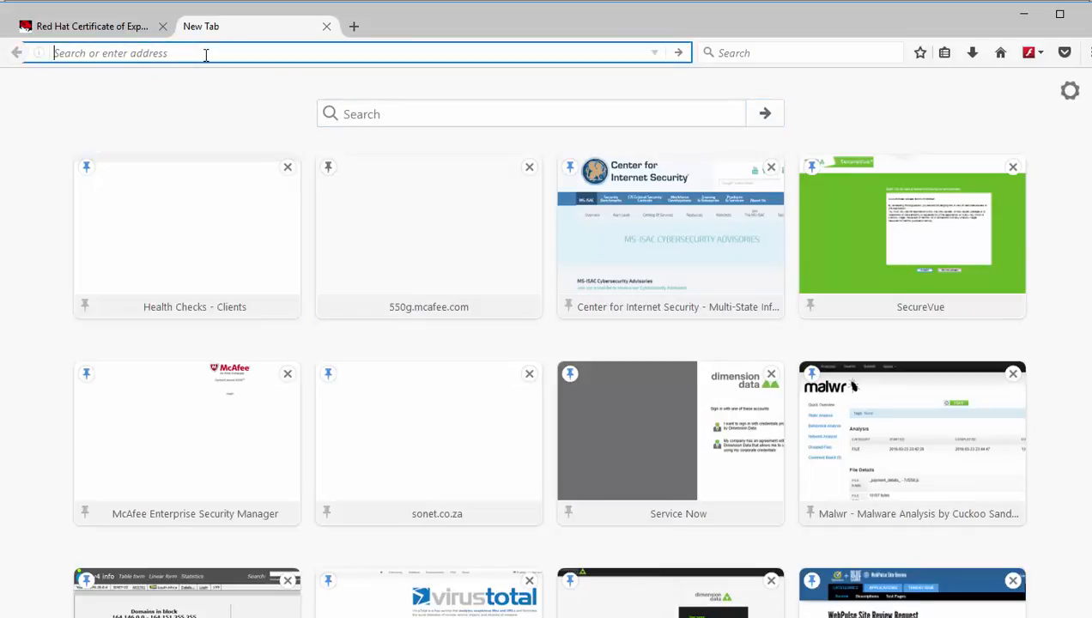
pyautogui.write('hybrid-analysis.com/')
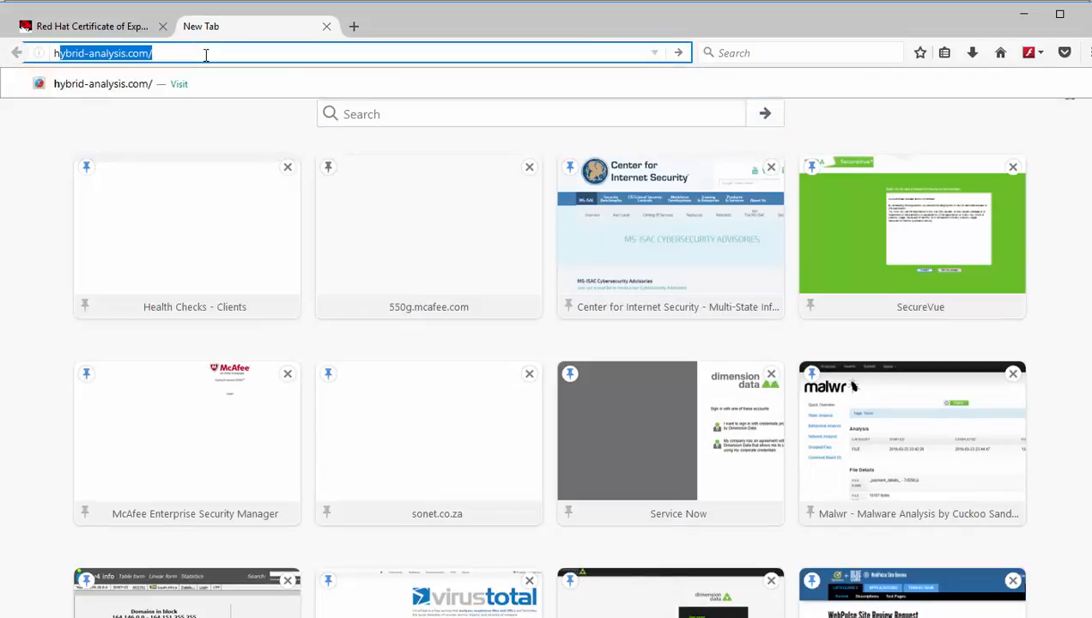
pyautogui.write('http://vault')
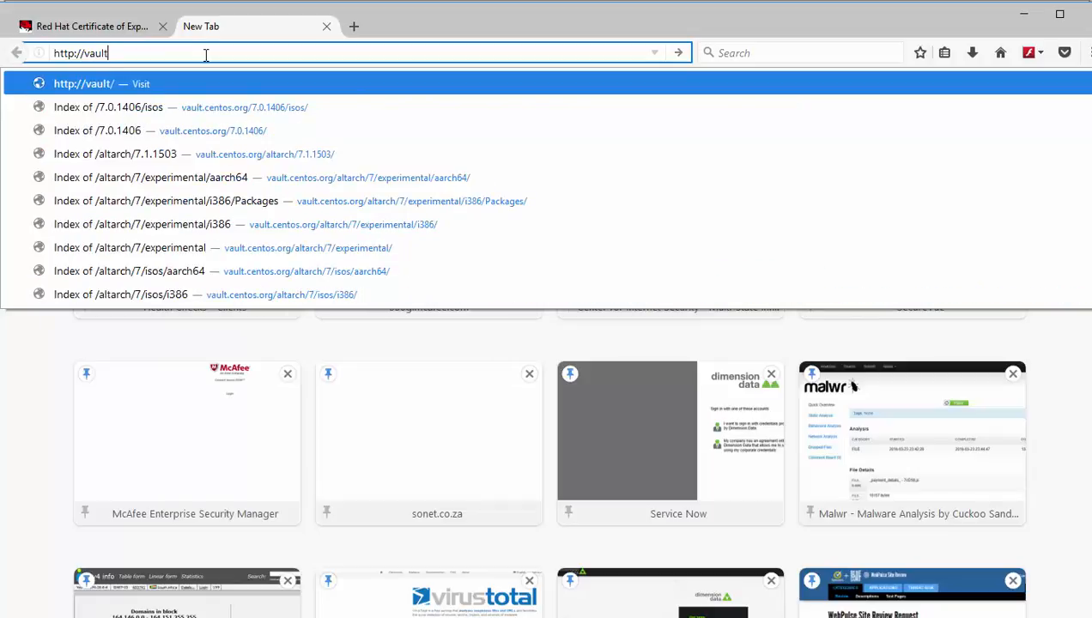
pyautogui.write('.centos')
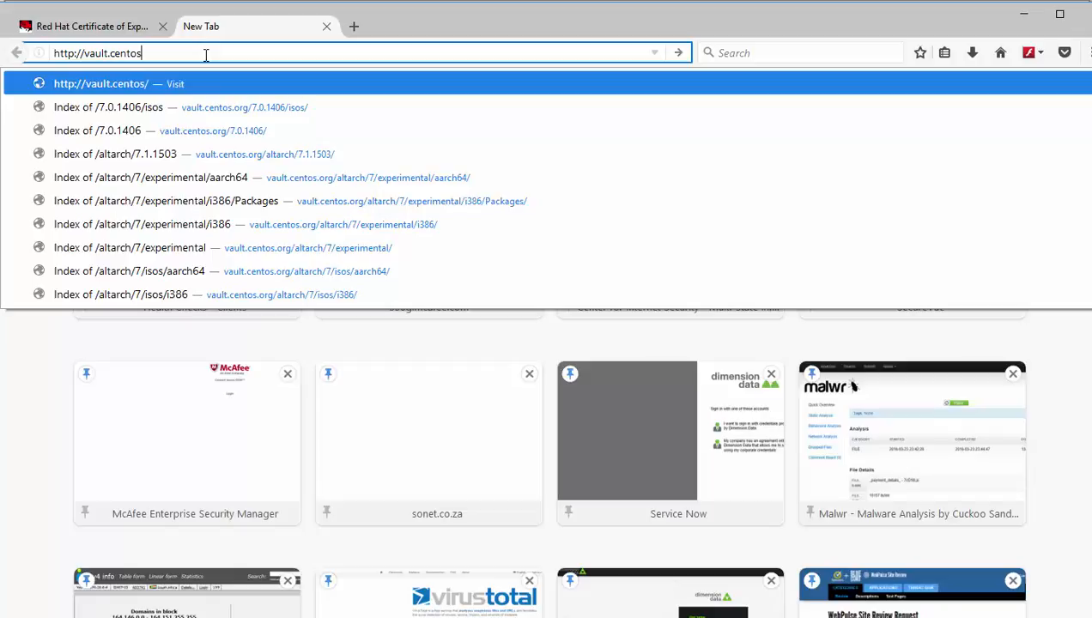
pyautogui.write('.org')
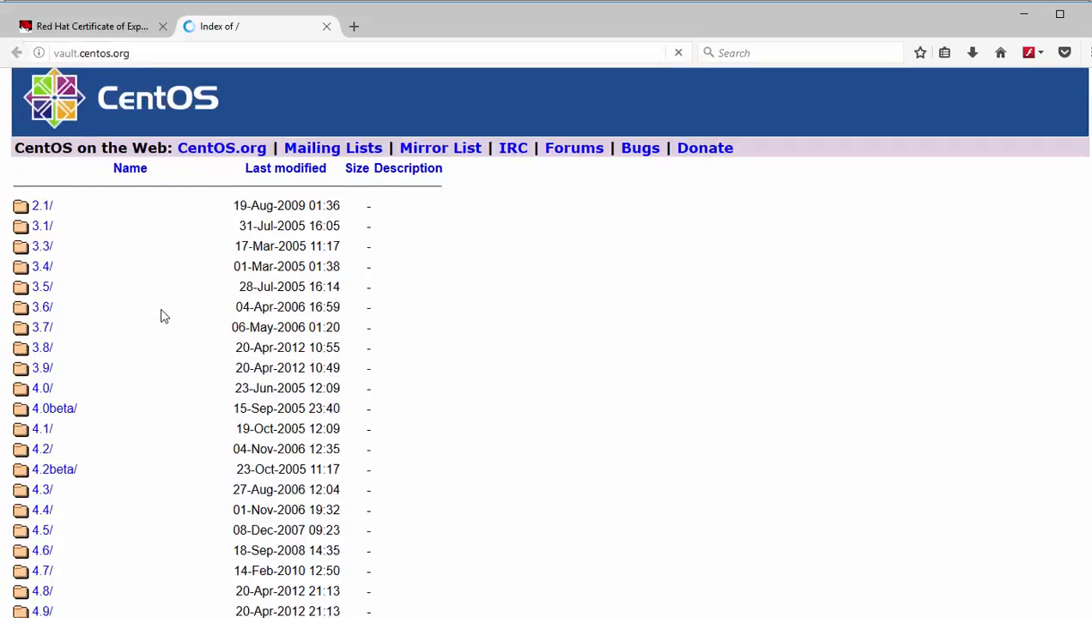
# Step: Navigate into 7.0.1406/isos/x86_64/ on the CentOS vault
pyautogui.scroll(-3)
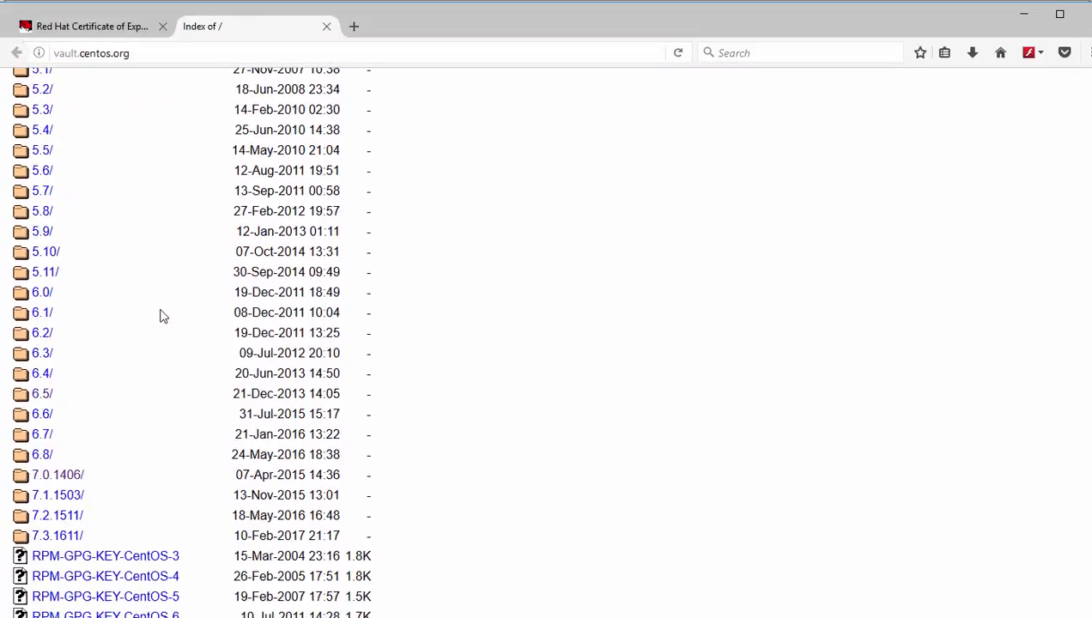
pyautogui.scroll(-3)
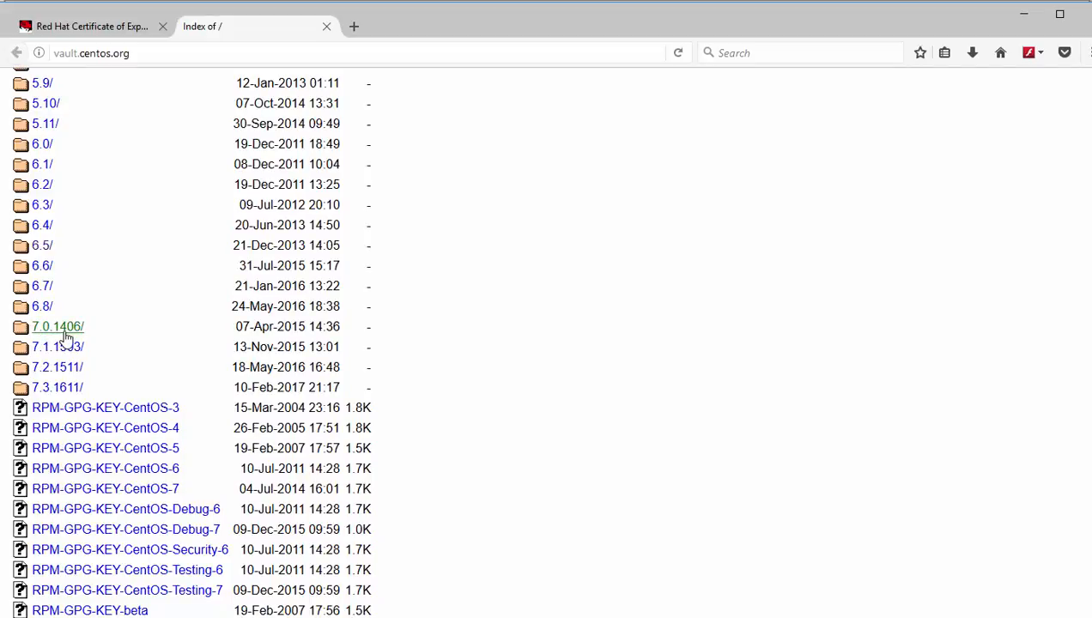
pyautogui.click(57, 326)
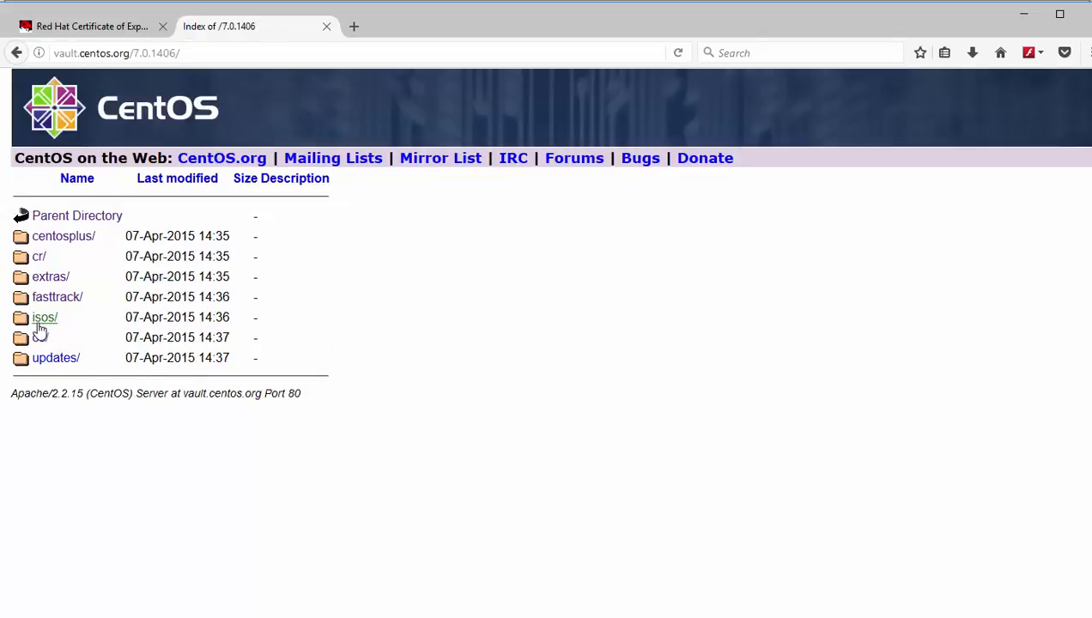
pyautogui.moveTo(45, 326)
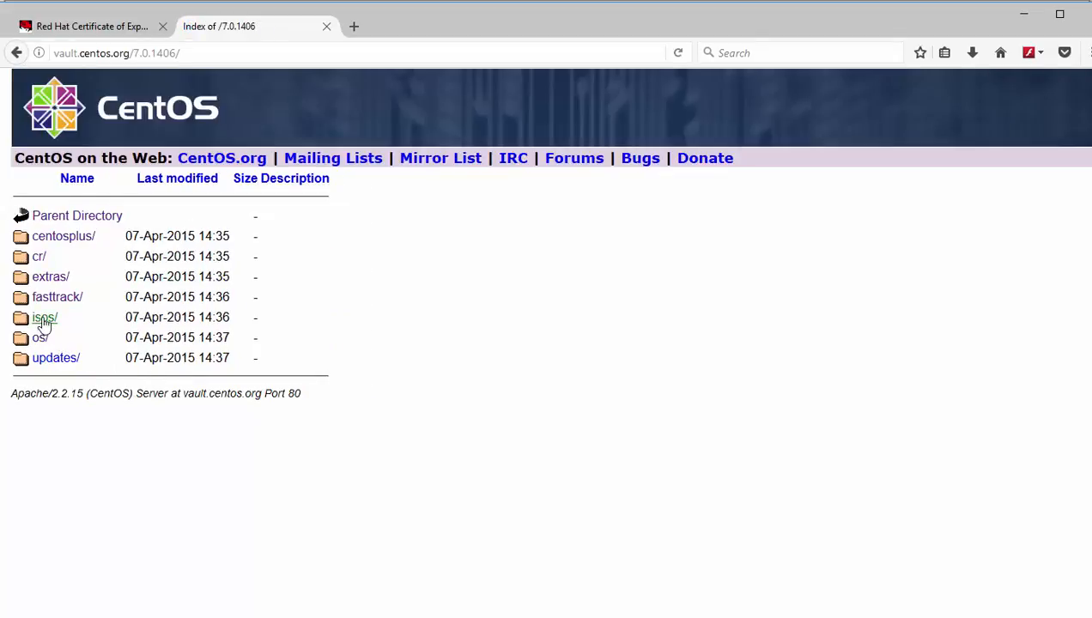
pyautogui.click(44, 318)
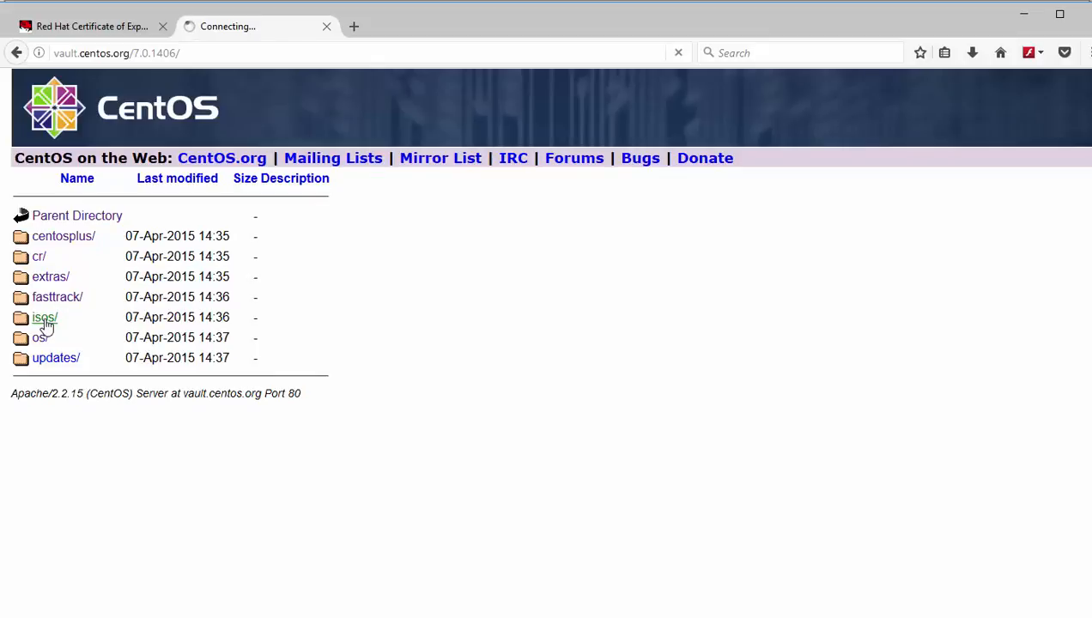
pyautogui.click(44, 318)
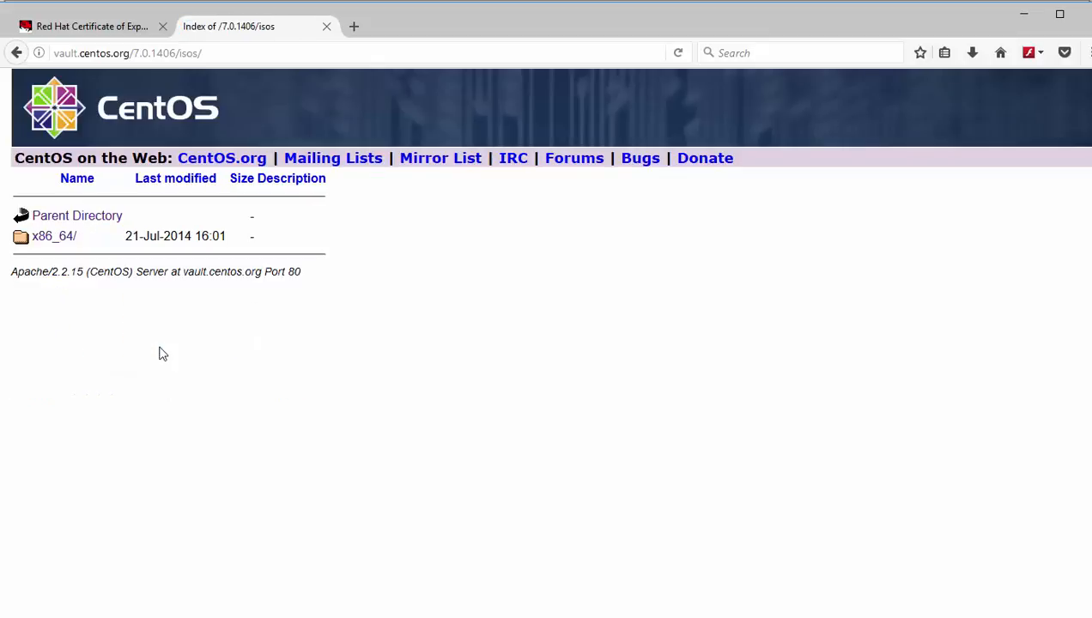
pyautogui.moveTo(53, 245)
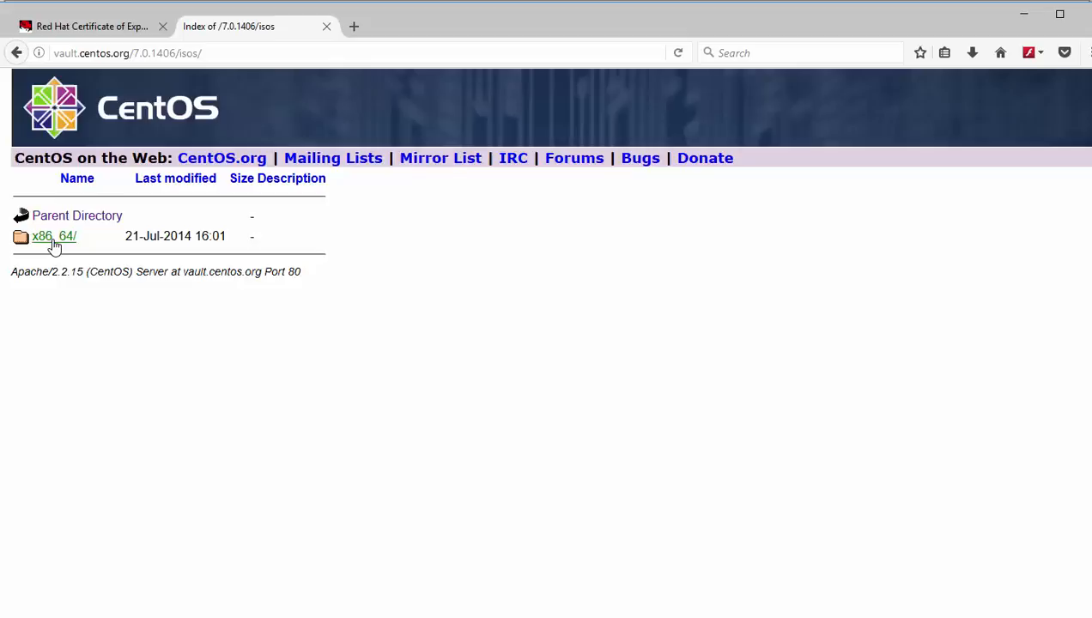
pyautogui.click(53, 236)
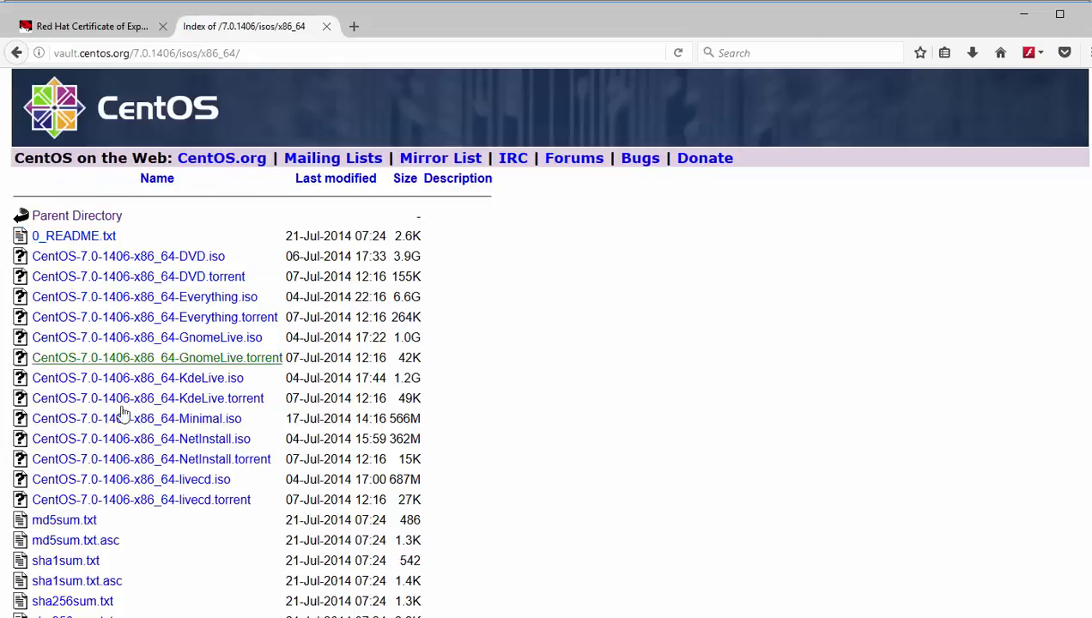
pyautogui.moveTo(244, 371)
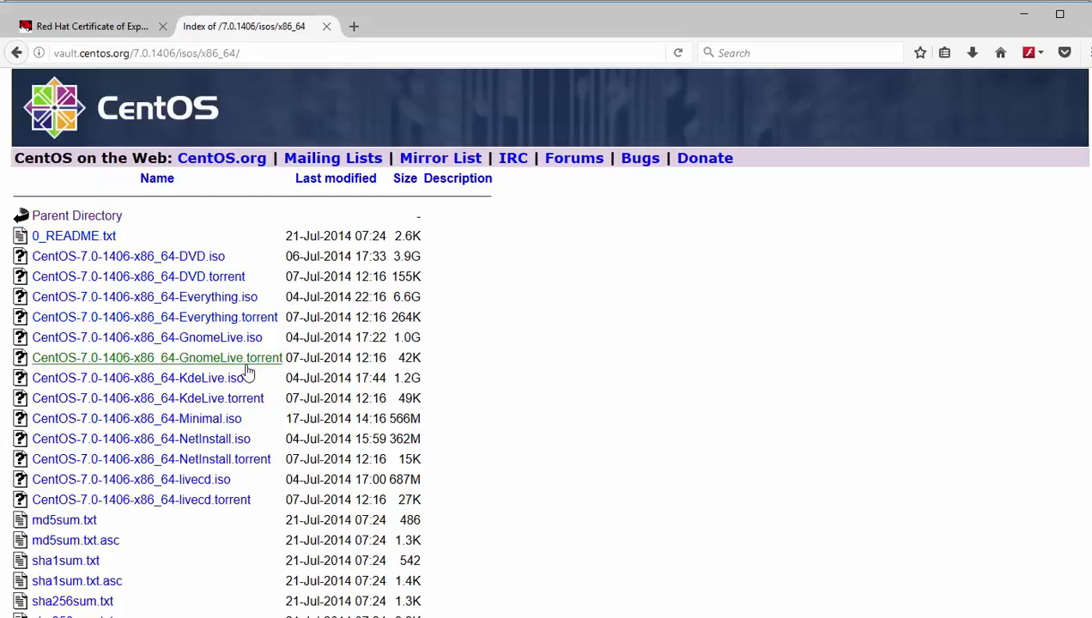
pyautogui.moveTo(86, 300)
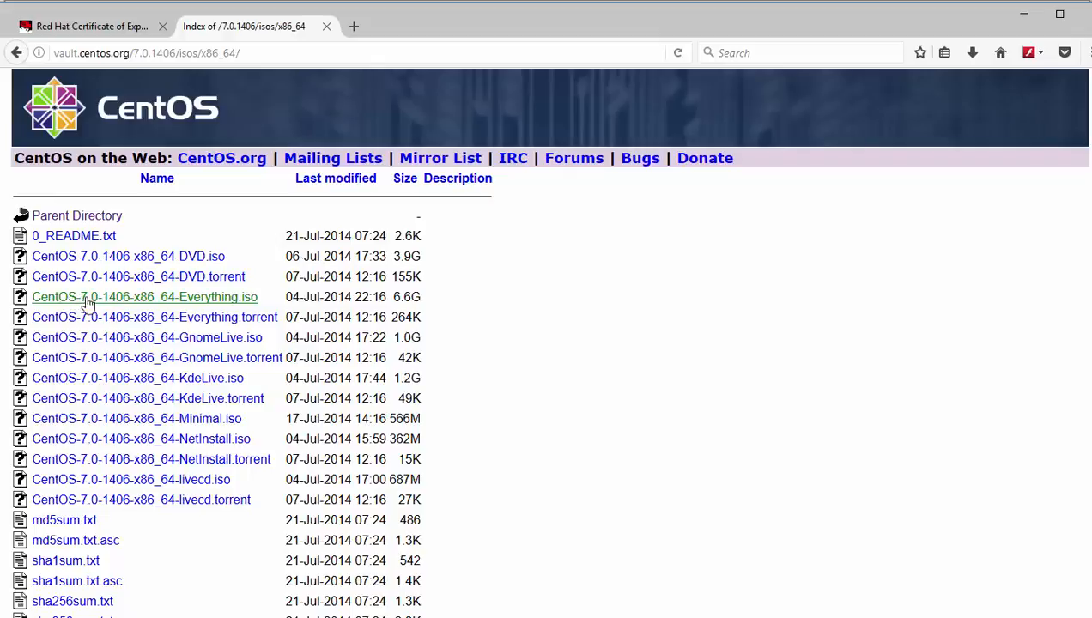
pyautogui.moveTo(116, 308)
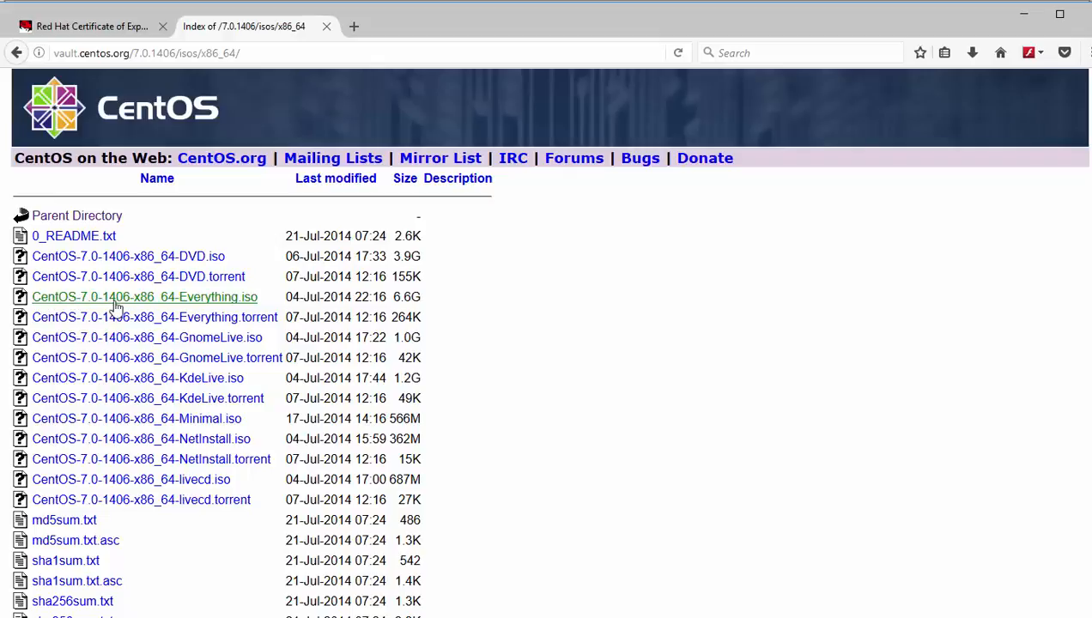
# Step: Select the CentOS-7.0-1406-x86_64-Everything.iso file name in the listing
pyautogui.doubleClick(407, 297)
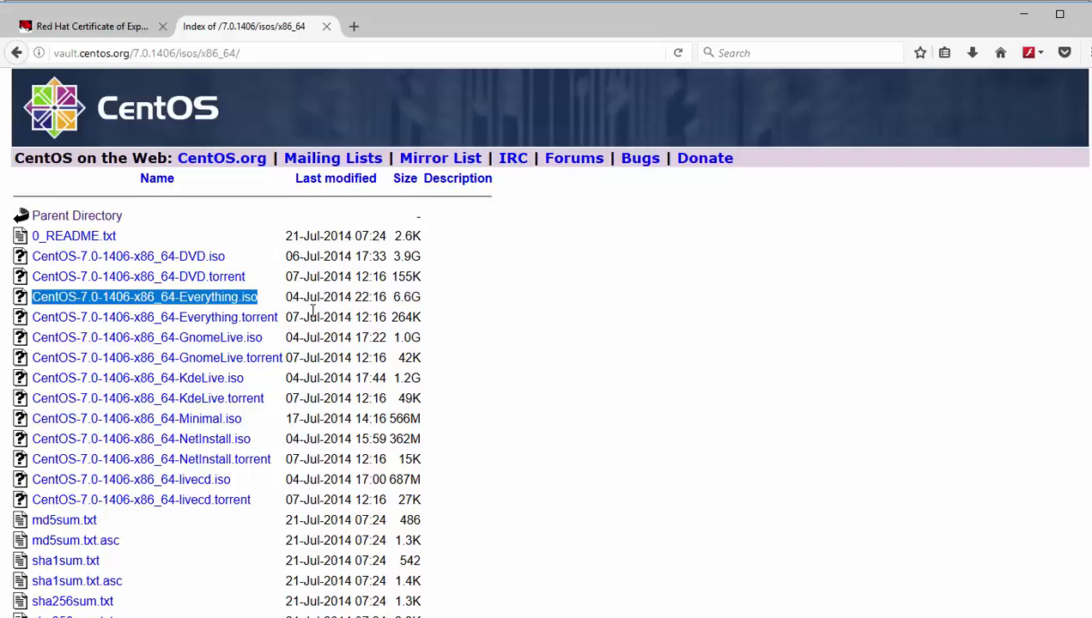
pyautogui.moveTo(269, 301)
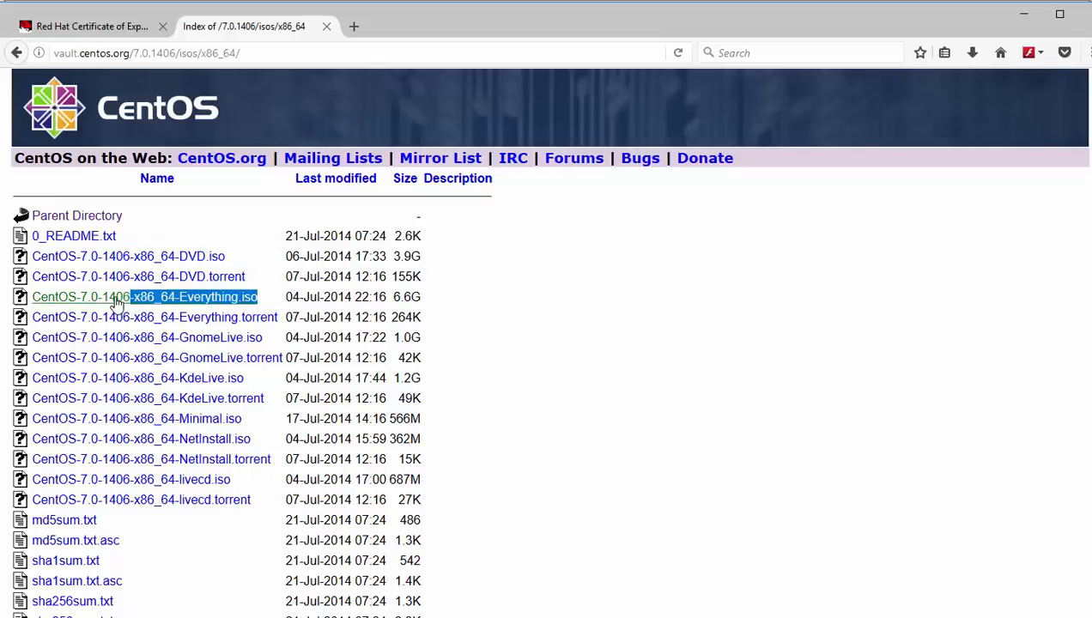
pyautogui.doubleClick(127, 296)
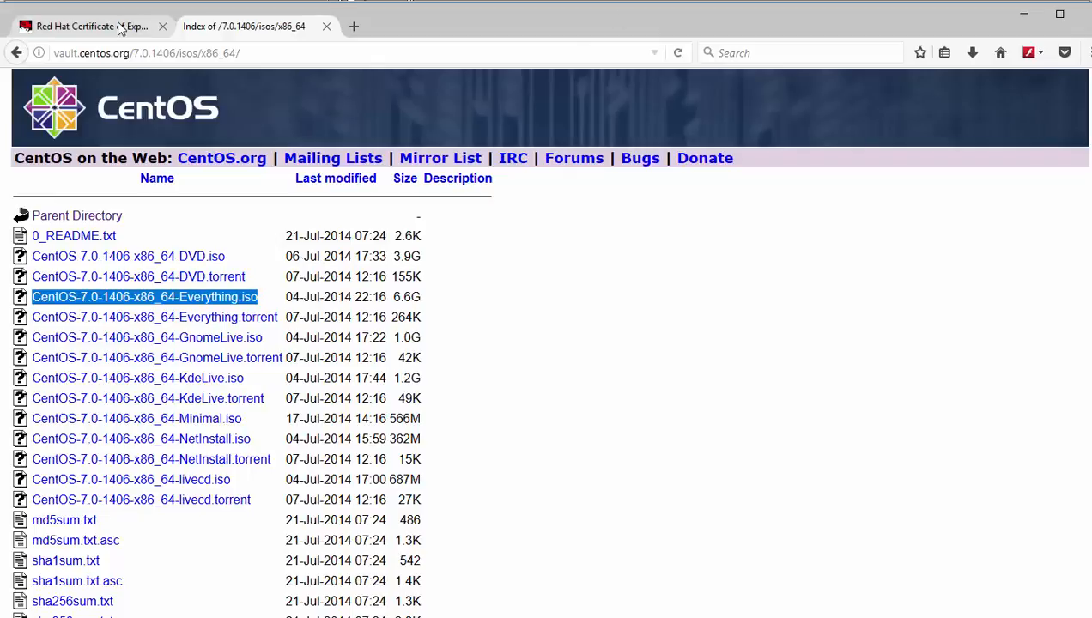
pyautogui.click(94, 23)
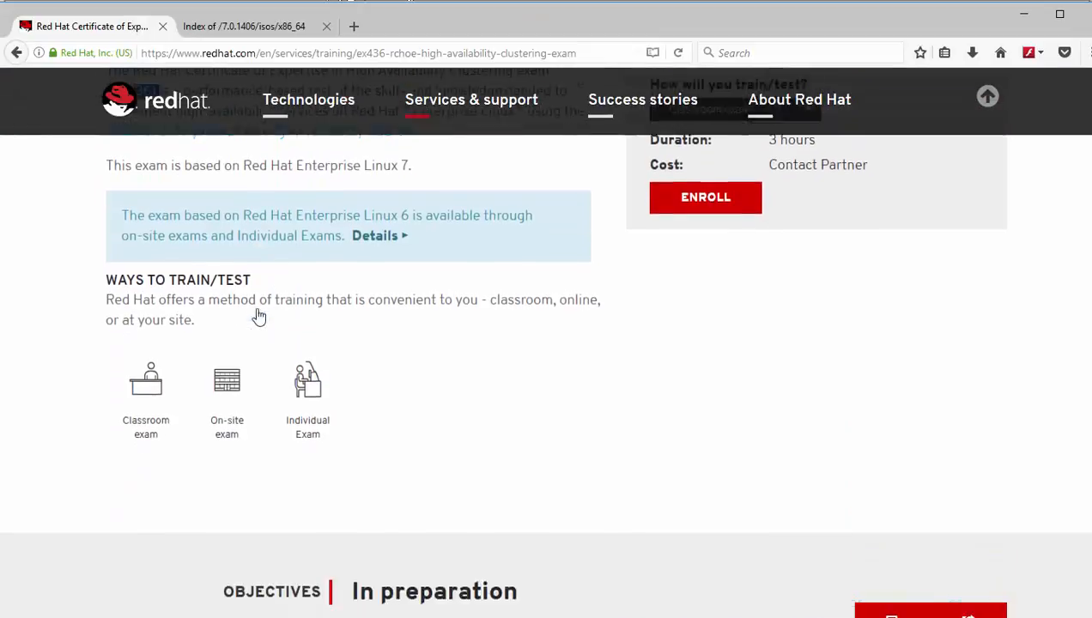
pyautogui.scroll(3)
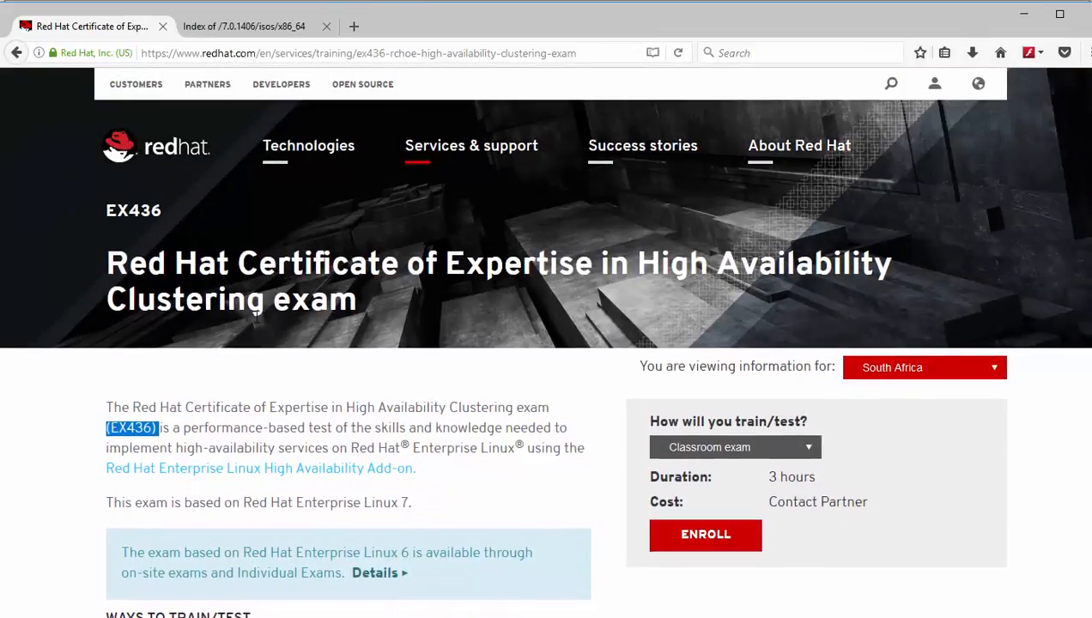
pyautogui.scroll(-3)
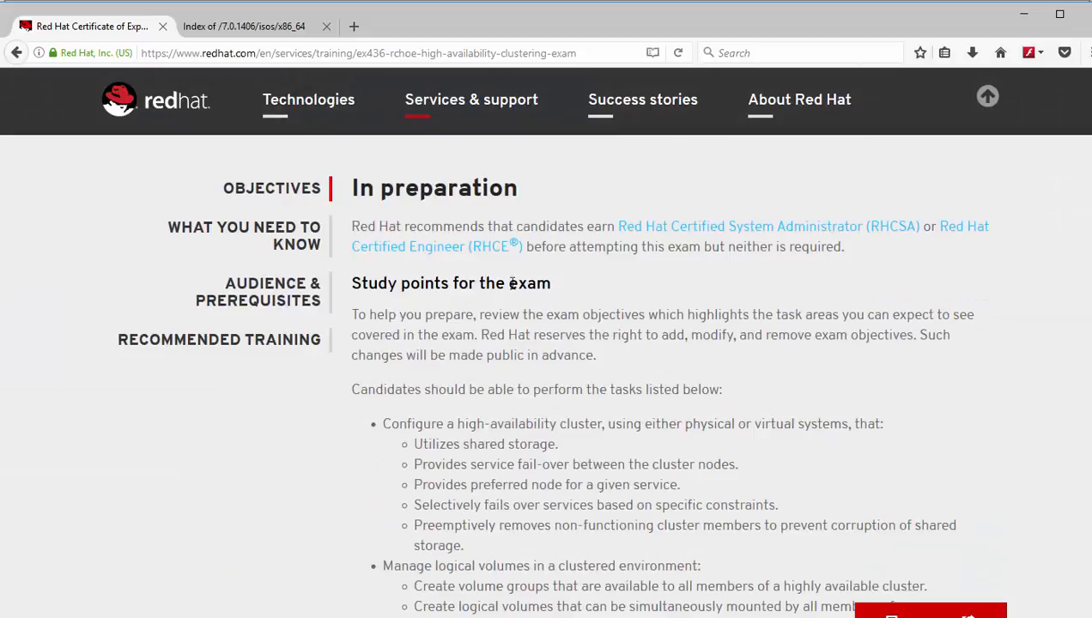
pyautogui.moveTo(668, 300)
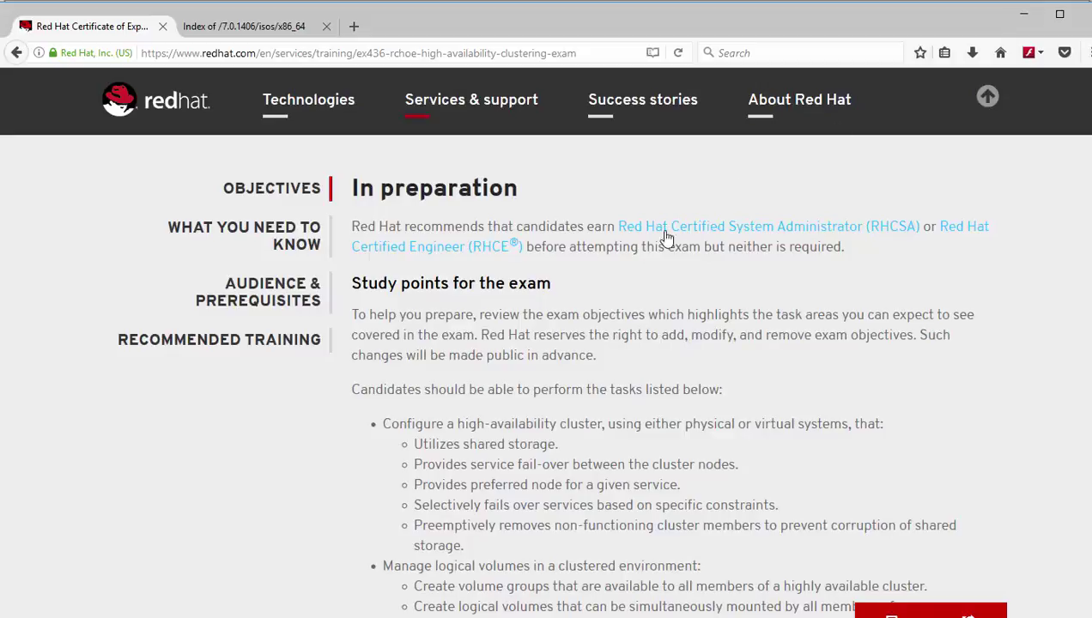
pyautogui.click(248, 27)
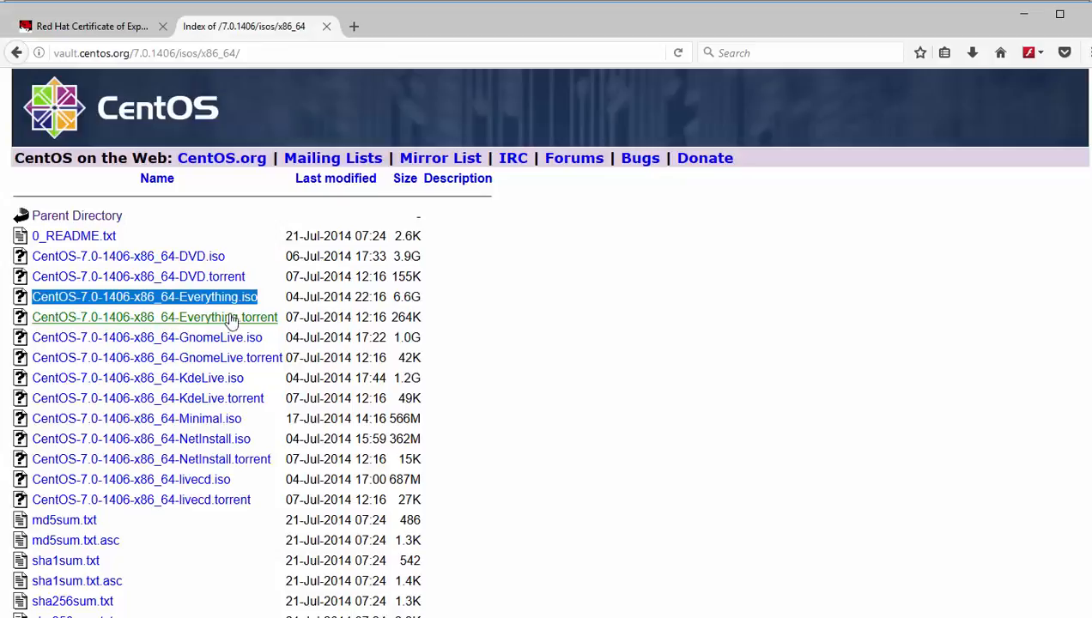
pyautogui.moveTo(1021, 14)
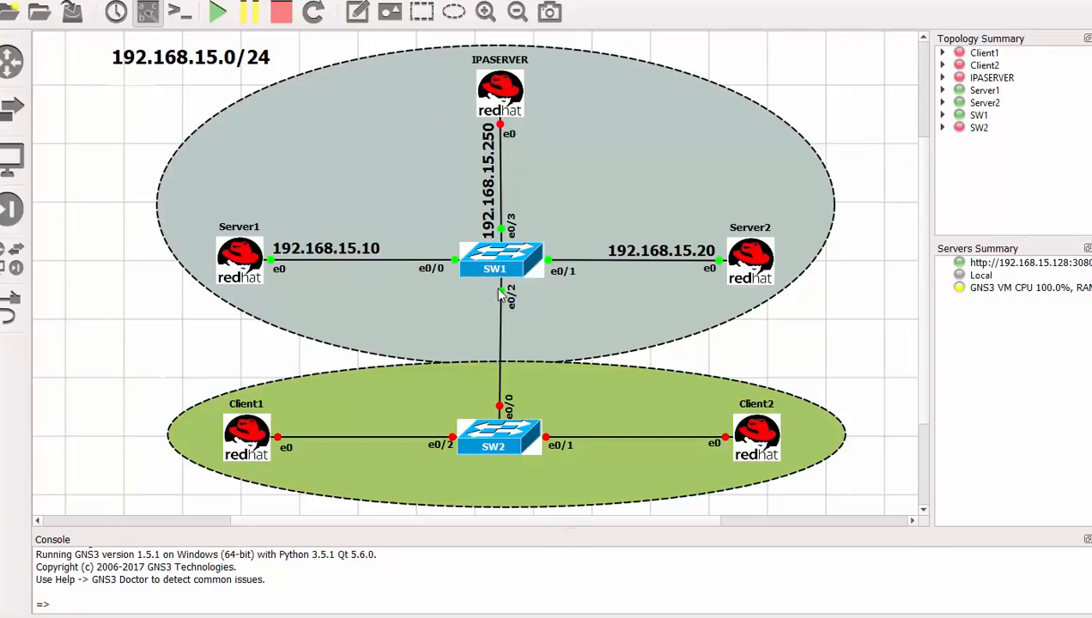
pyautogui.moveTo(560, 321)
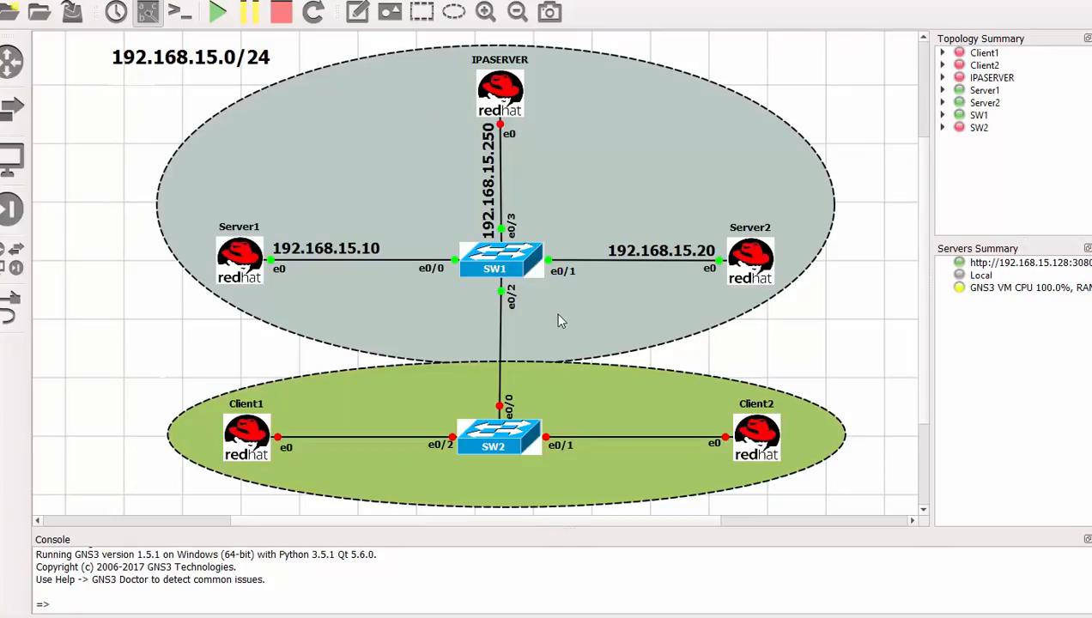
pyautogui.moveTo(404, 193)
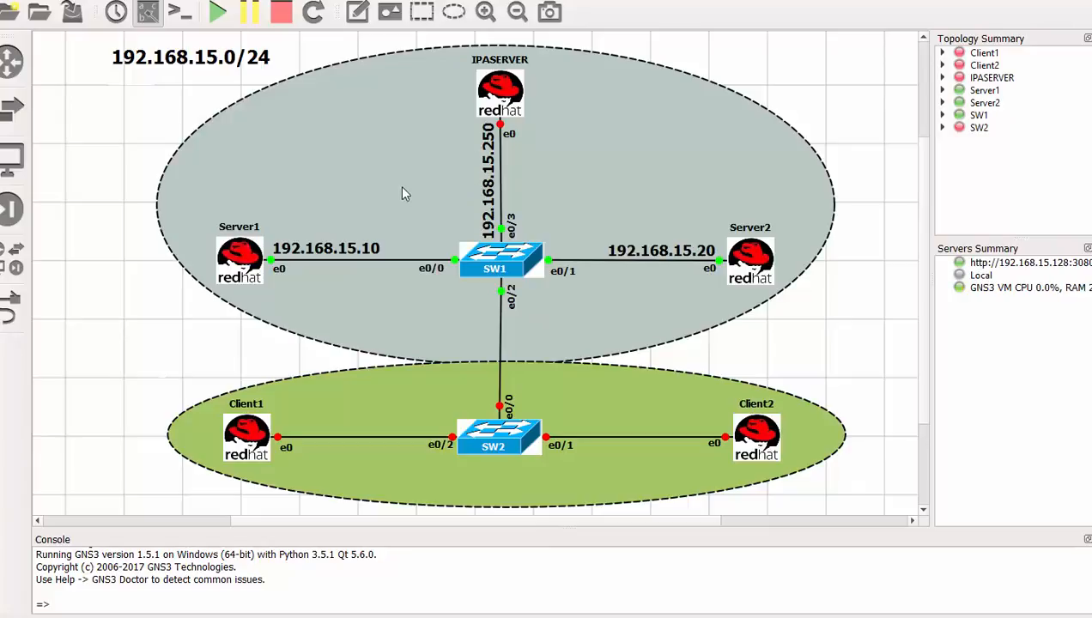
pyautogui.moveTo(354, 429)
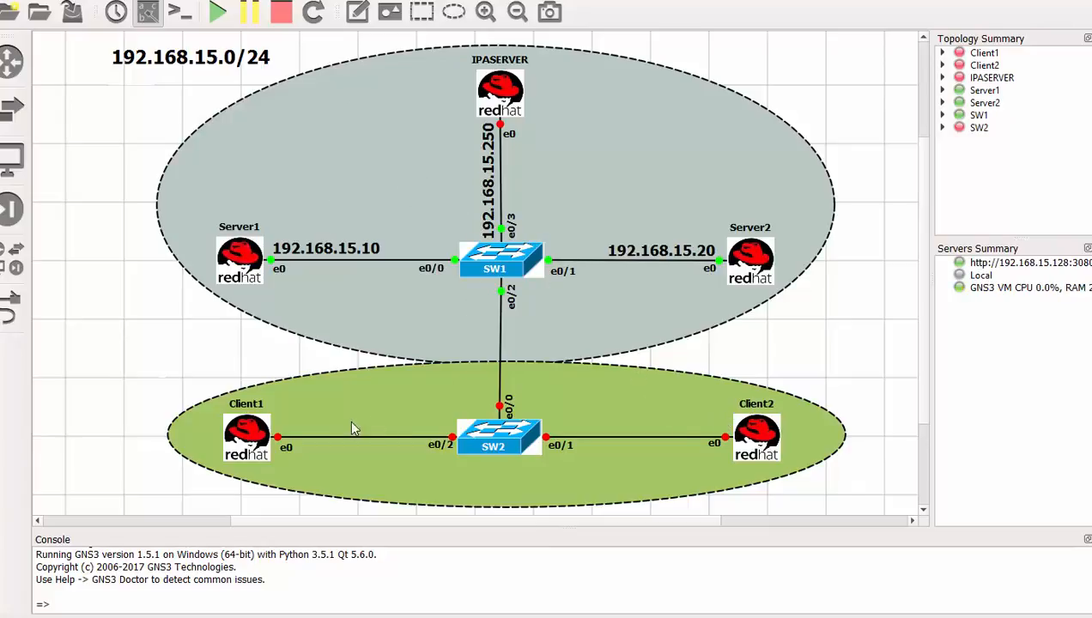
pyautogui.moveTo(507, 359)
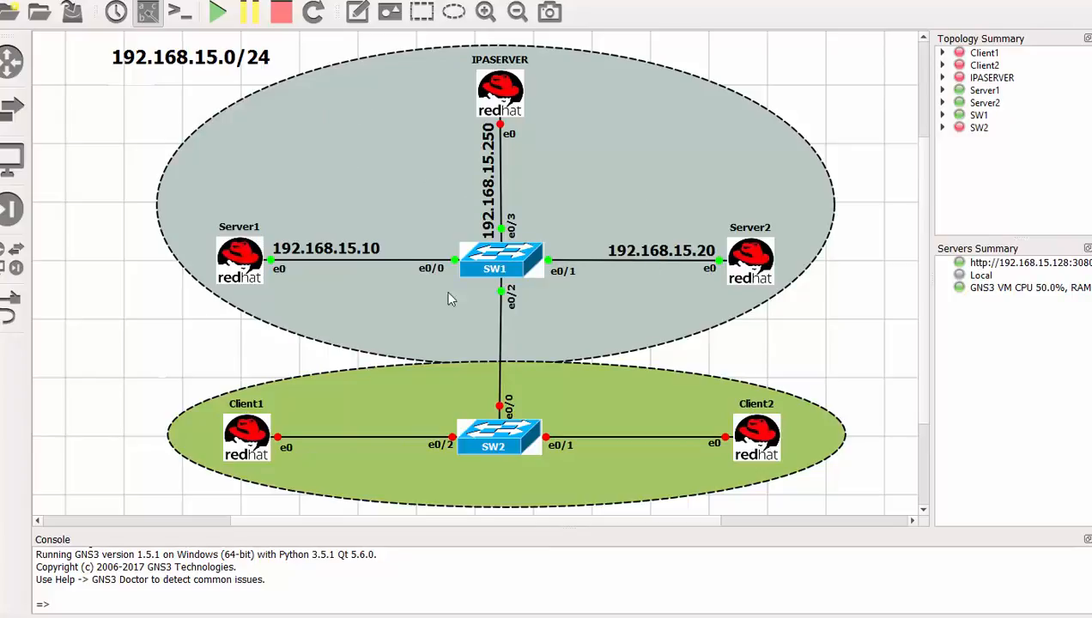
pyautogui.moveTo(575, 304)
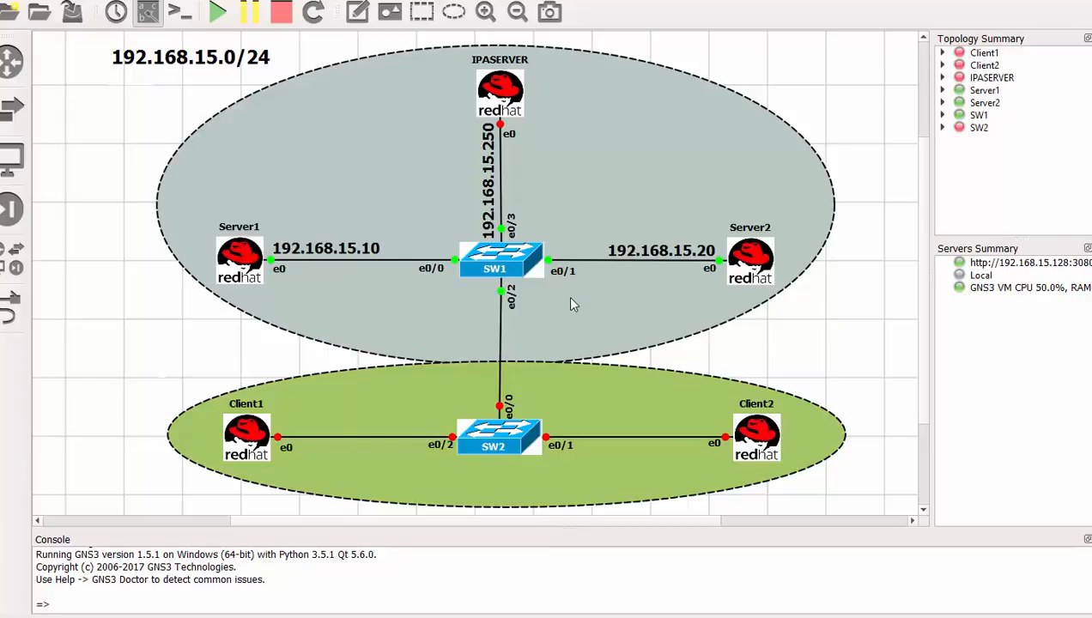
pyautogui.moveTo(512, 468)
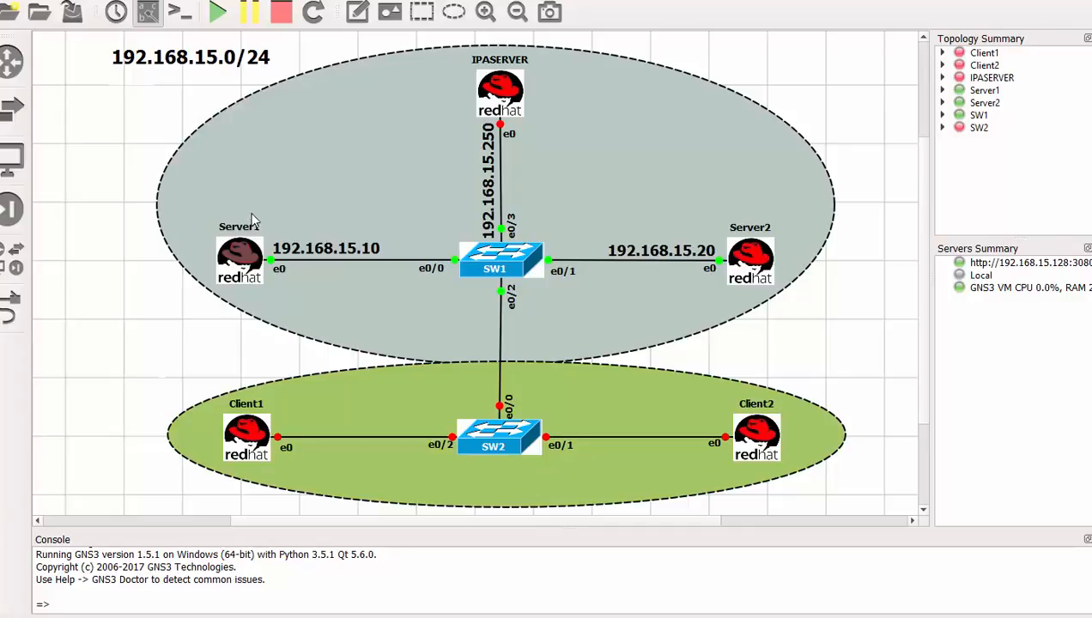
pyautogui.moveTo(243, 245)
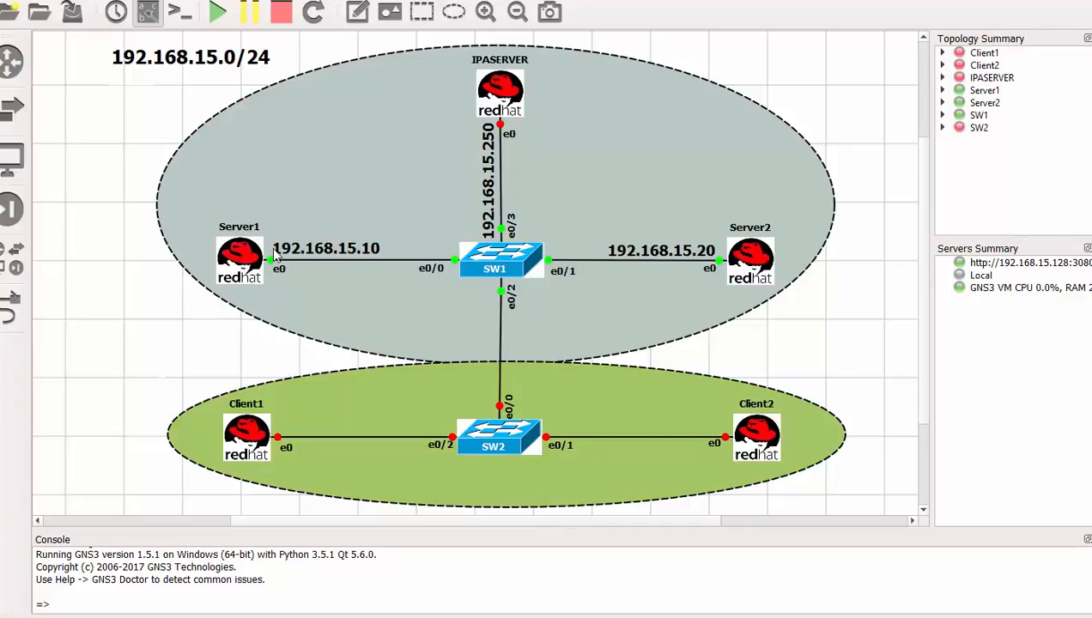
pyautogui.moveTo(788, 243)
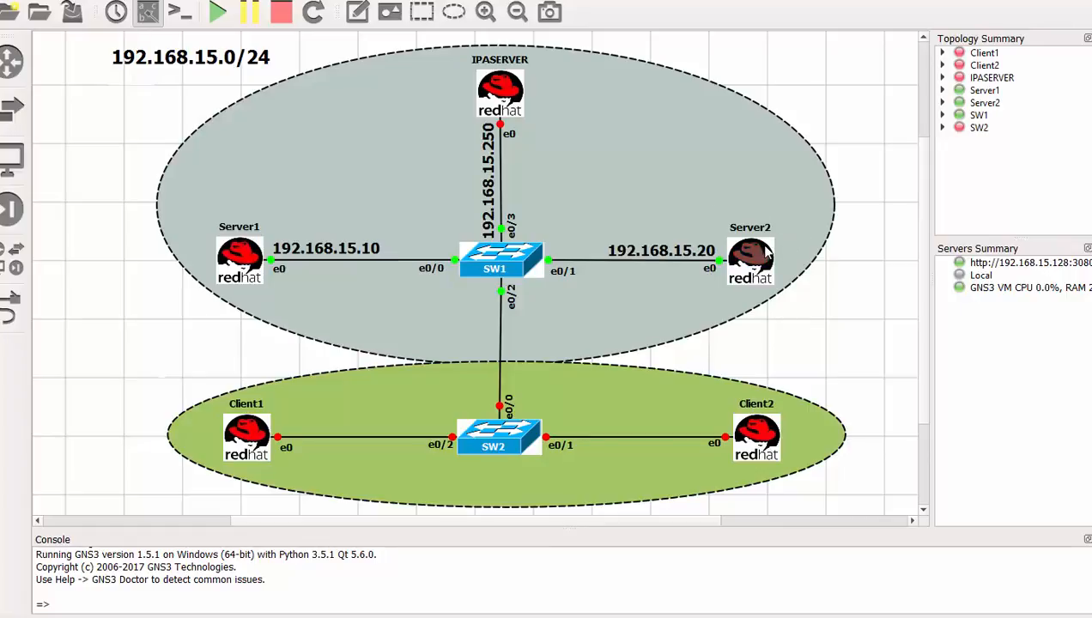
pyautogui.moveTo(534, 233)
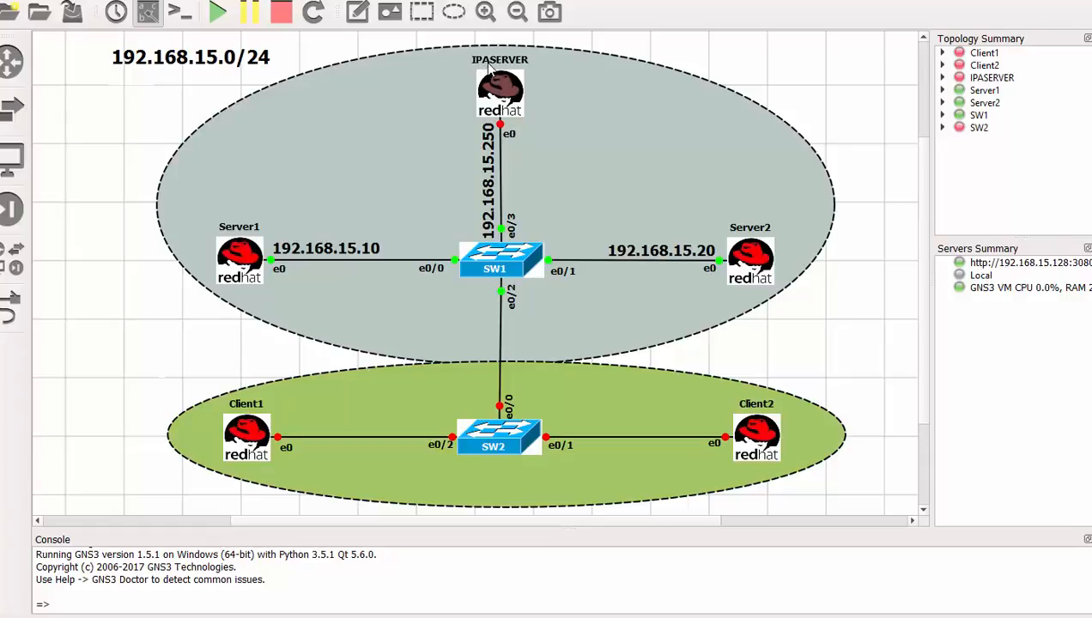
pyautogui.moveTo(522, 70)
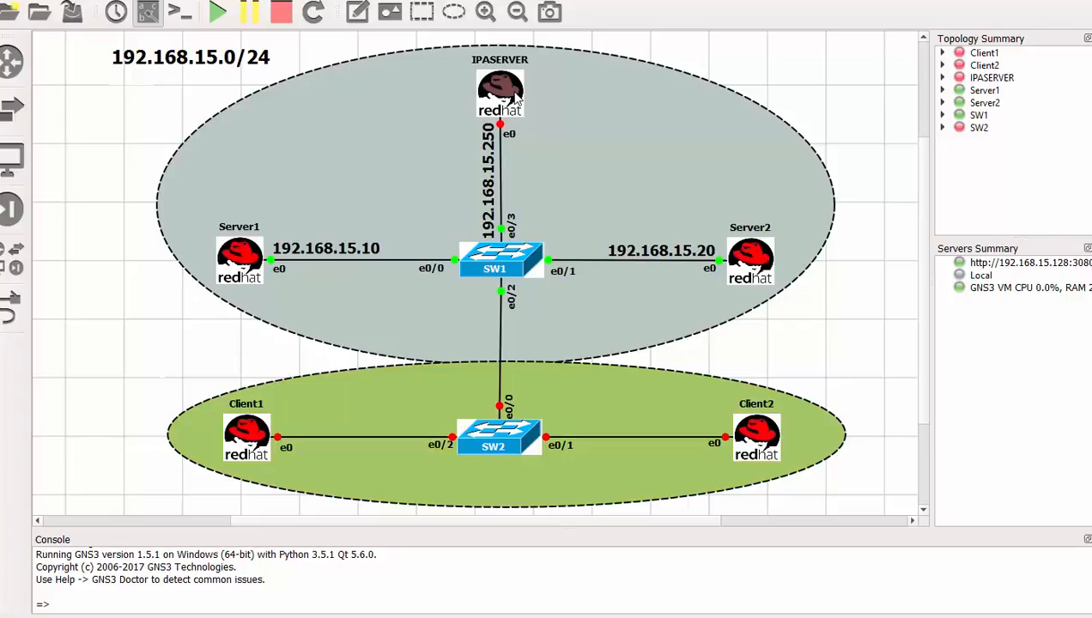
pyautogui.moveTo(530, 97)
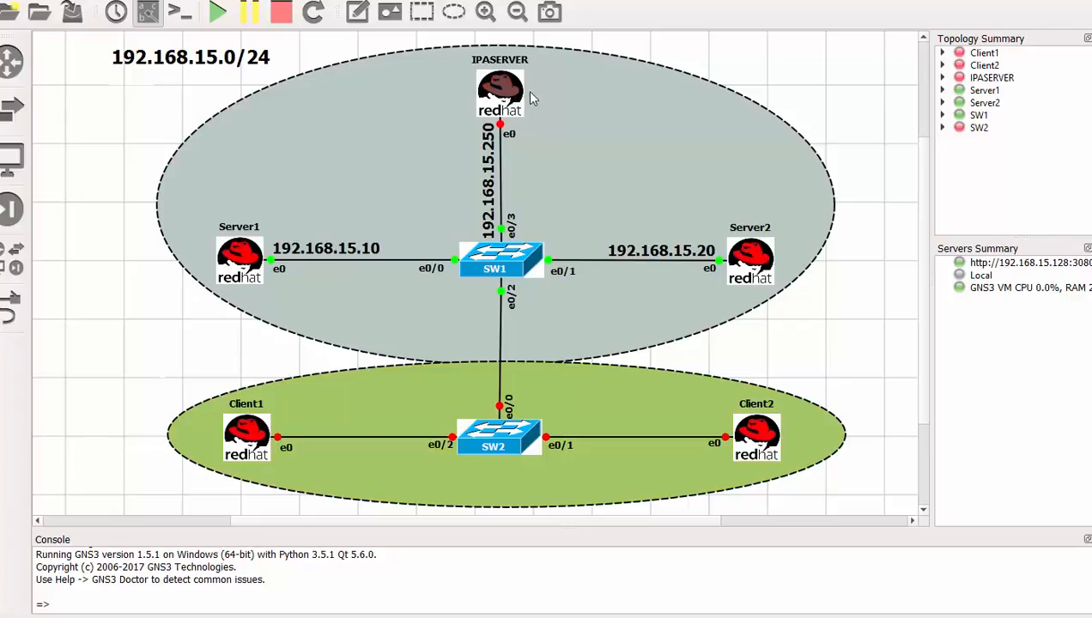
pyautogui.moveTo(526, 95)
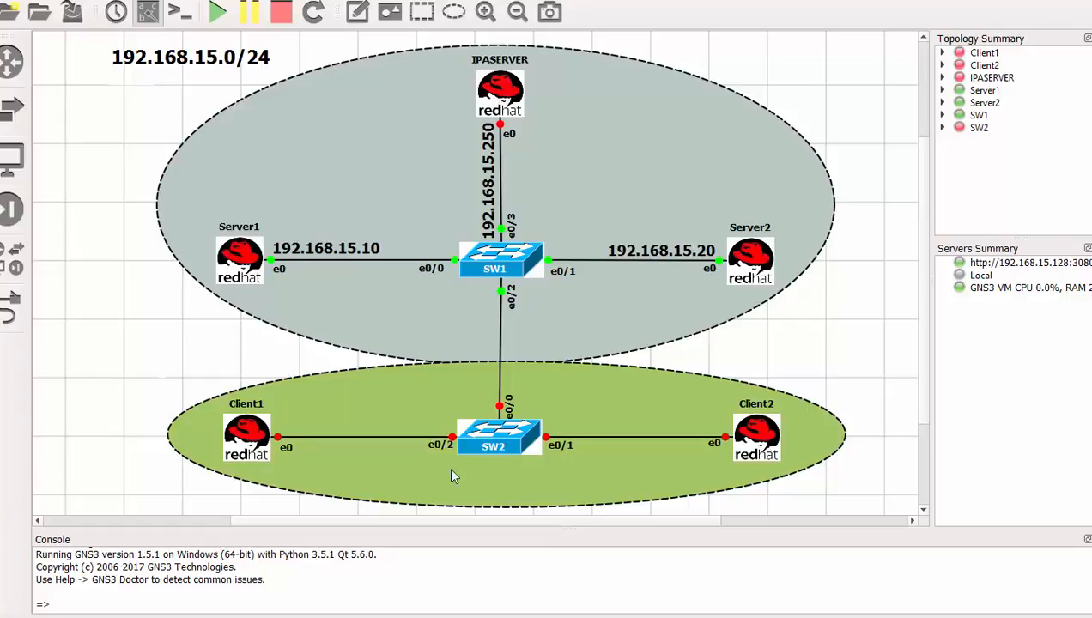
pyautogui.moveTo(425, 282)
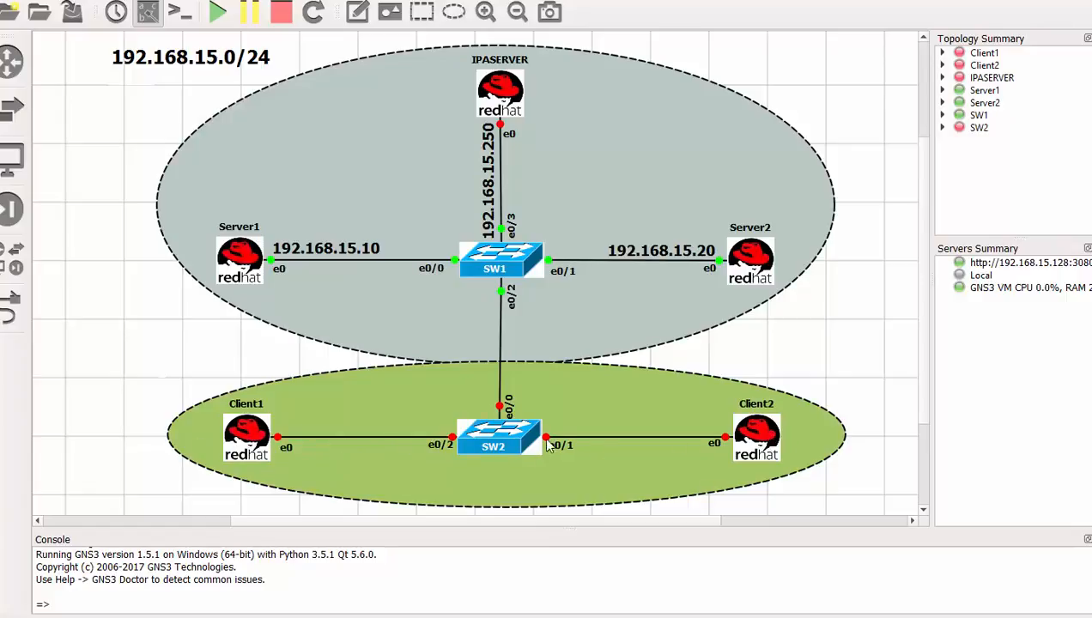
pyautogui.moveTo(207, 73)
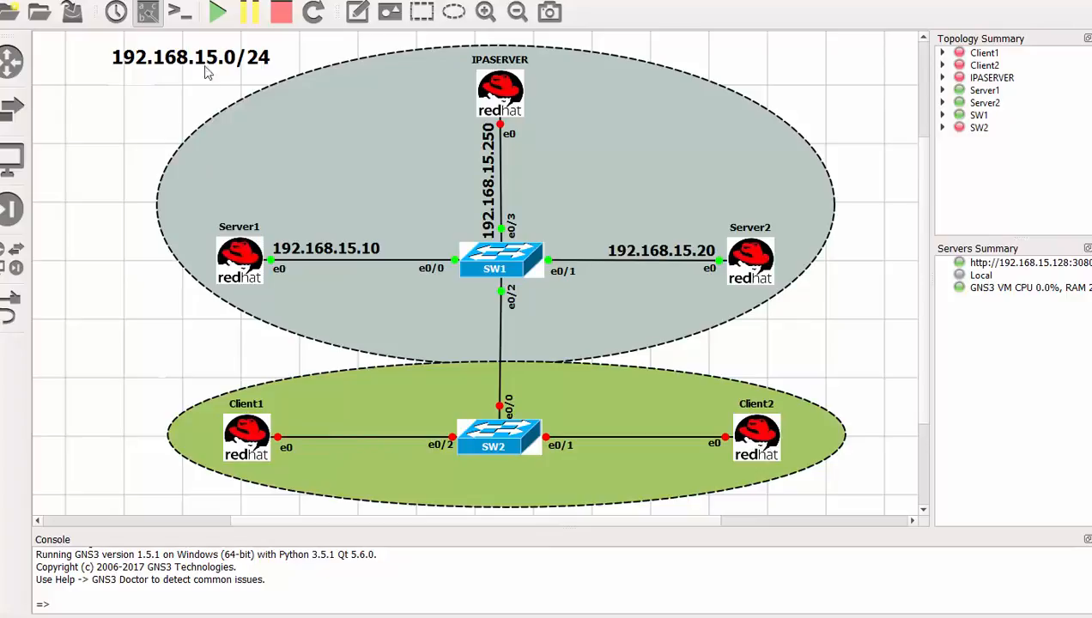
pyautogui.moveTo(152, 90)
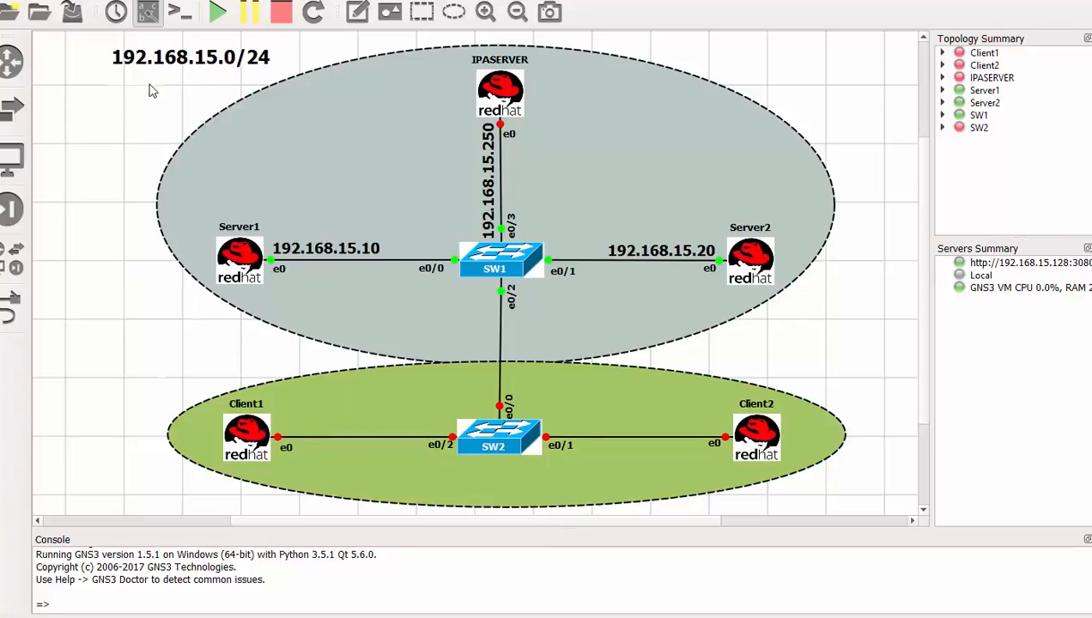
pyautogui.moveTo(123, 77)
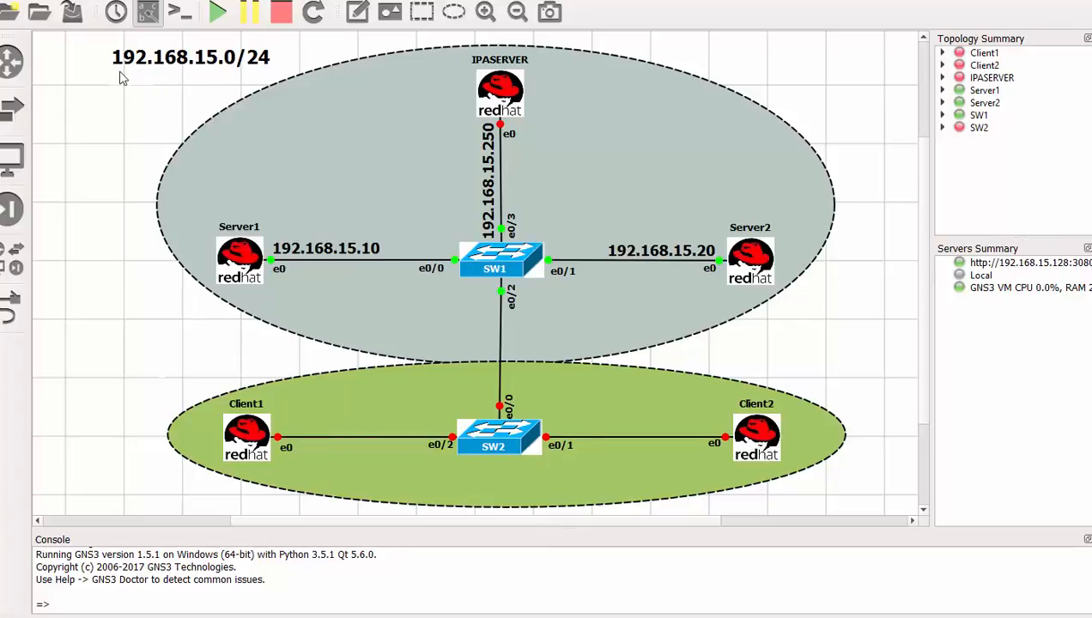
pyautogui.moveTo(249, 72)
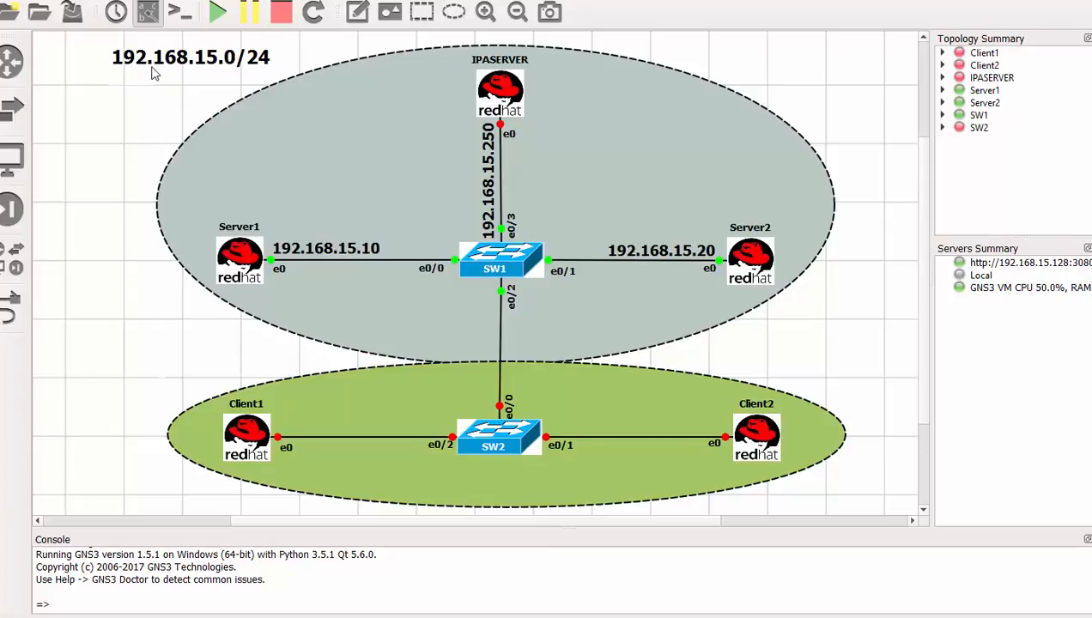
pyautogui.moveTo(190, 76)
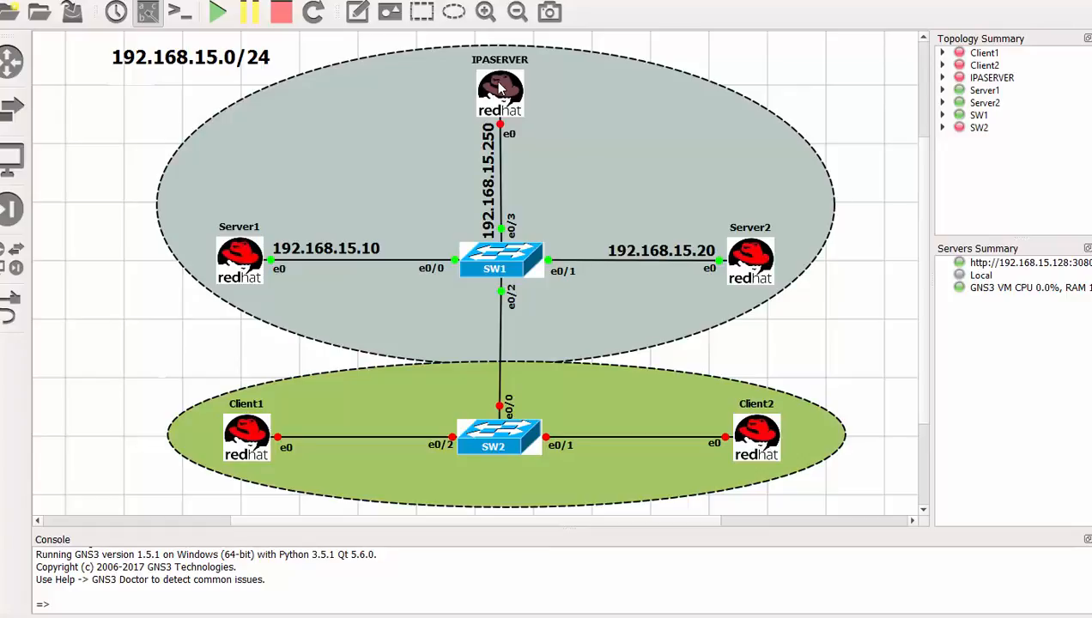
pyautogui.moveTo(556, 91)
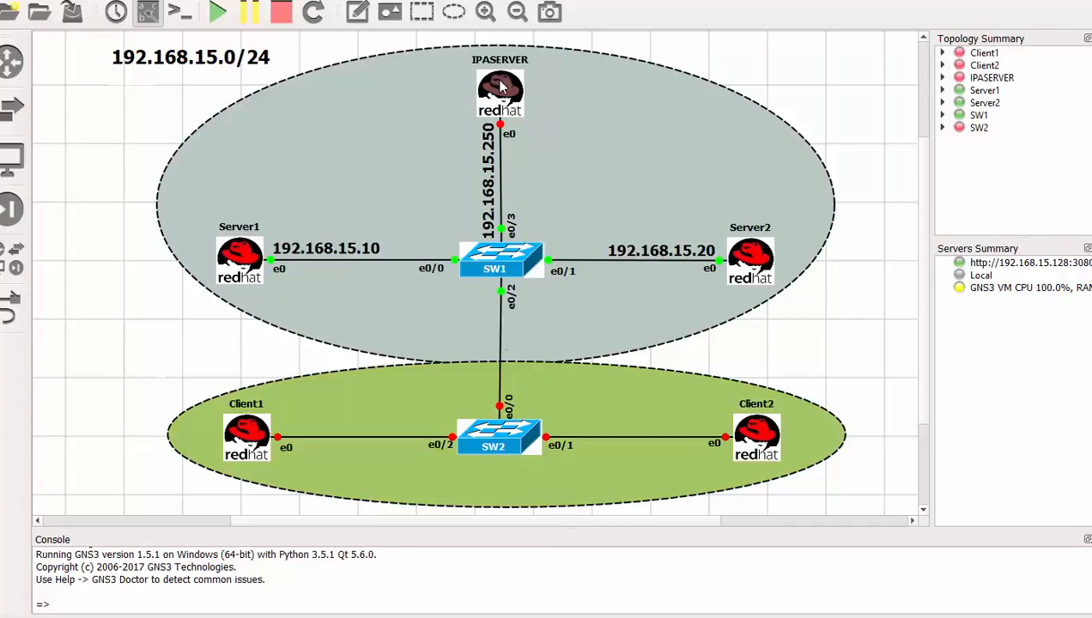
# Step: Show IPASERVER's HDD settings in its Node properties via Configure
pyautogui.rightClick(499, 90)
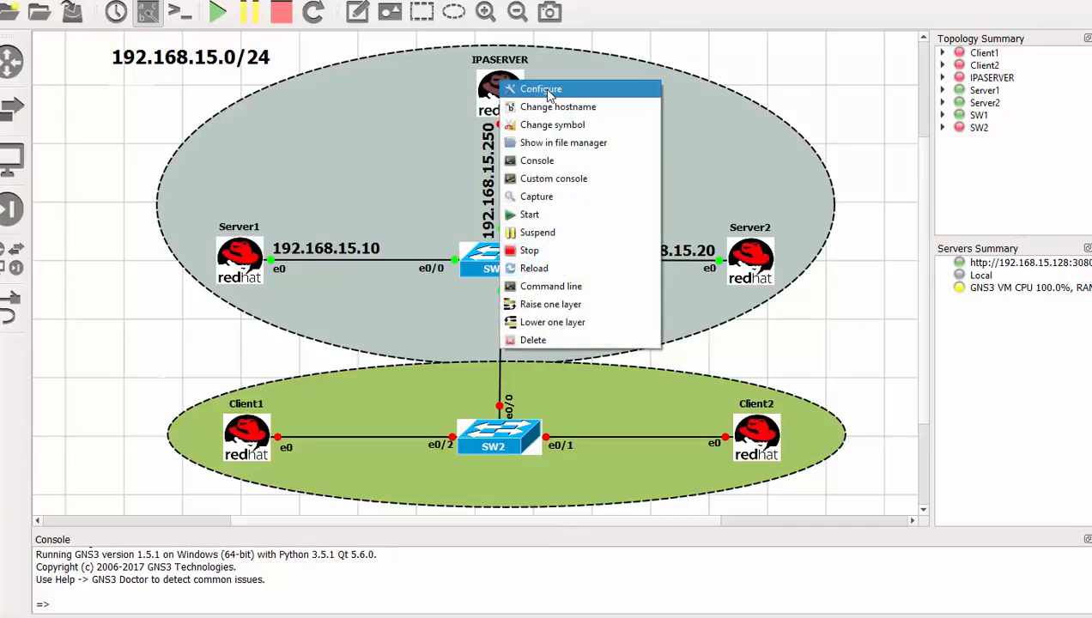
pyautogui.click(543, 89)
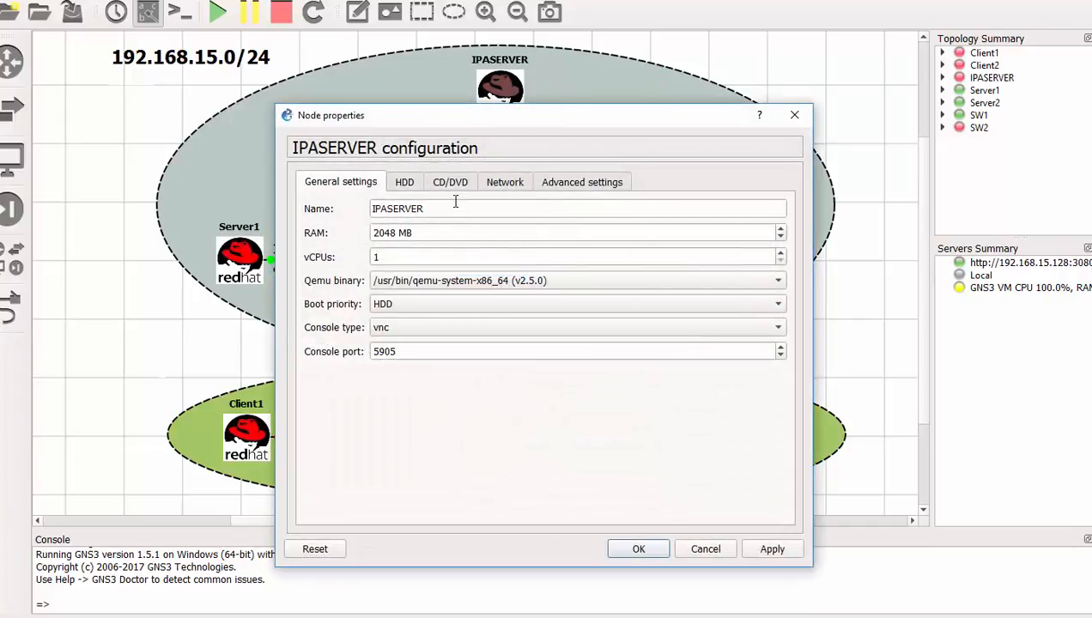
pyautogui.click(404, 181)
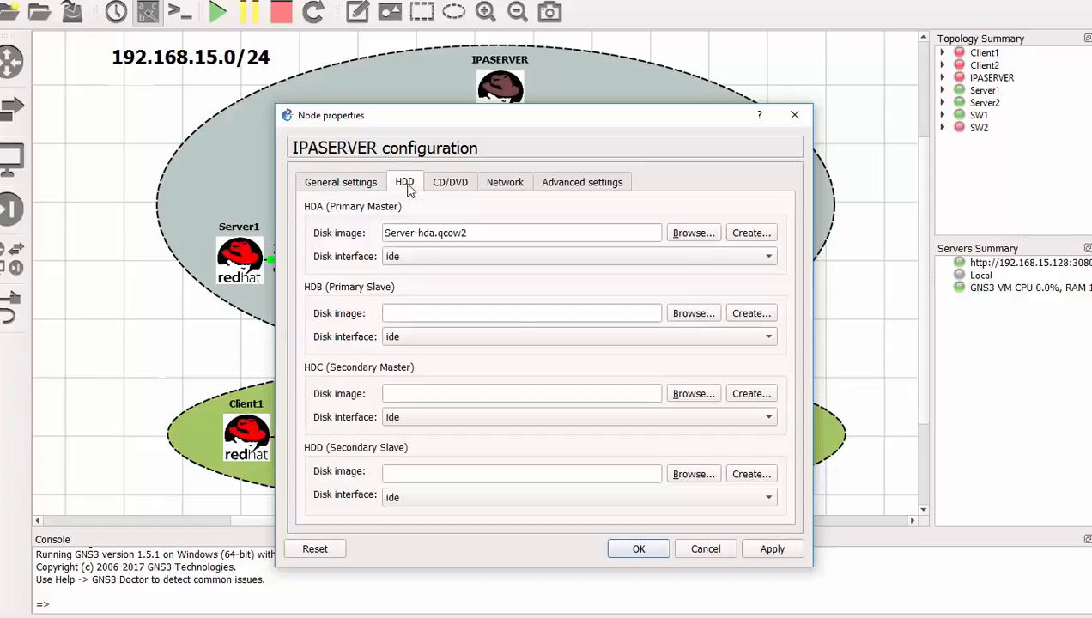
pyautogui.moveTo(400, 267)
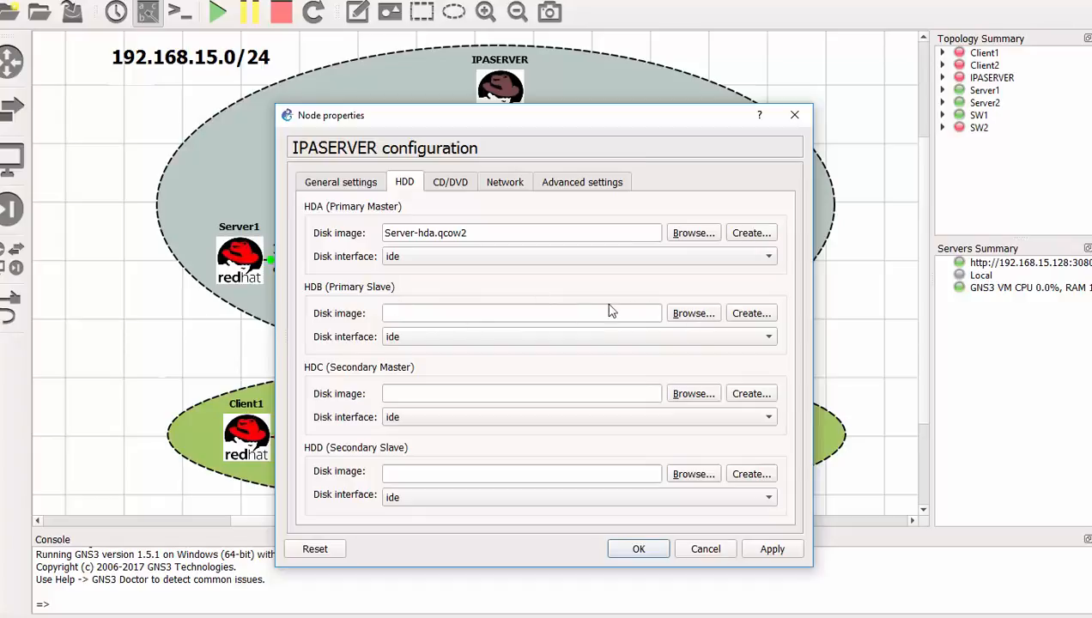
pyautogui.moveTo(752, 313)
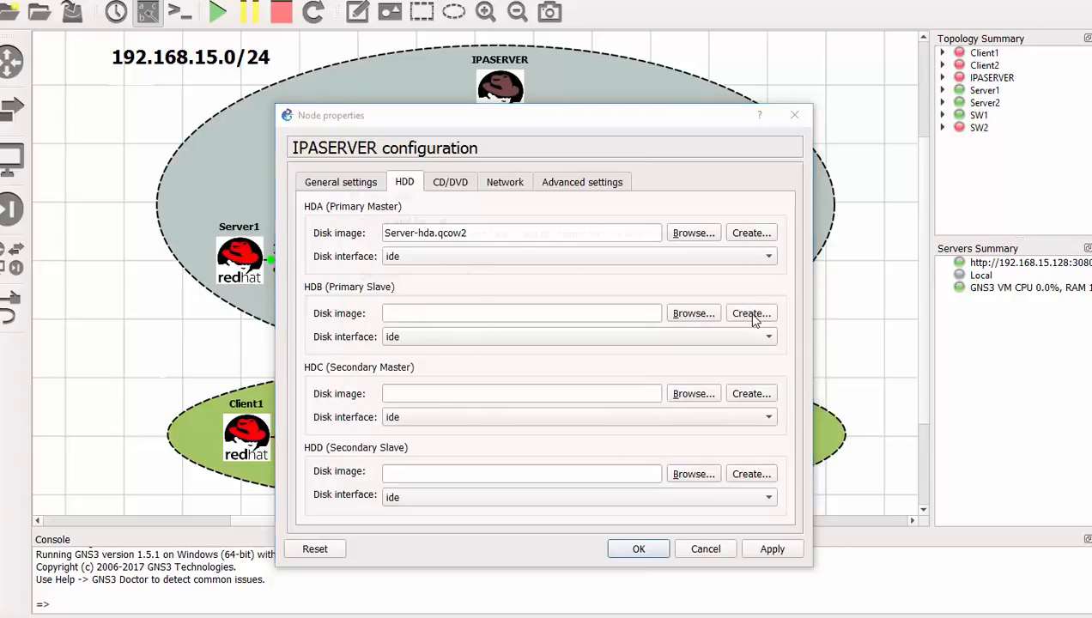
# Step: Create a 12000 MiB Qcow2 image, IPASERVER-hdb.qcow2, as the HDB disk
pyautogui.click(751, 314)
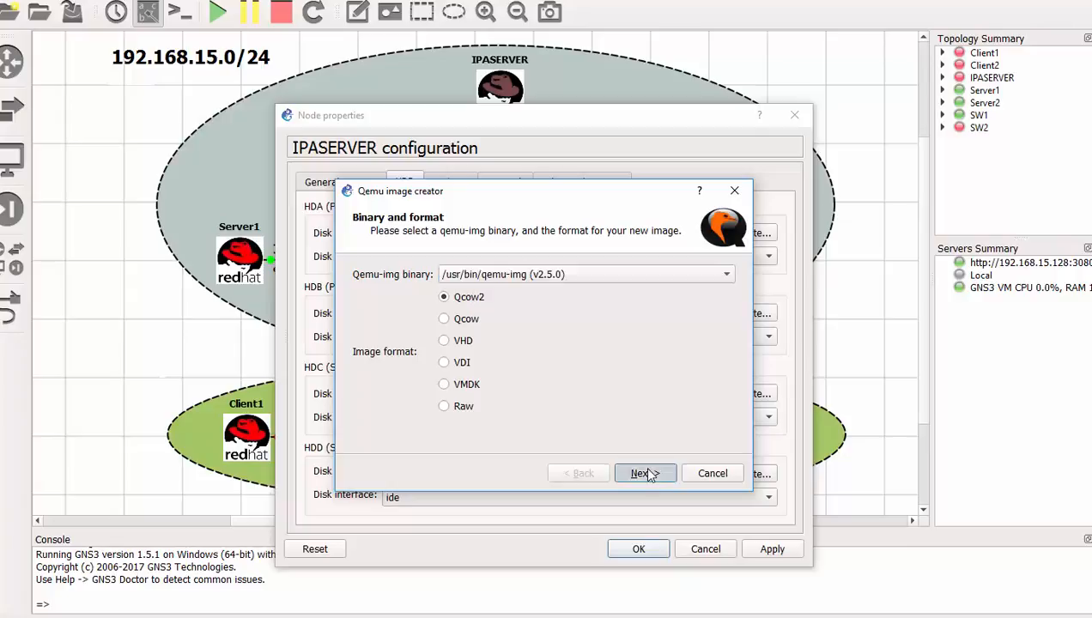
pyautogui.click(645, 473)
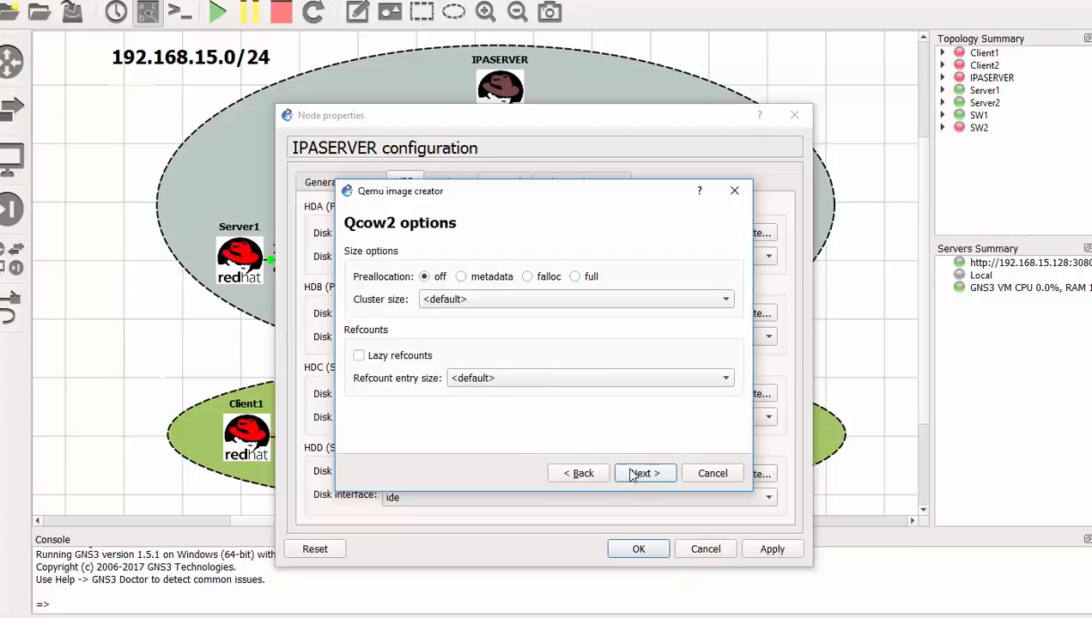
pyautogui.click(645, 473)
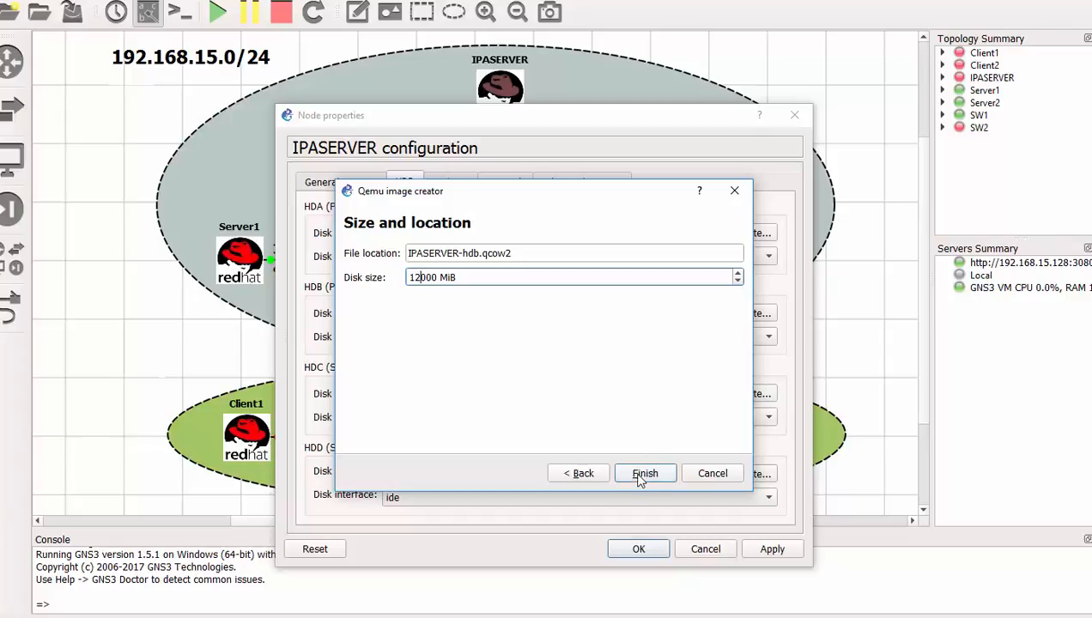
pyautogui.click(645, 473)
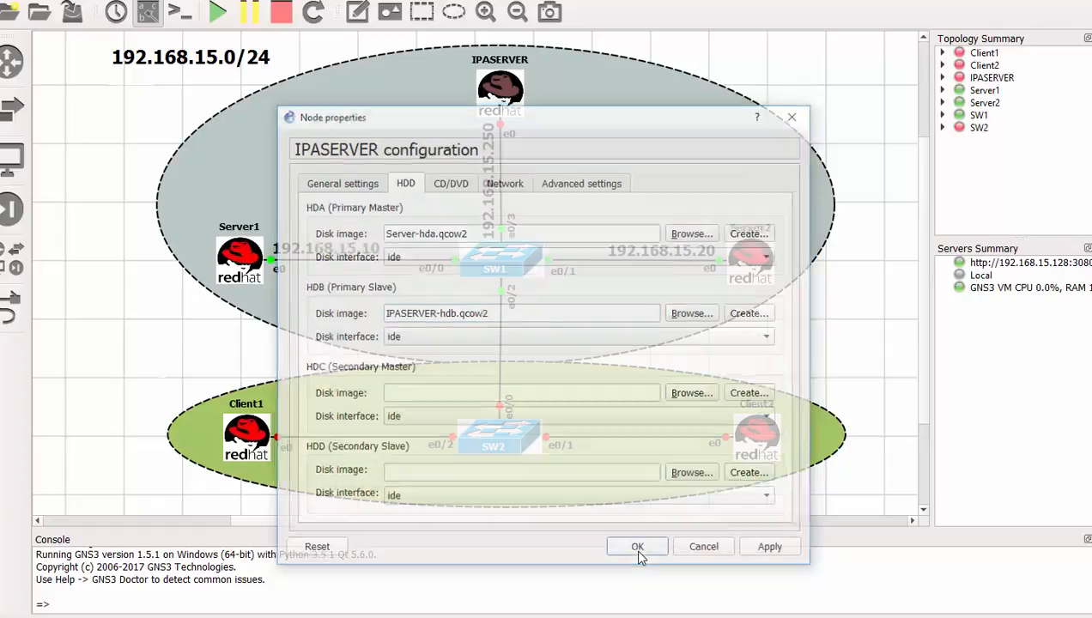
# Step: Confirm the Node properties with OK and start the IPASERVER node
pyautogui.click(637, 546)
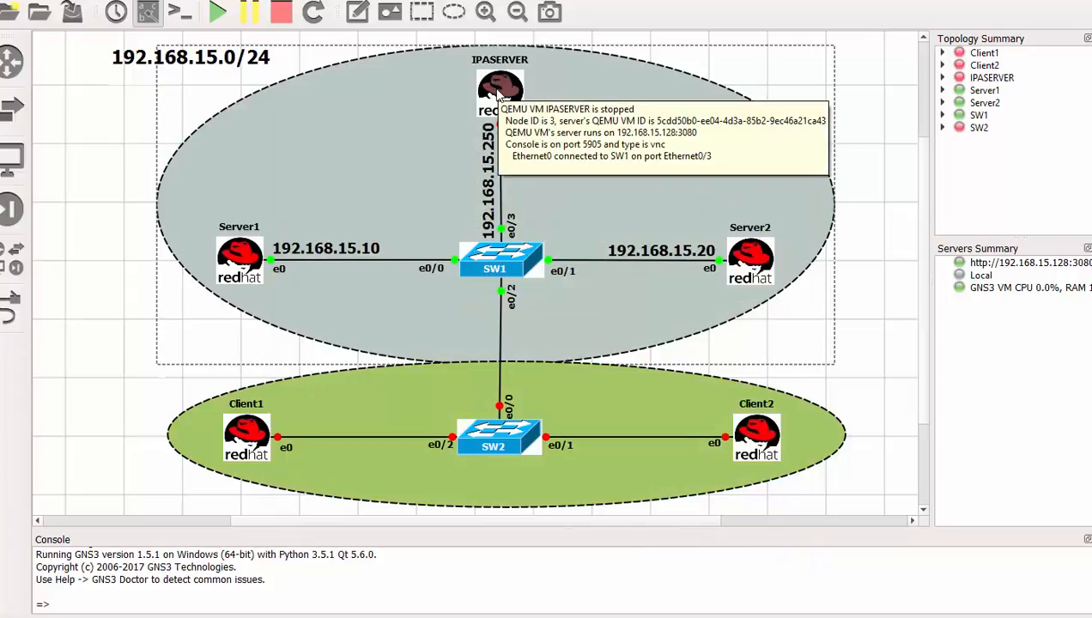
pyautogui.rightClick(494, 90)
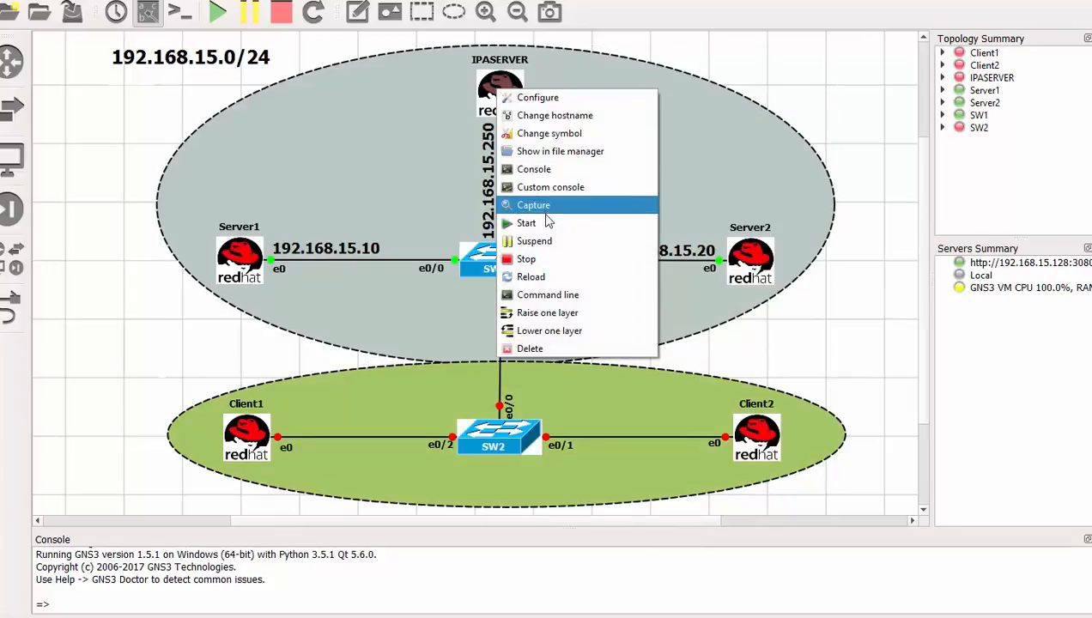
pyautogui.click(576, 184)
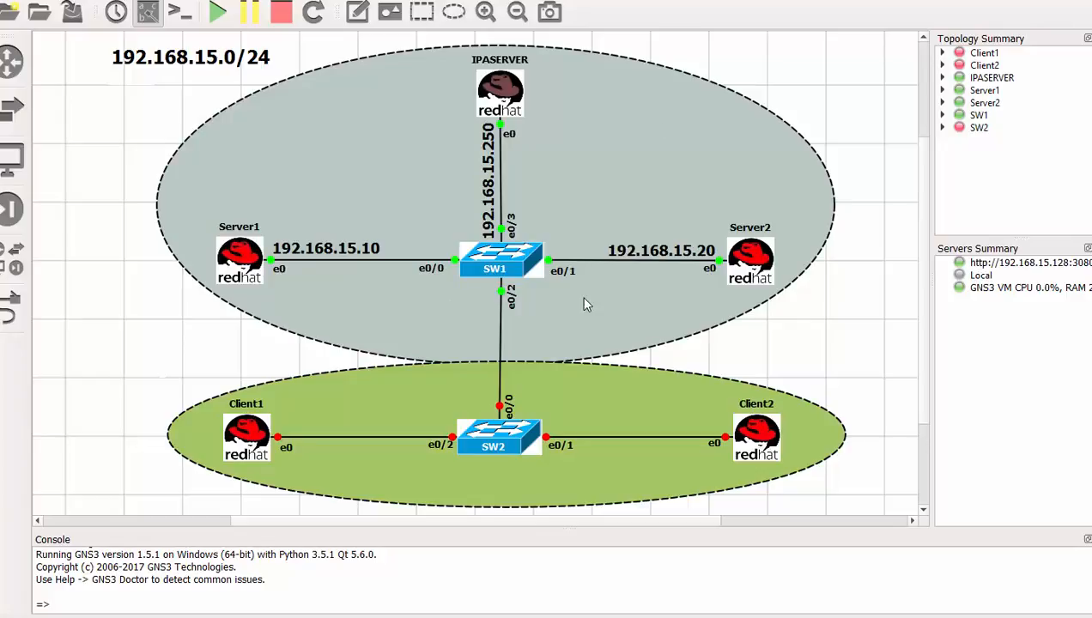
pyautogui.moveTo(559, 145)
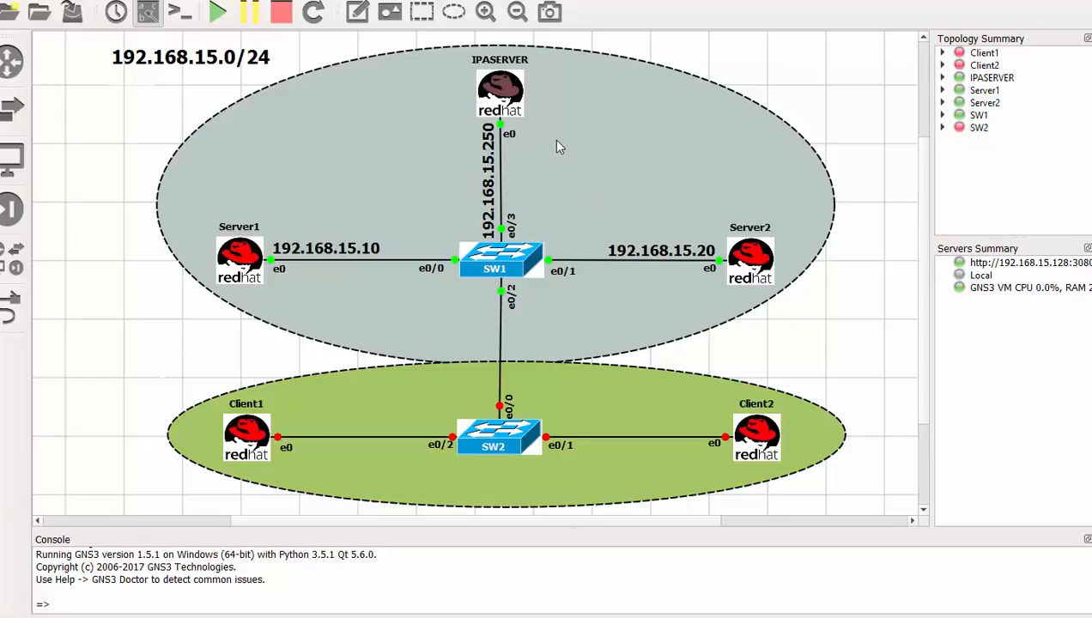